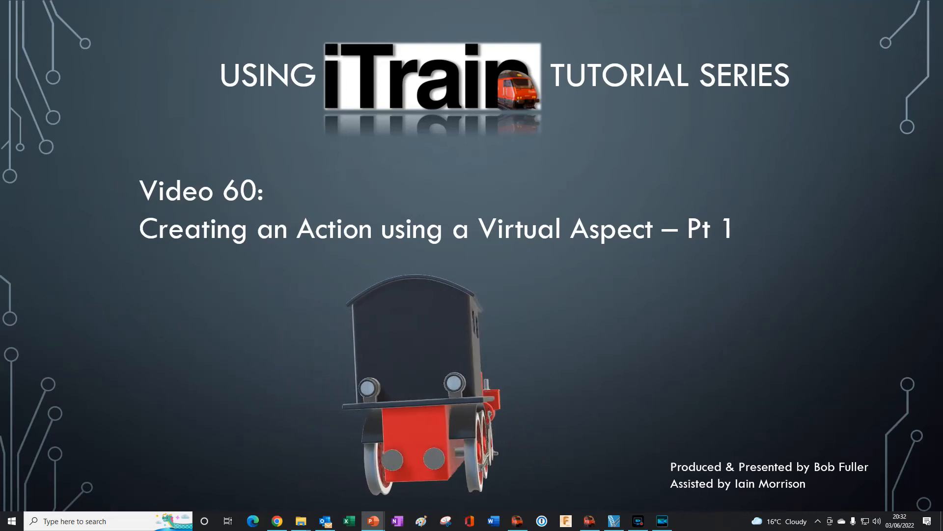
Step: Open the properties of aspect A01 from its context menu
{"action": "left_click", "coordinate": [517, 521]}
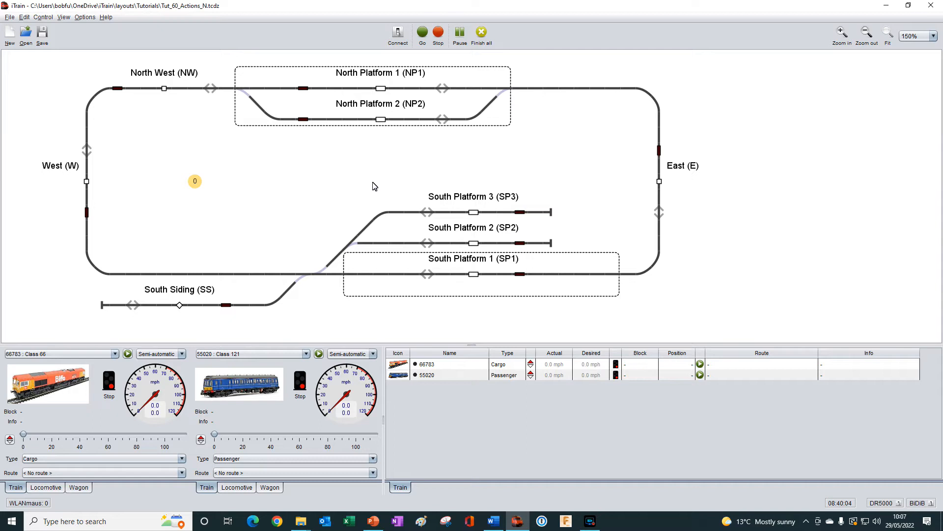
{"action": "mouse_move", "coordinate": [176, 174]}
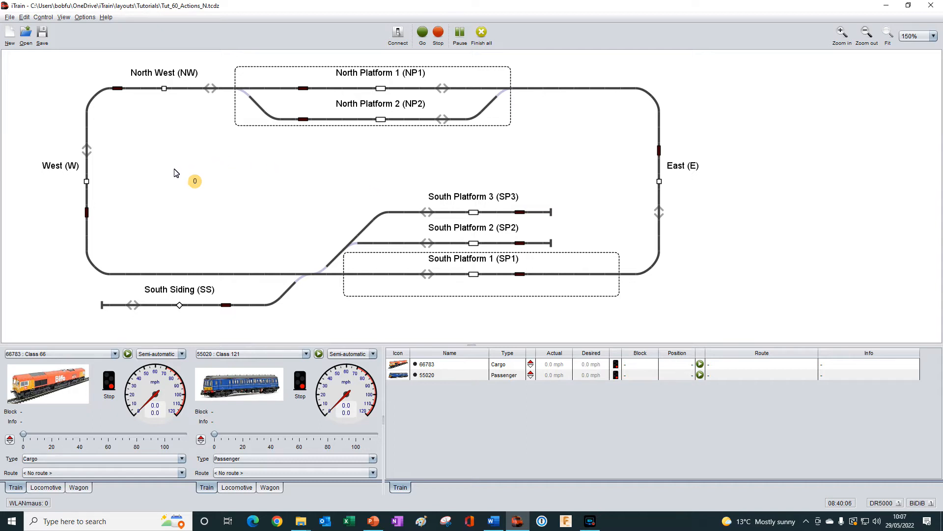
{"action": "mouse_move", "coordinate": [209, 158]}
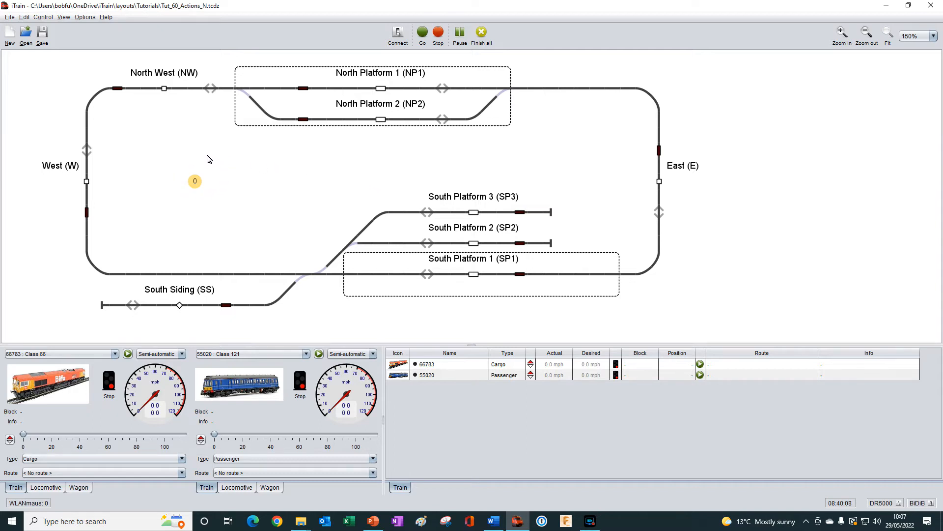
{"action": "right_click", "coordinate": [195, 182]}
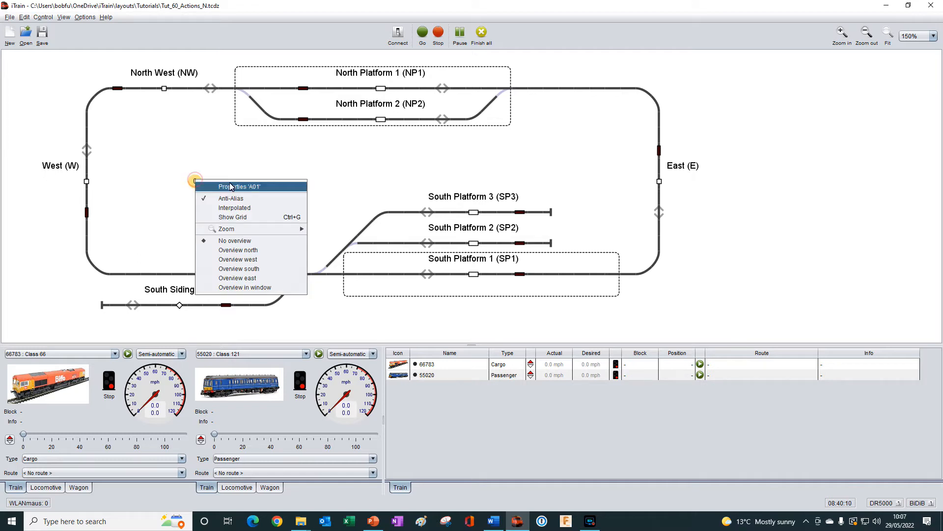
{"action": "left_click", "coordinate": [239, 185]}
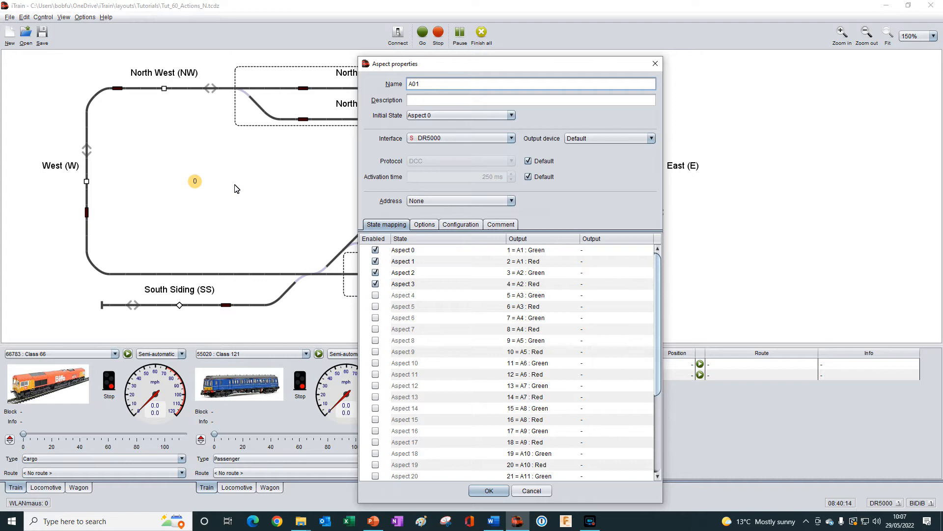
{"action": "mouse_move", "coordinate": [432, 207]}
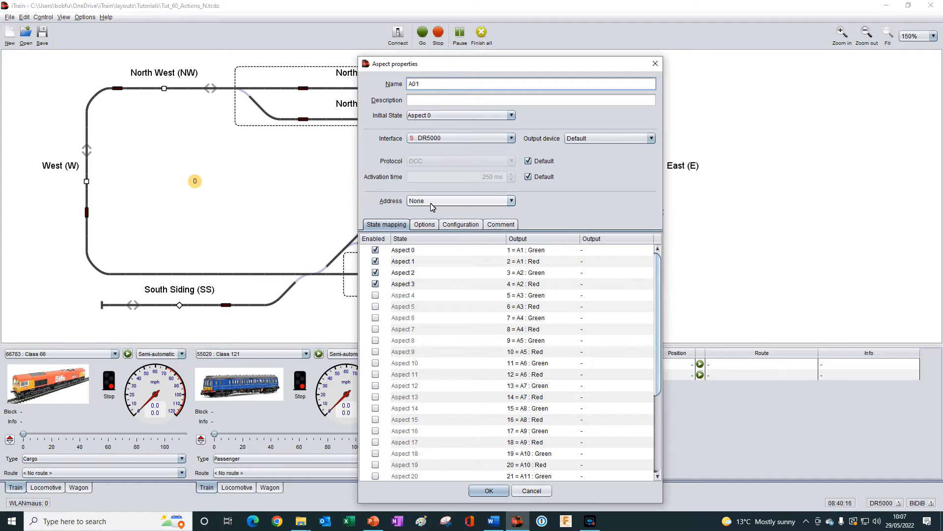
{"action": "mouse_move", "coordinate": [391, 204]}
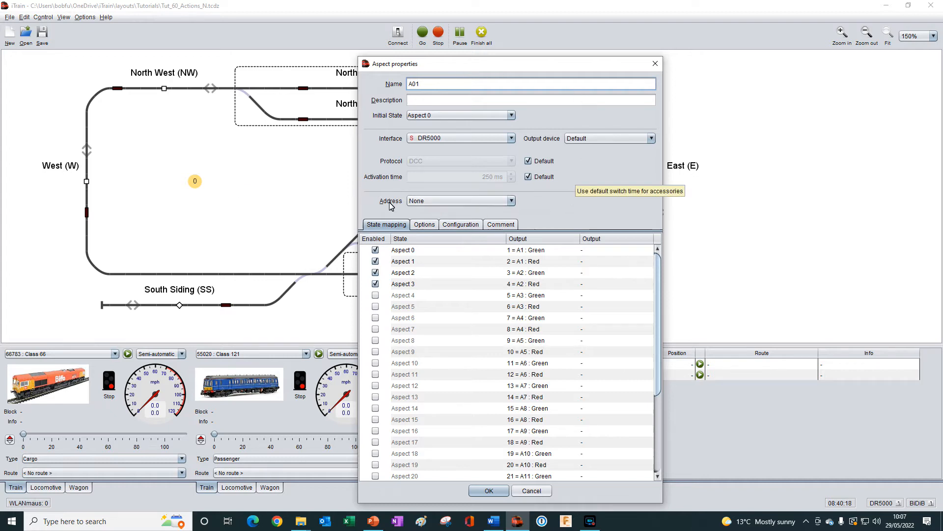
{"action": "mouse_move", "coordinate": [554, 86]}
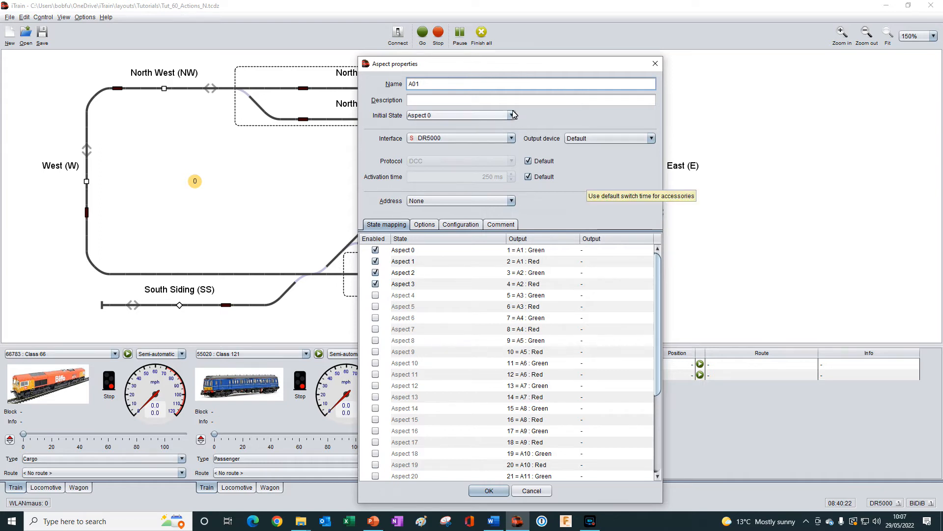
{"action": "mouse_move", "coordinate": [434, 84]}
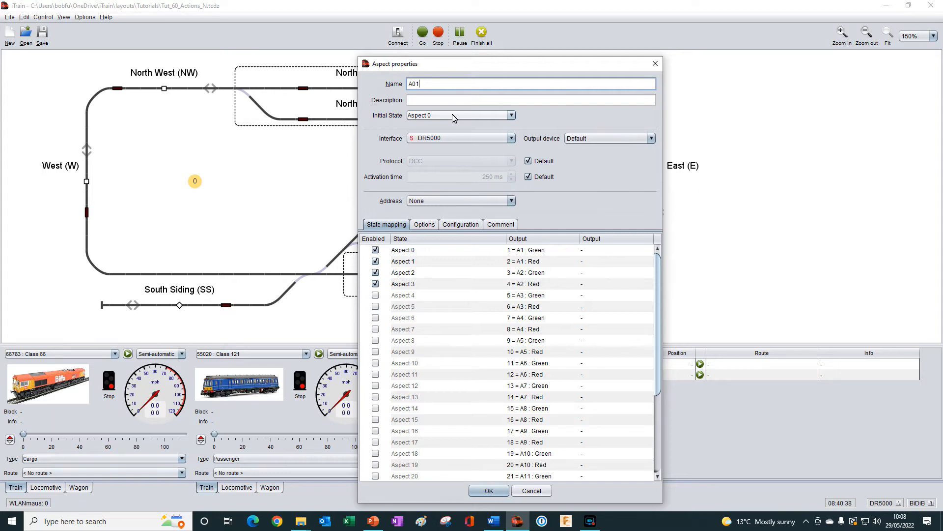
{"action": "mouse_move", "coordinate": [446, 129]}
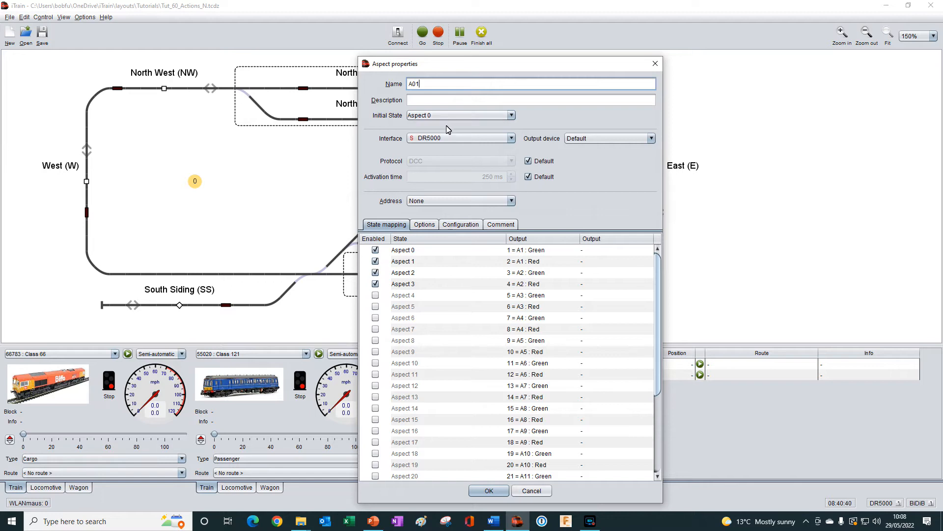
{"action": "mouse_move", "coordinate": [516, 182]}
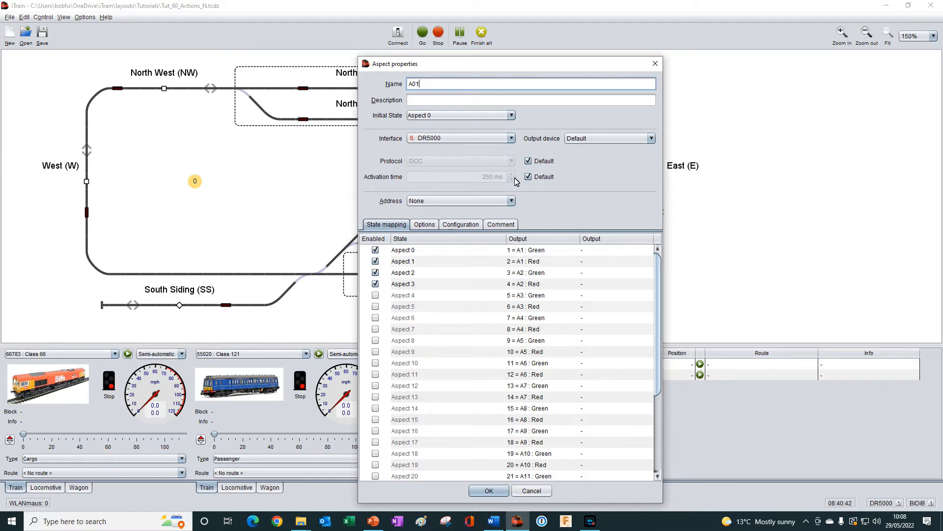
{"action": "mouse_move", "coordinate": [379, 147]}
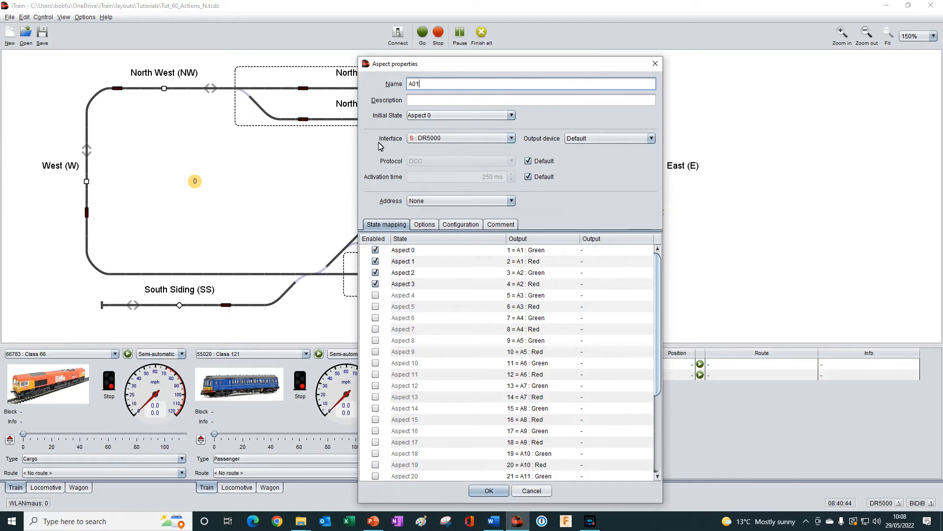
{"action": "mouse_move", "coordinate": [457, 143]}
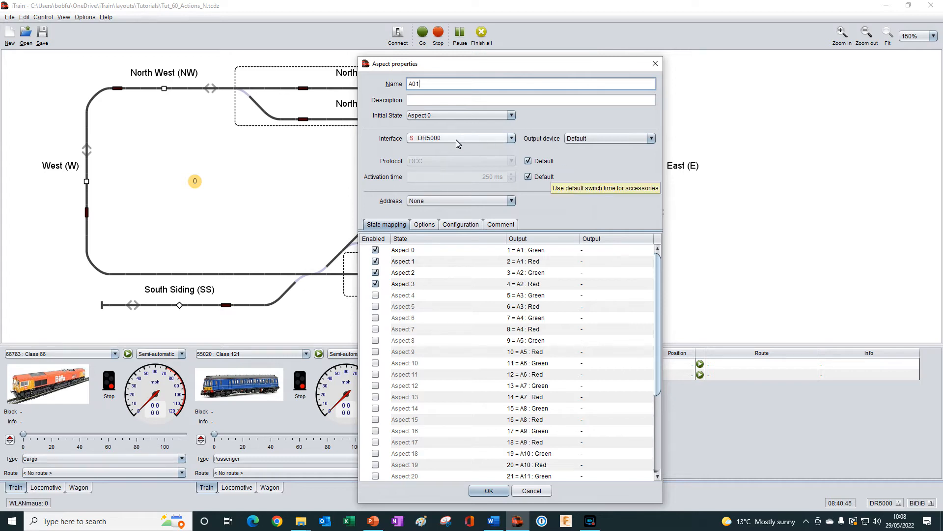
{"action": "mouse_move", "coordinate": [578, 158]}
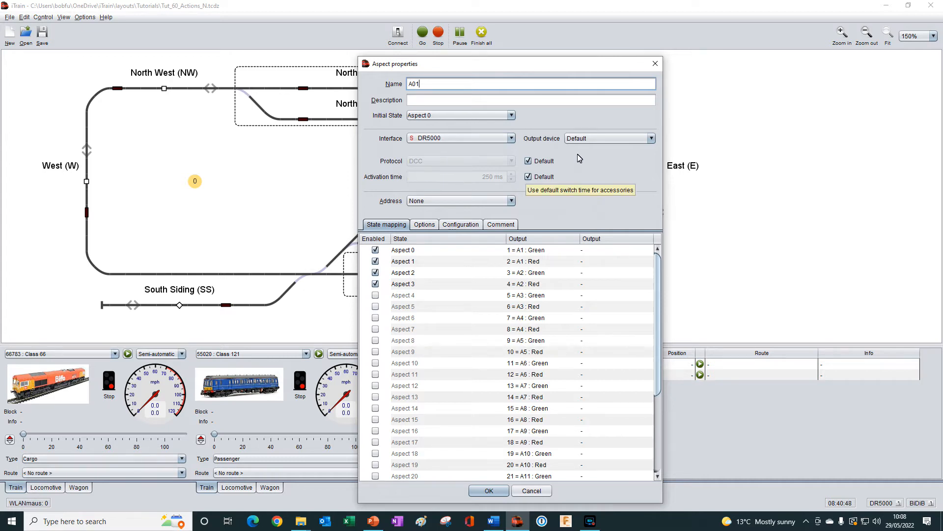
{"action": "mouse_move", "coordinate": [389, 209]}
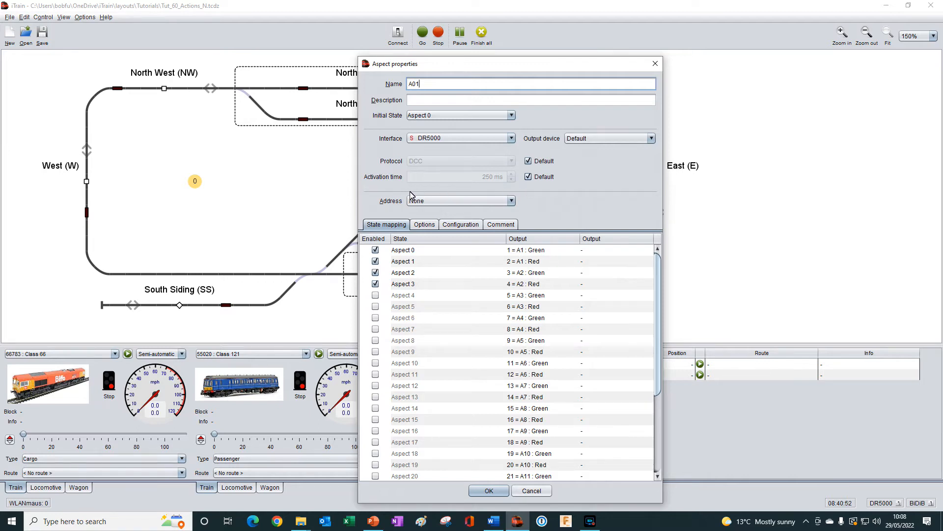
{"action": "mouse_move", "coordinate": [507, 218]}
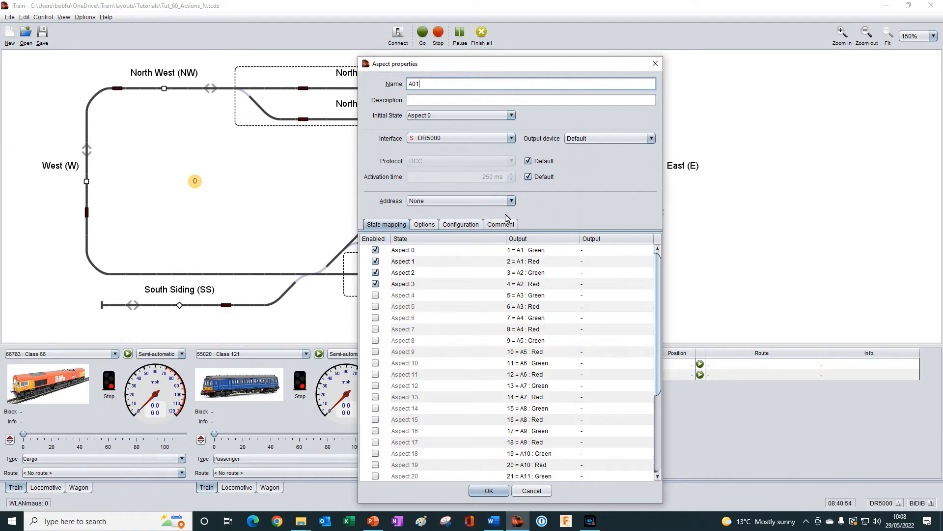
{"action": "mouse_move", "coordinate": [571, 212]}
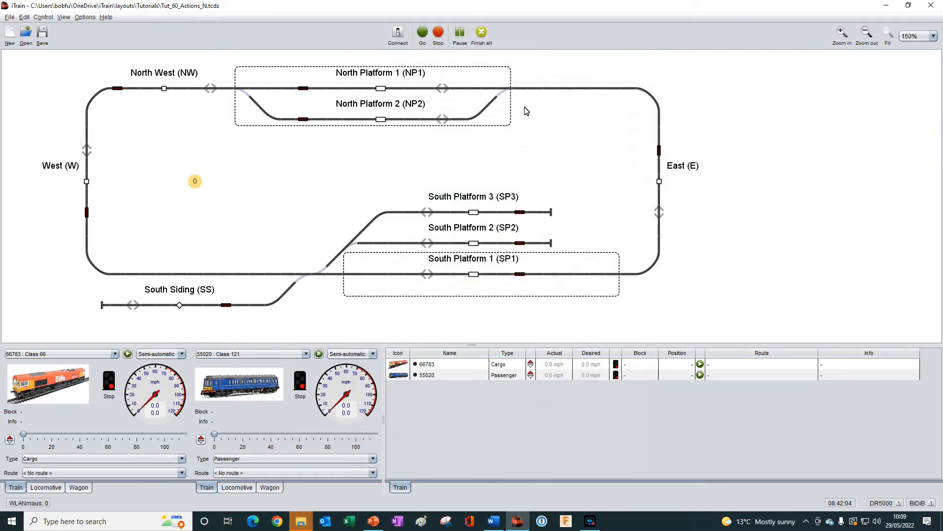
{"action": "mouse_move", "coordinate": [234, 175]}
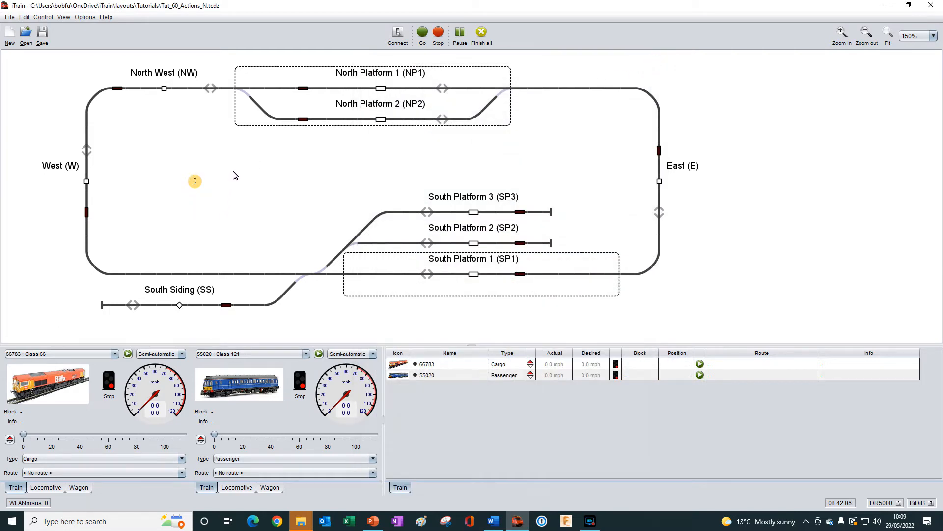
{"action": "mouse_move", "coordinate": [228, 224]}
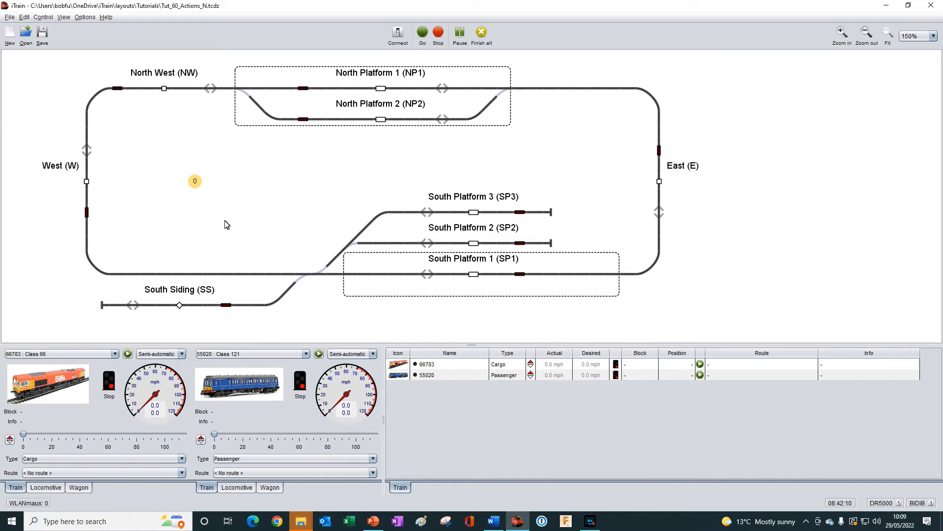
{"action": "mouse_move", "coordinate": [189, 167]}
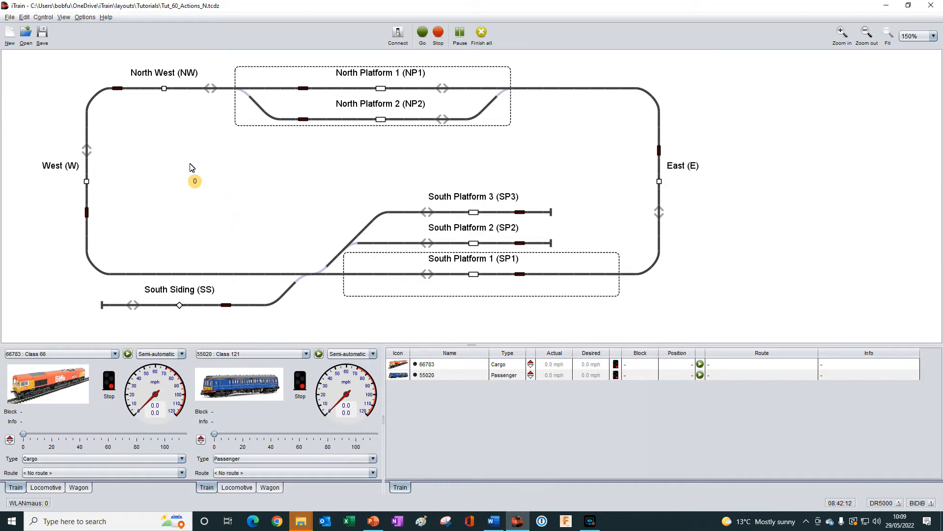
{"action": "mouse_move", "coordinate": [175, 174]}
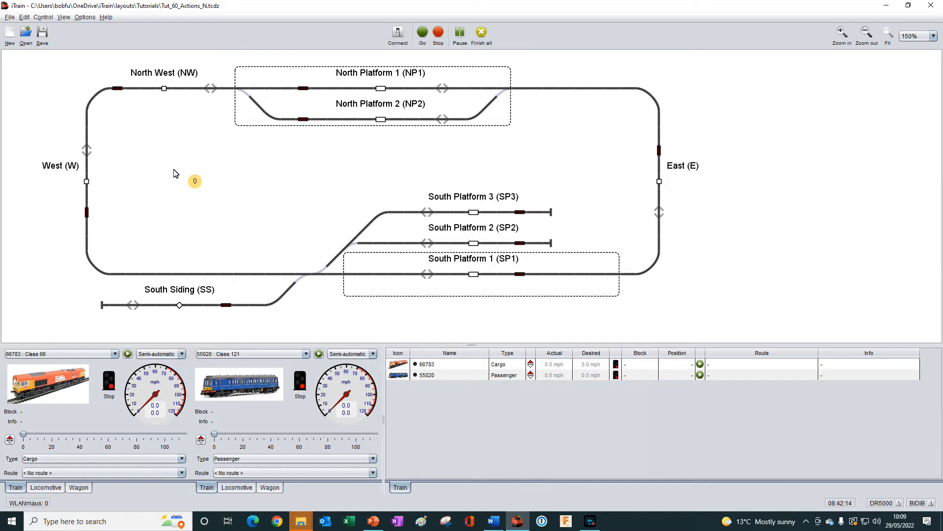
{"action": "mouse_move", "coordinate": [178, 202]}
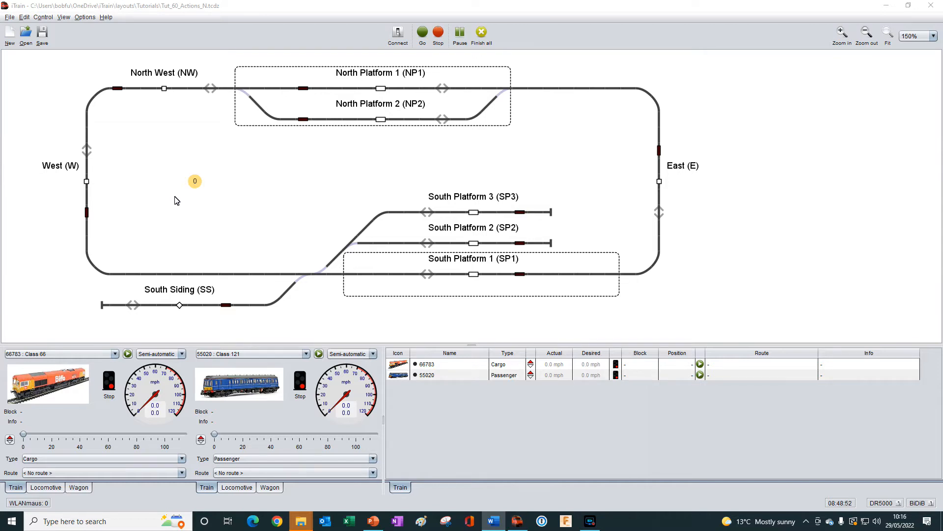
Step: Create a new action named Tut_60 in the Actions editor
{"action": "left_click", "coordinate": [24, 17]}
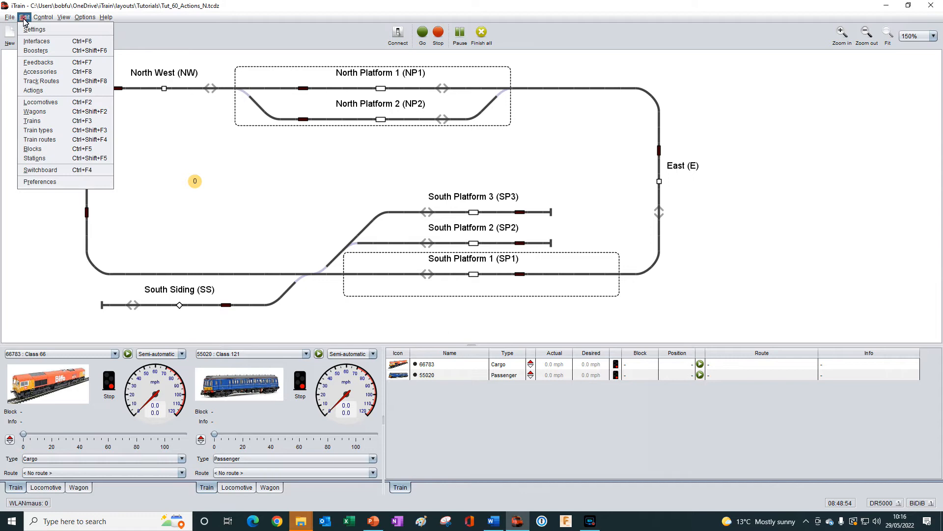
{"action": "mouse_move", "coordinate": [33, 90]}
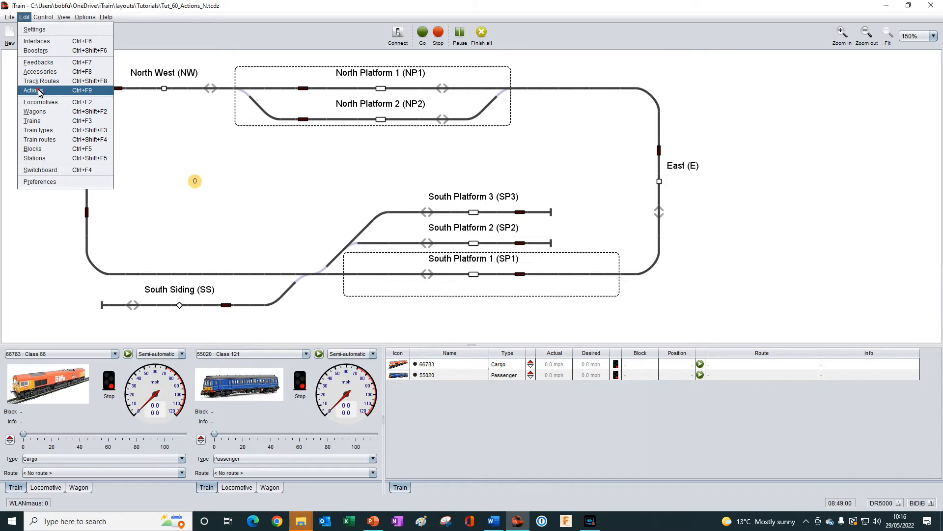
{"action": "left_click", "coordinate": [32, 91]}
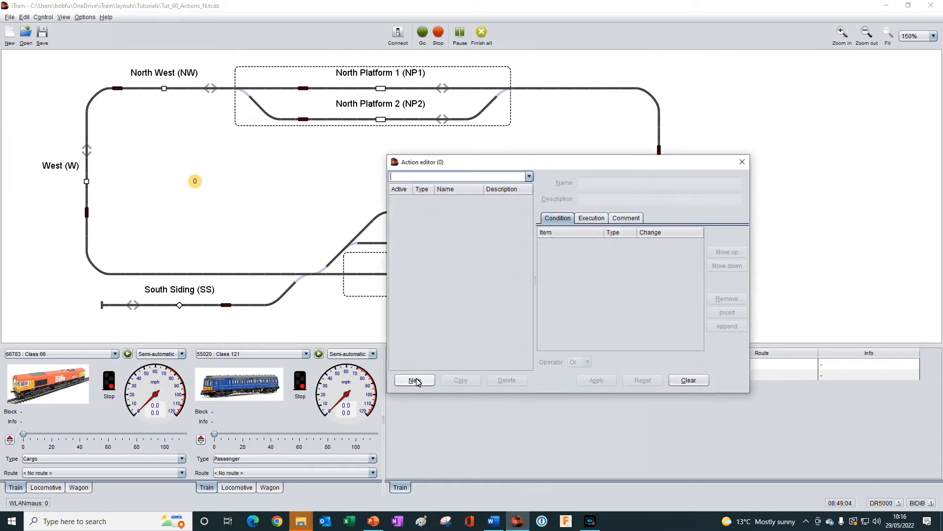
{"action": "left_click", "coordinate": [414, 380]}
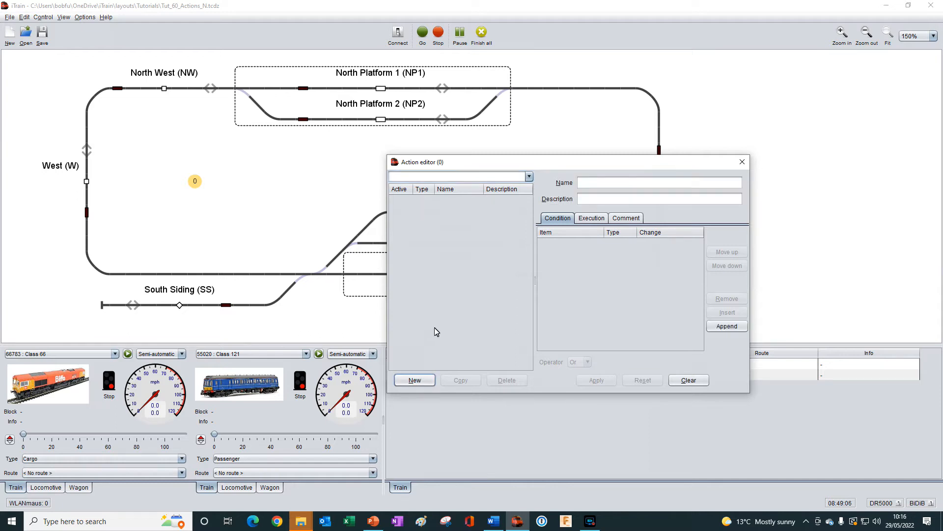
{"action": "mouse_move", "coordinate": [595, 187]}
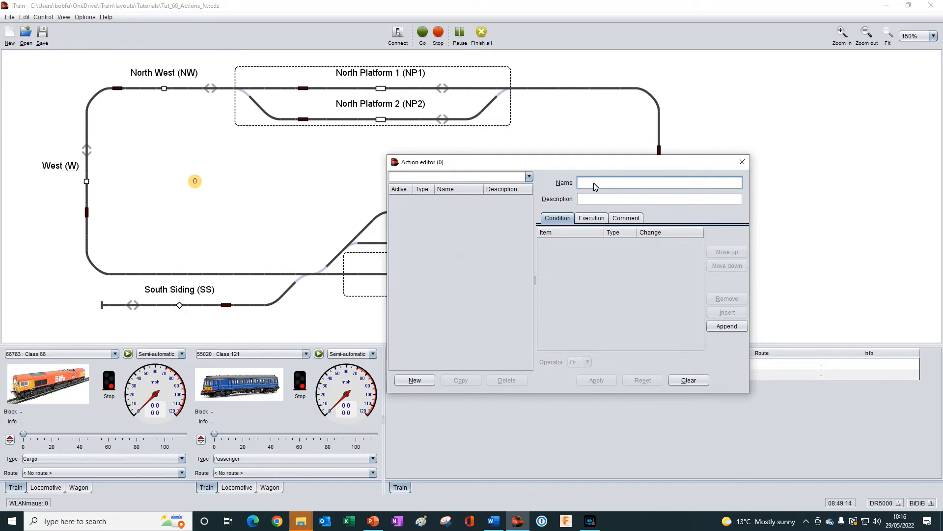
{"action": "type", "text": "T"}
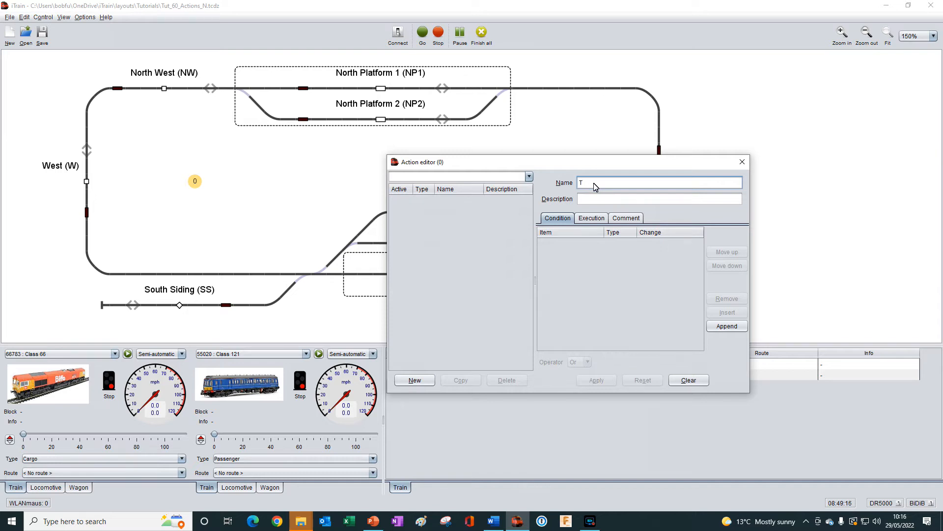
{"action": "type", "text": "ut"}
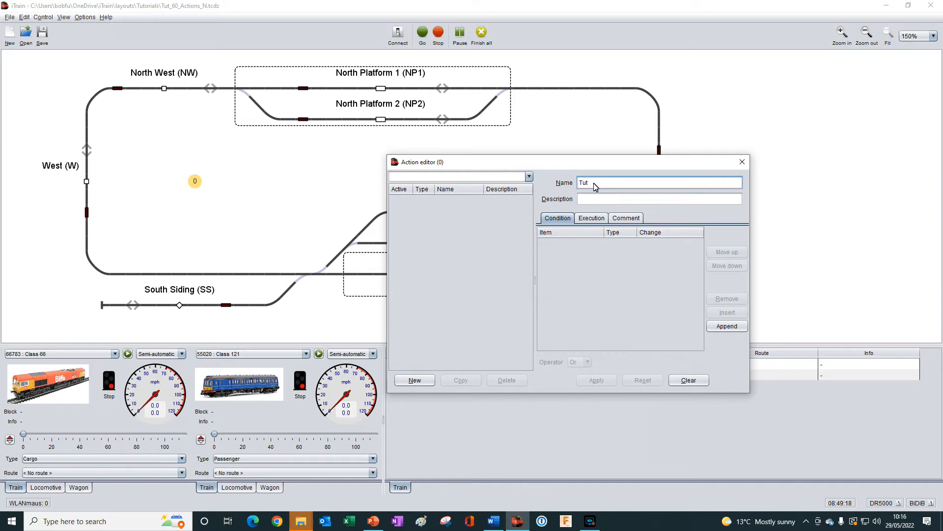
{"action": "type", "text": "_60"}
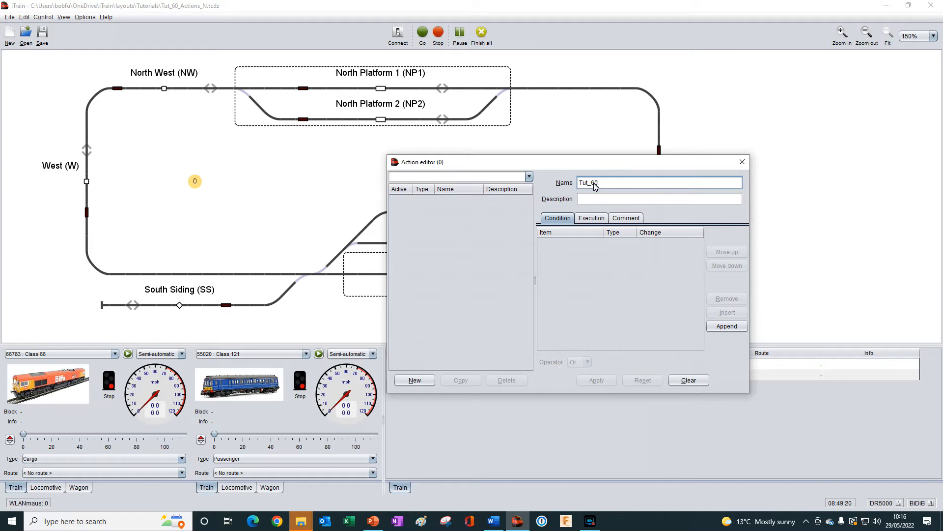
{"action": "left_click", "coordinate": [595, 380]}
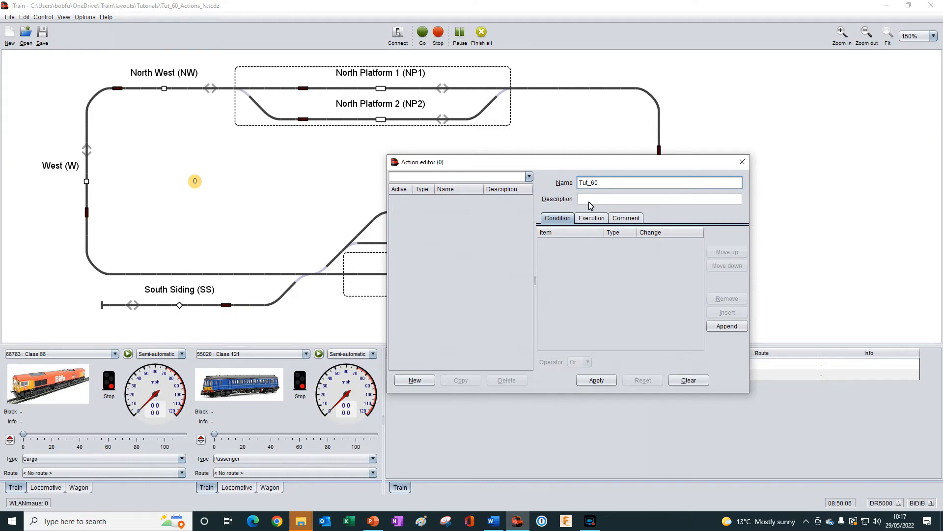
{"action": "left_click", "coordinate": [658, 198]}
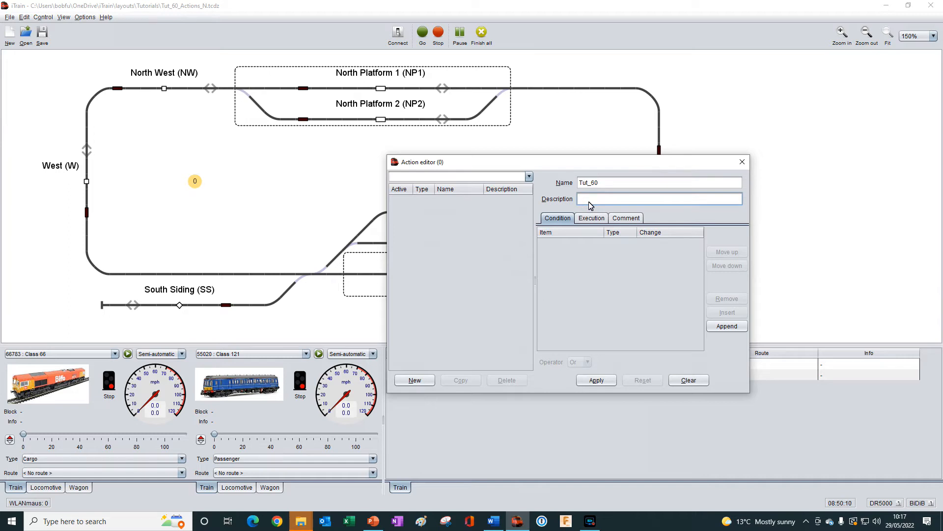
Step: Enter the description 'Dectects the entry of Train 66783 into block EAST and incren'
{"action": "type", "text": "Dectects the entry of Train 66783 into block EAST and incren"}
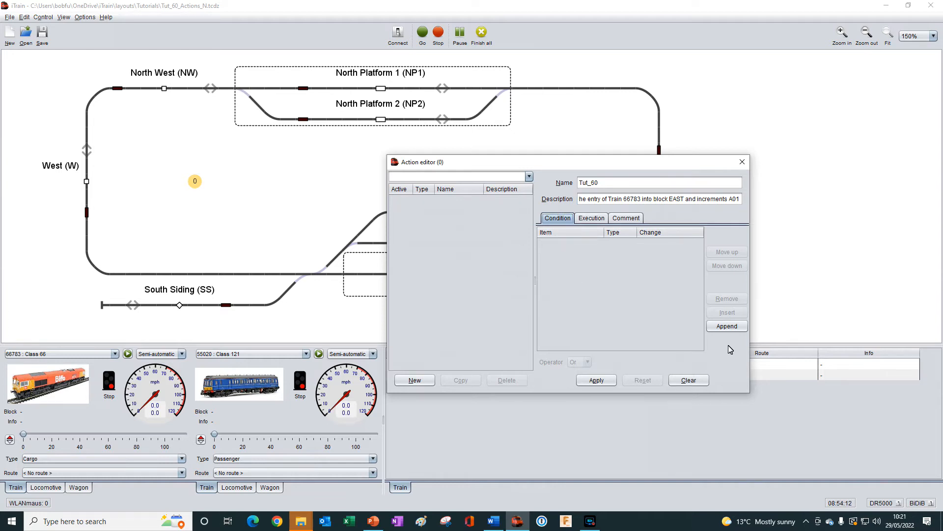
Step: Append a Block condition for train 66783 : Class 66 on B01 : East, direction Next
{"action": "left_click", "coordinate": [726, 326]}
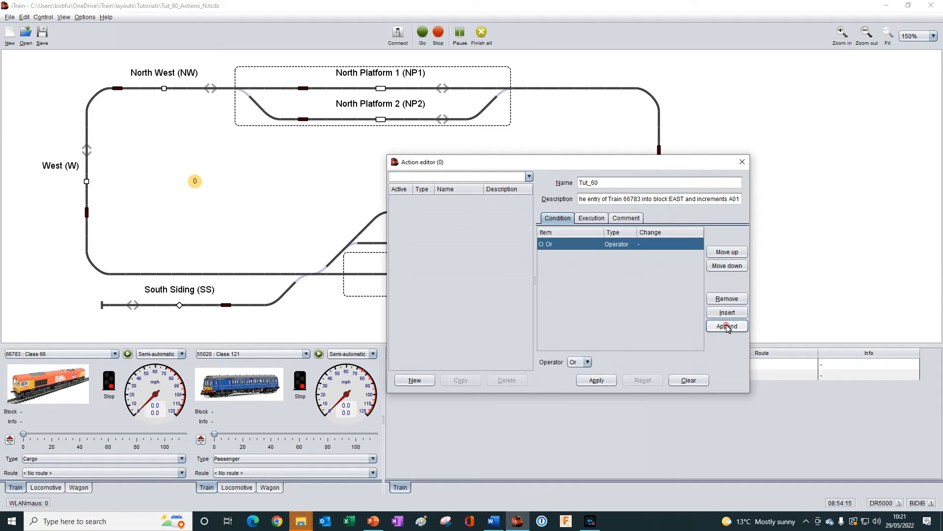
{"action": "mouse_move", "coordinate": [731, 330]}
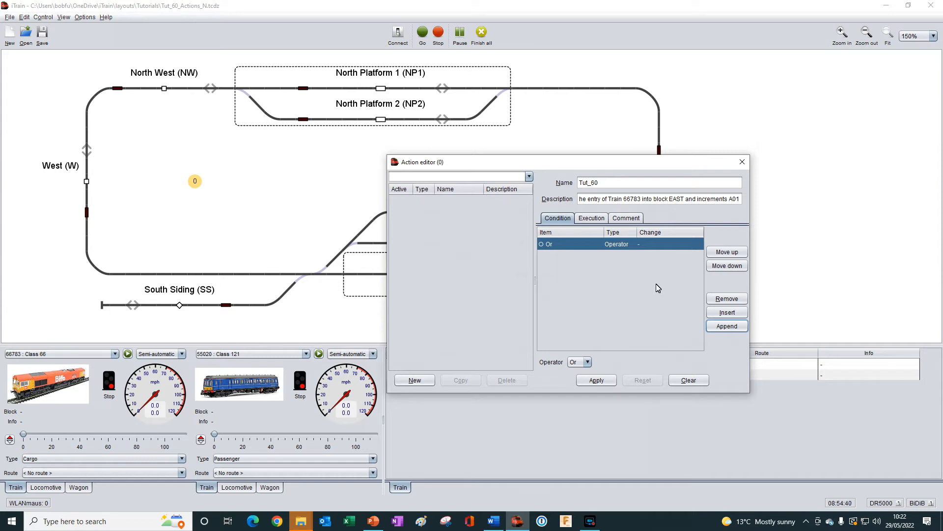
{"action": "mouse_move", "coordinate": [661, 268]}
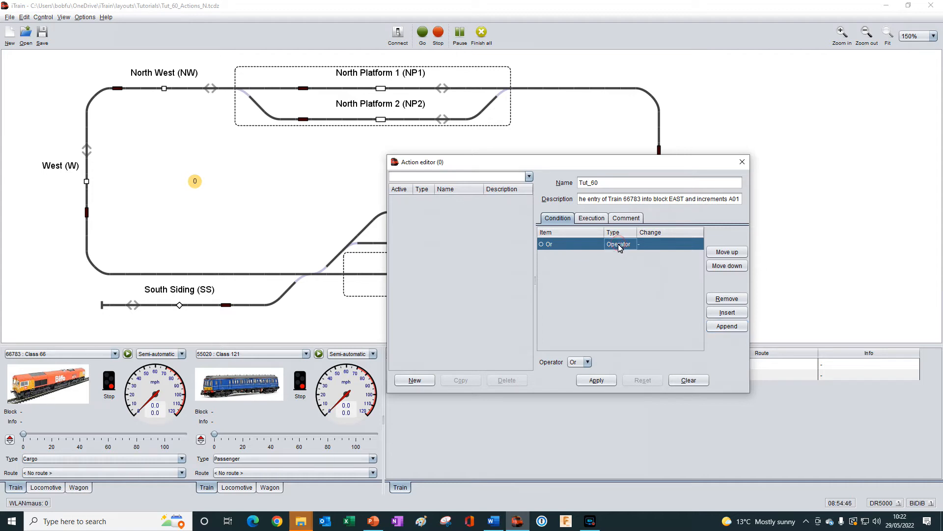
{"action": "left_click", "coordinate": [630, 244]}
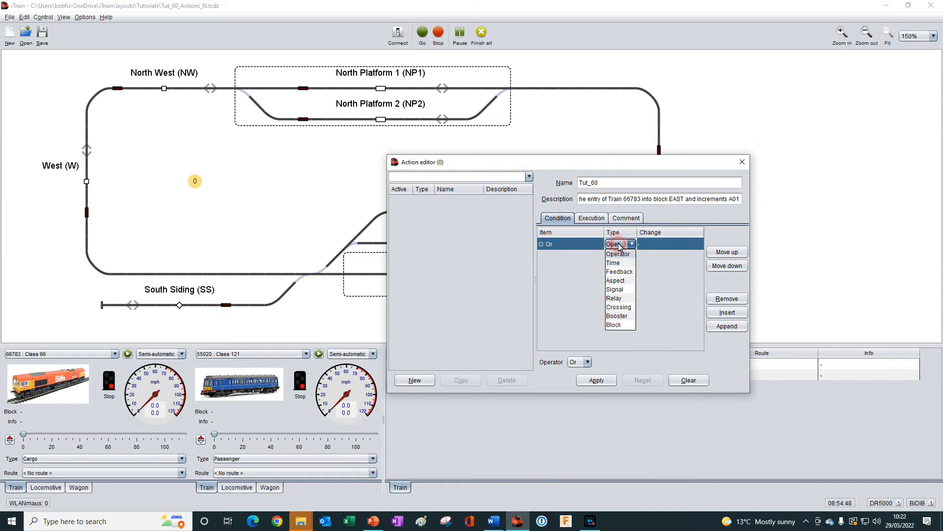
{"action": "mouse_move", "coordinate": [611, 311]}
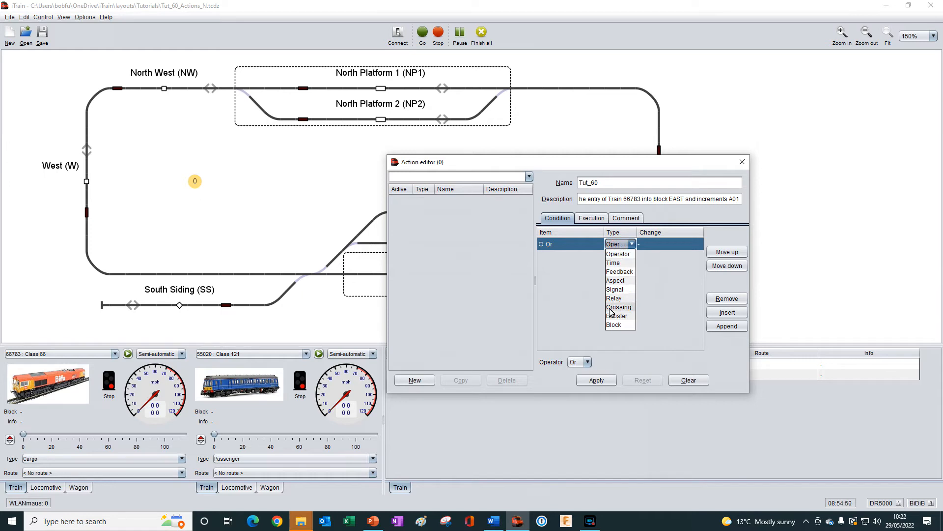
{"action": "left_click", "coordinate": [614, 324]}
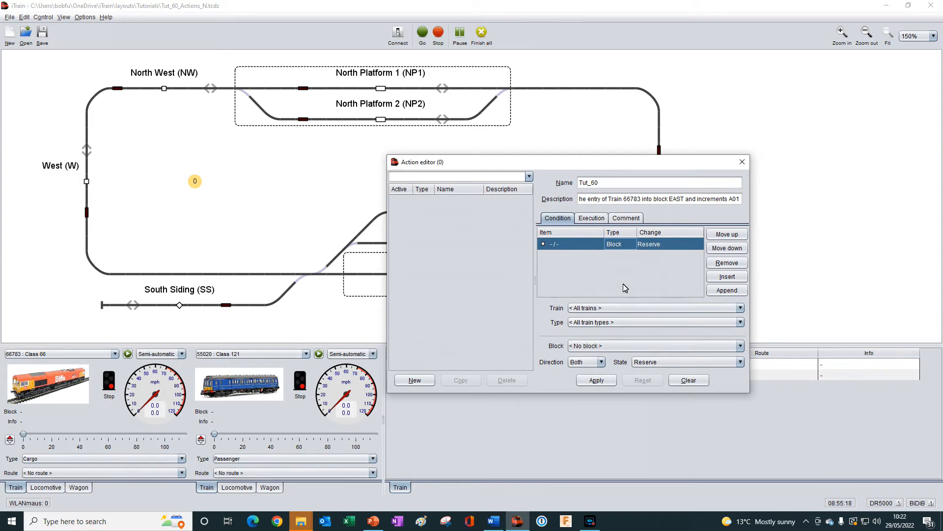
{"action": "left_click", "coordinate": [740, 308]}
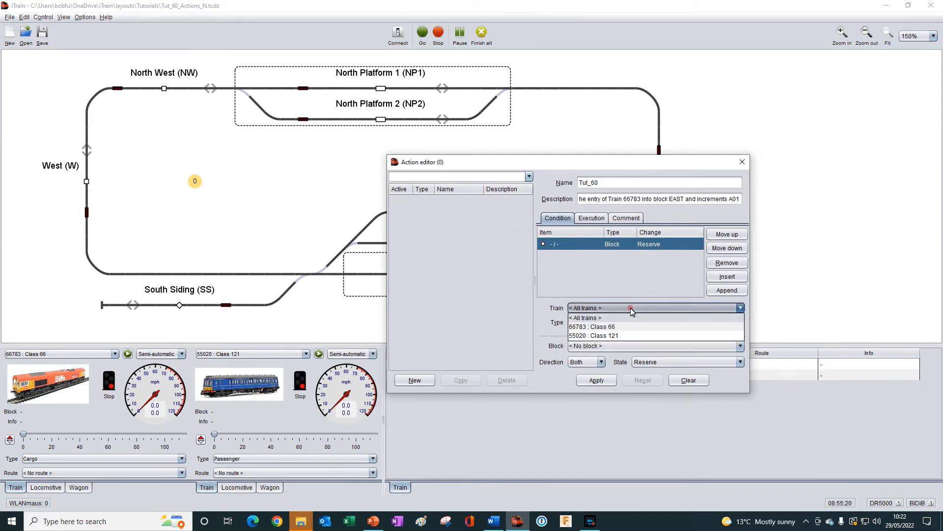
{"action": "mouse_move", "coordinate": [594, 325]}
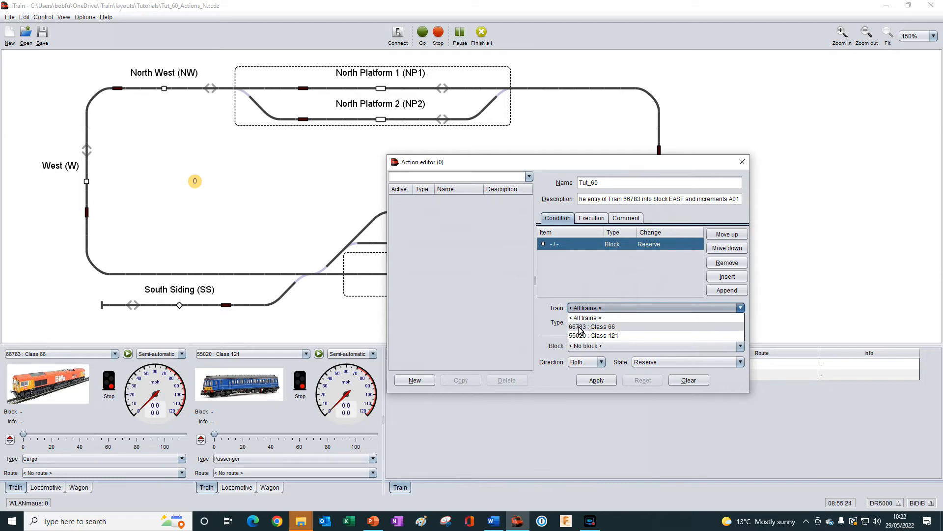
{"action": "left_click", "coordinate": [592, 327]}
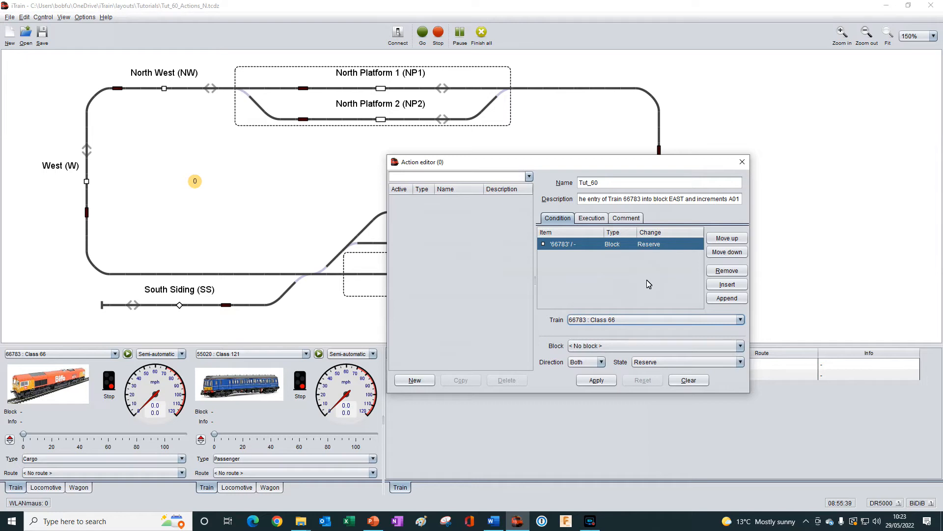
{"action": "left_click", "coordinate": [740, 346]}
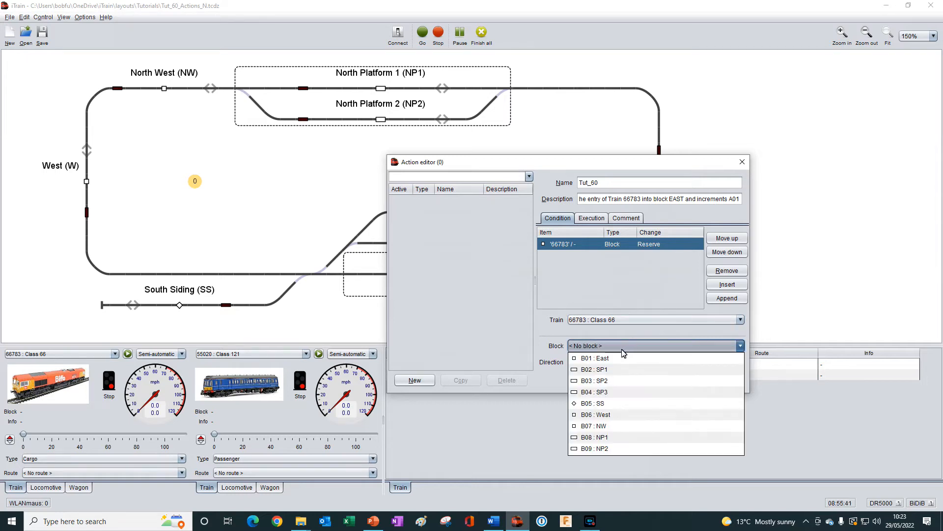
{"action": "mouse_move", "coordinate": [595, 358]}
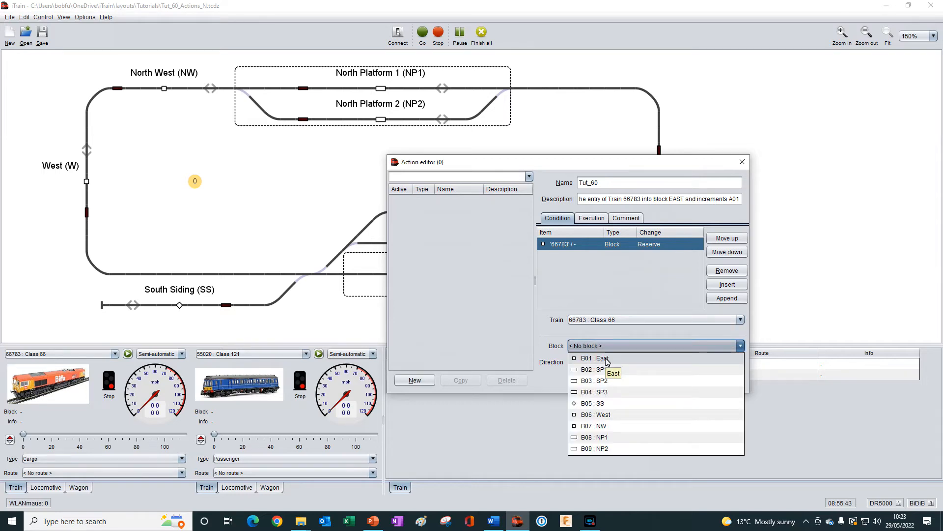
{"action": "left_click", "coordinate": [593, 358]}
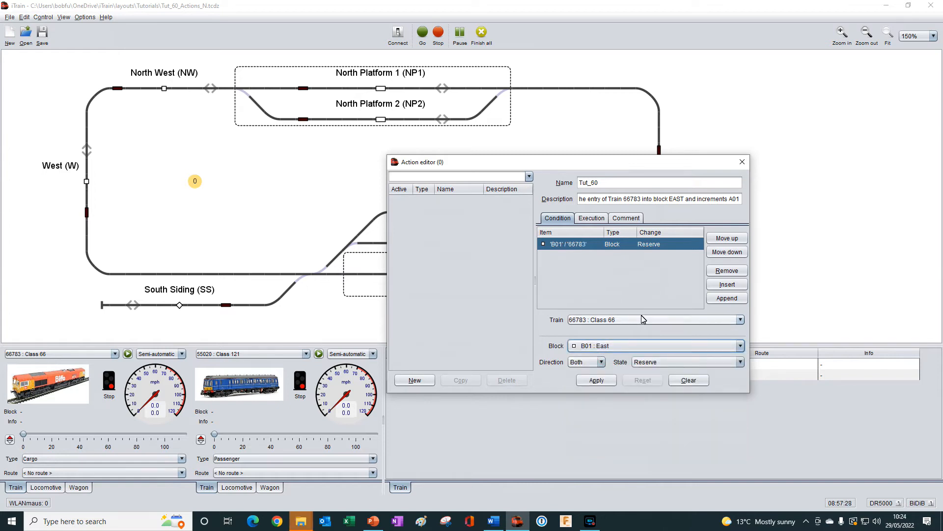
{"action": "mouse_move", "coordinate": [605, 362]}
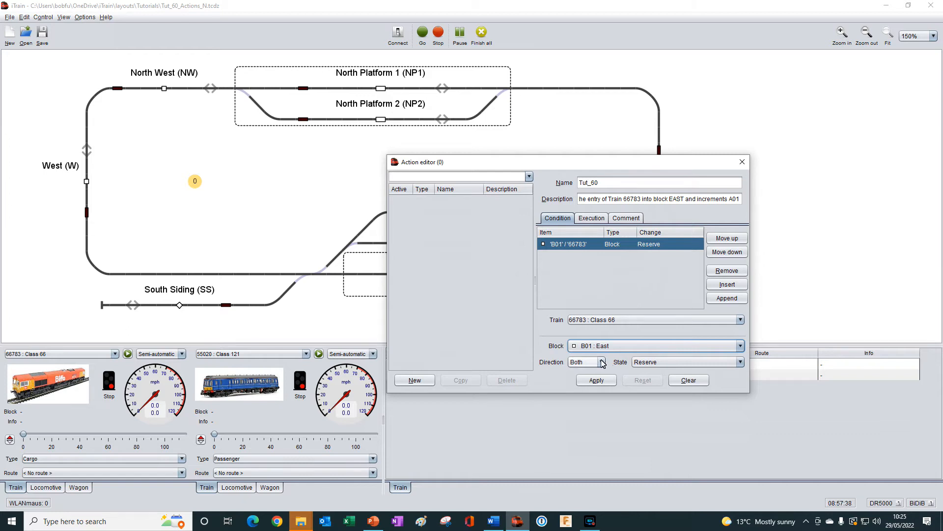
{"action": "left_click", "coordinate": [600, 361]}
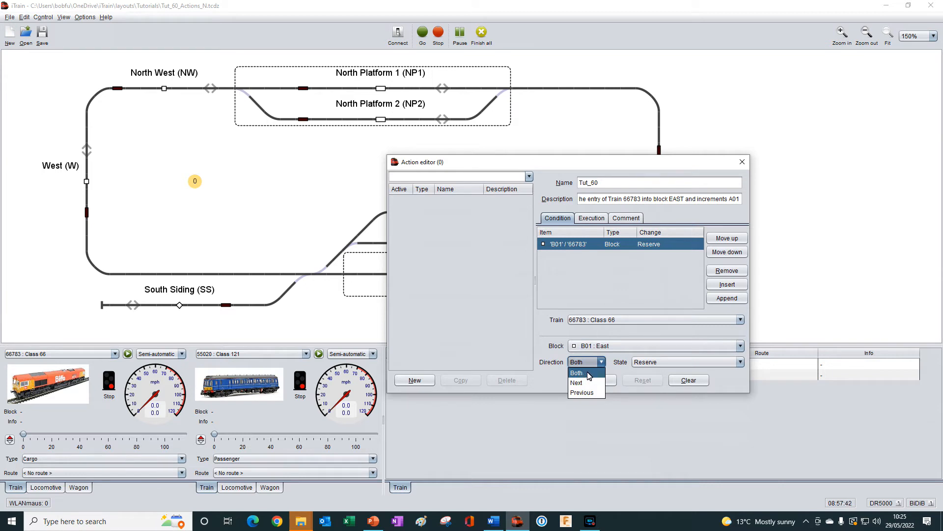
{"action": "mouse_move", "coordinate": [590, 392]}
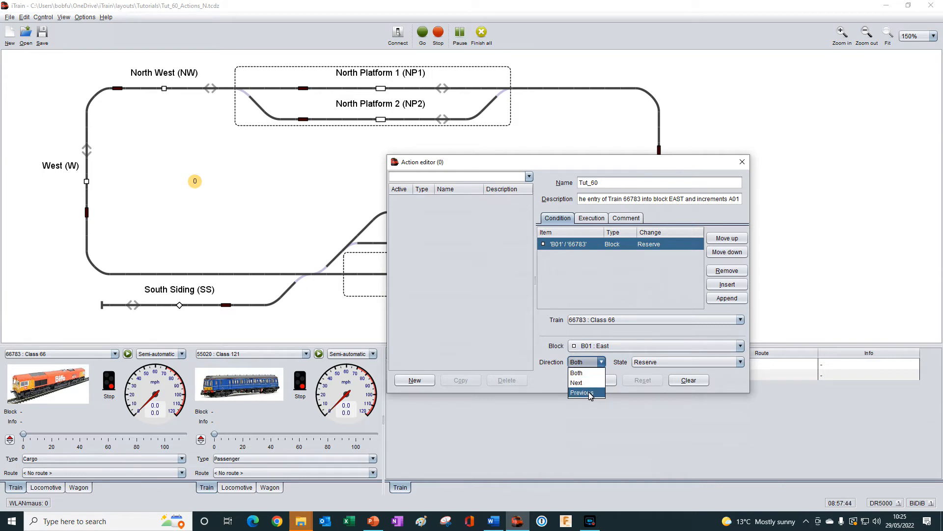
{"action": "left_click", "coordinate": [576, 383]}
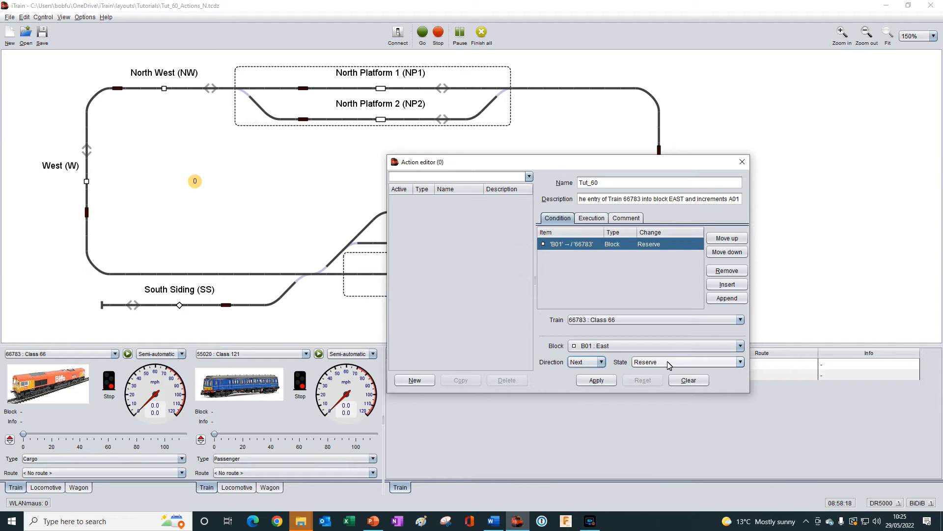
Step: Set the B01 East condition's block state to Enter
{"action": "left_click", "coordinate": [740, 361]}
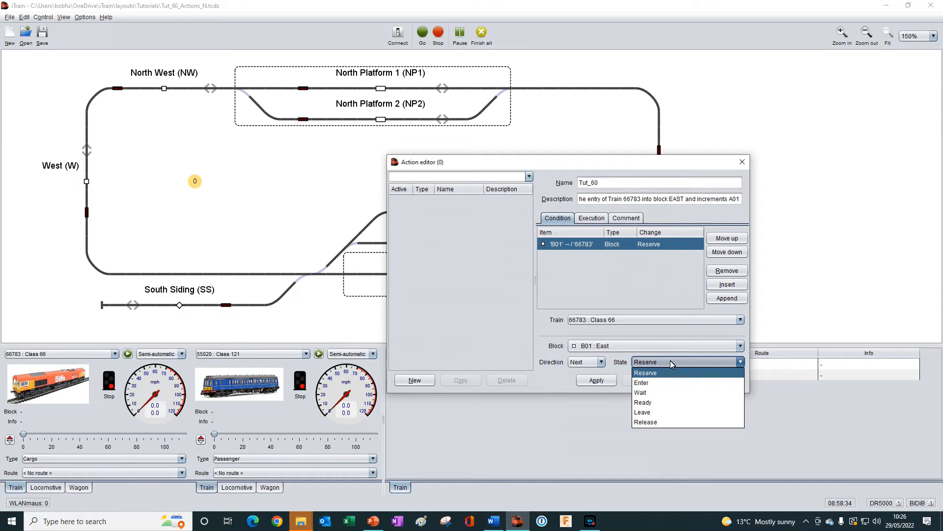
{"action": "mouse_move", "coordinate": [641, 383]}
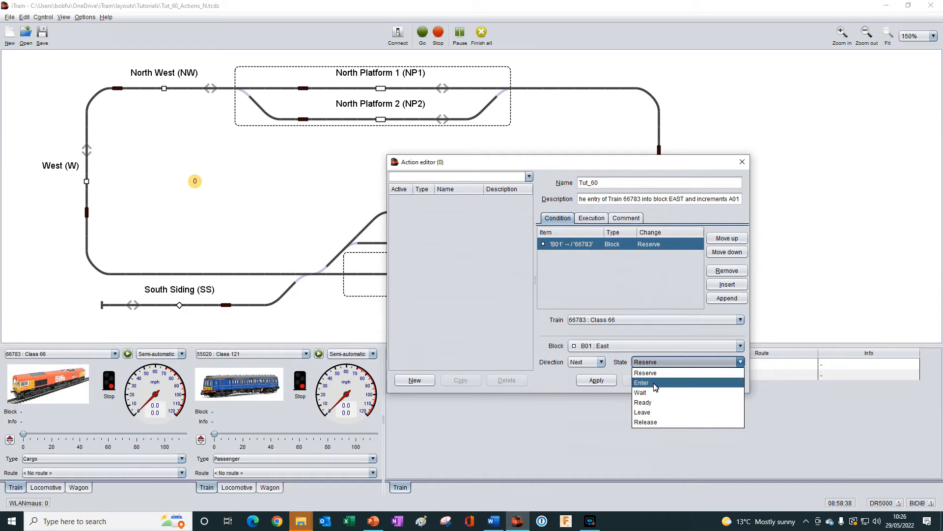
{"action": "left_click", "coordinate": [642, 382]}
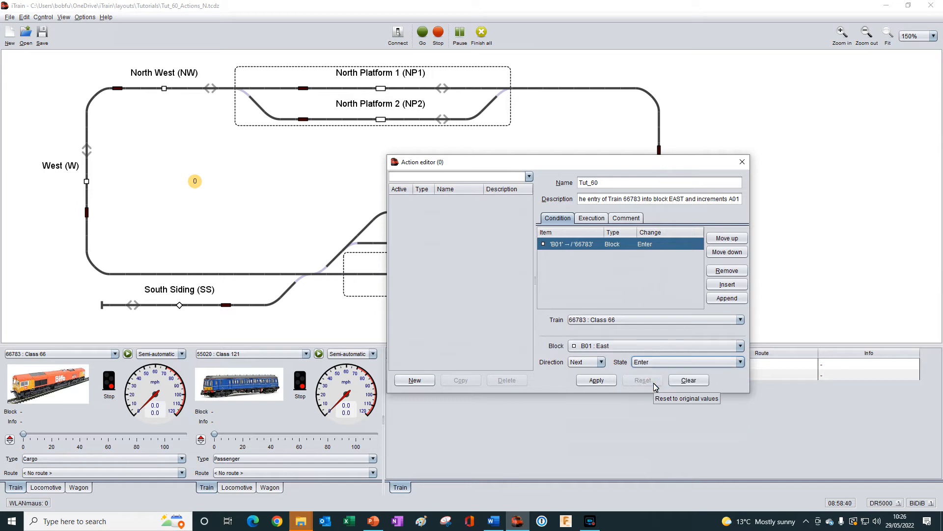
{"action": "mouse_move", "coordinate": [659, 388]}
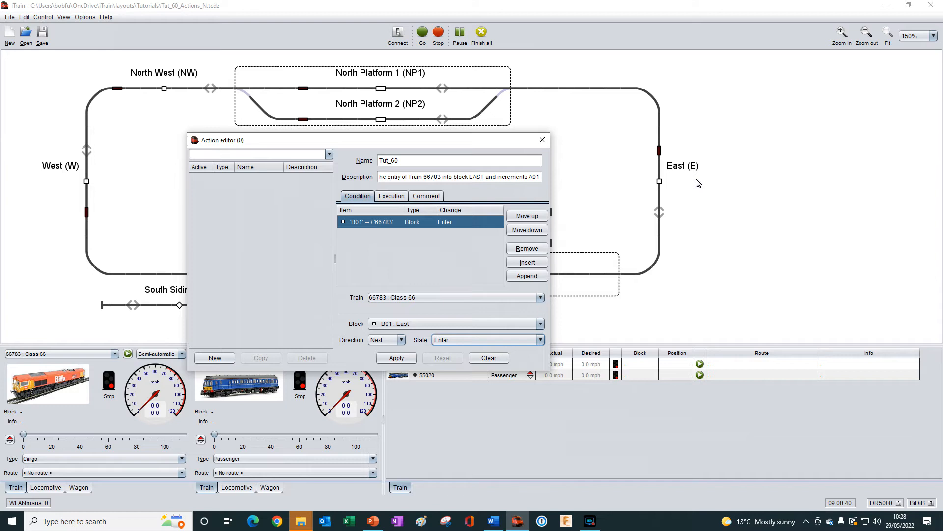
{"action": "mouse_move", "coordinate": [658, 167]}
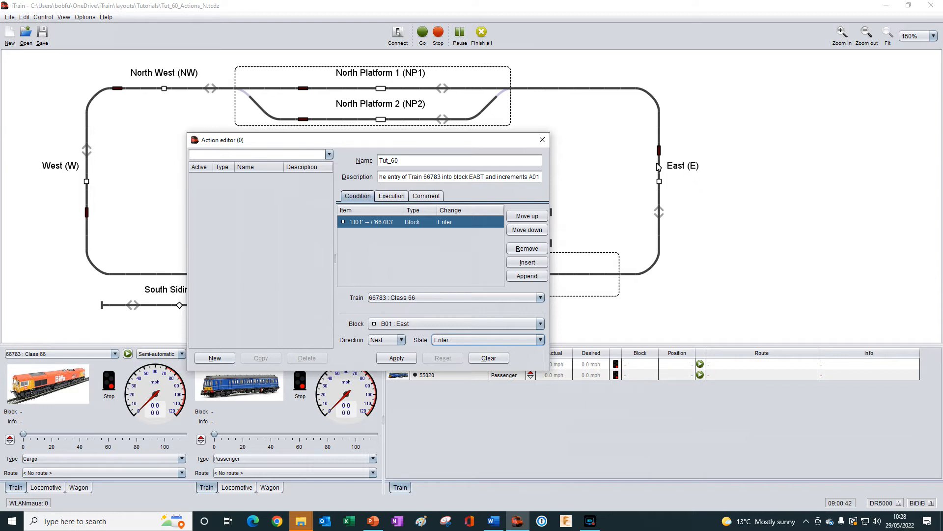
{"action": "mouse_move", "coordinate": [684, 174]}
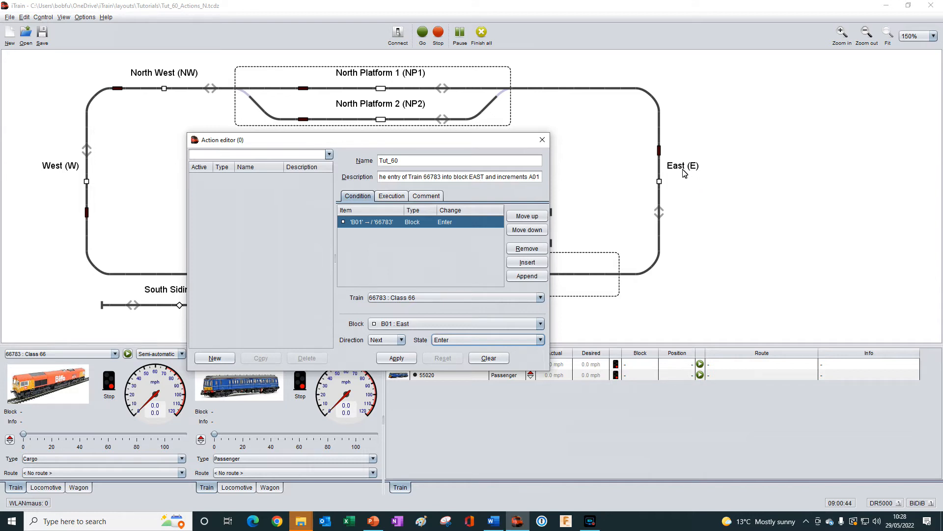
{"action": "mouse_move", "coordinate": [654, 172]}
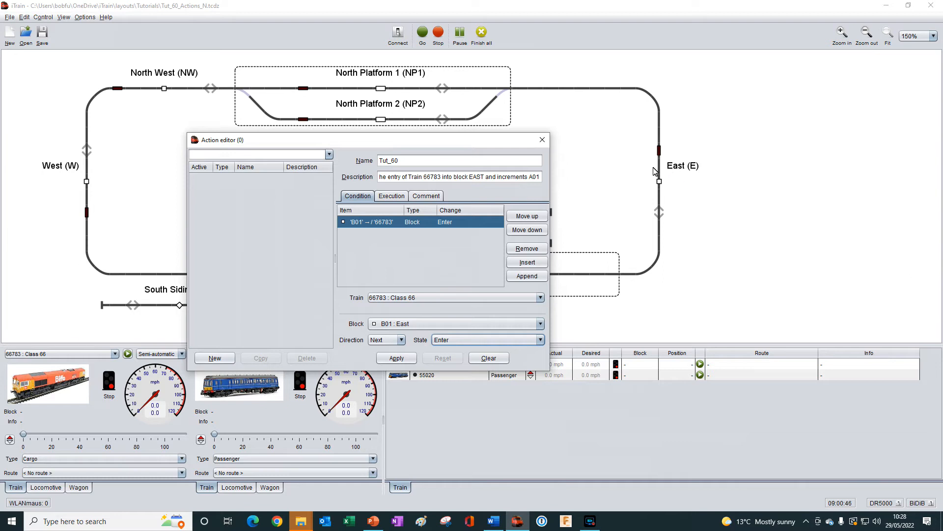
{"action": "mouse_move", "coordinate": [670, 180]}
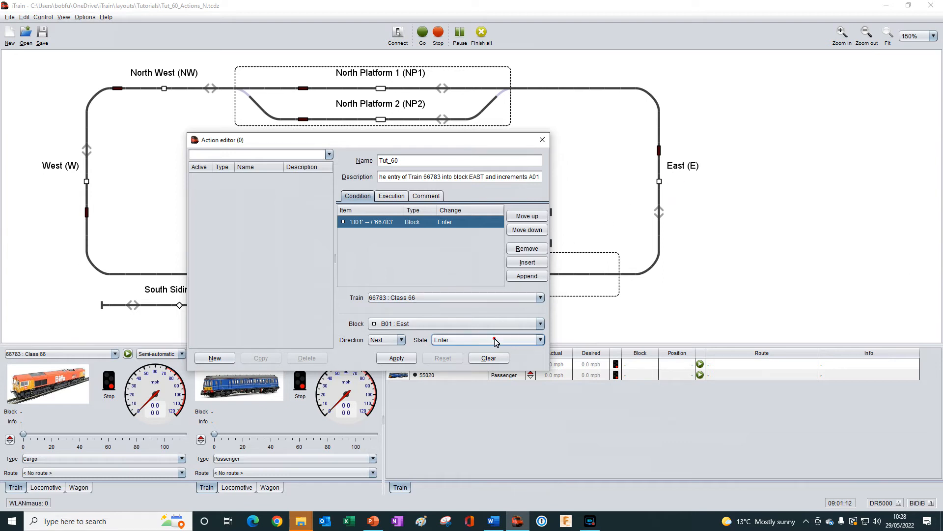
{"action": "left_click", "coordinate": [539, 340]}
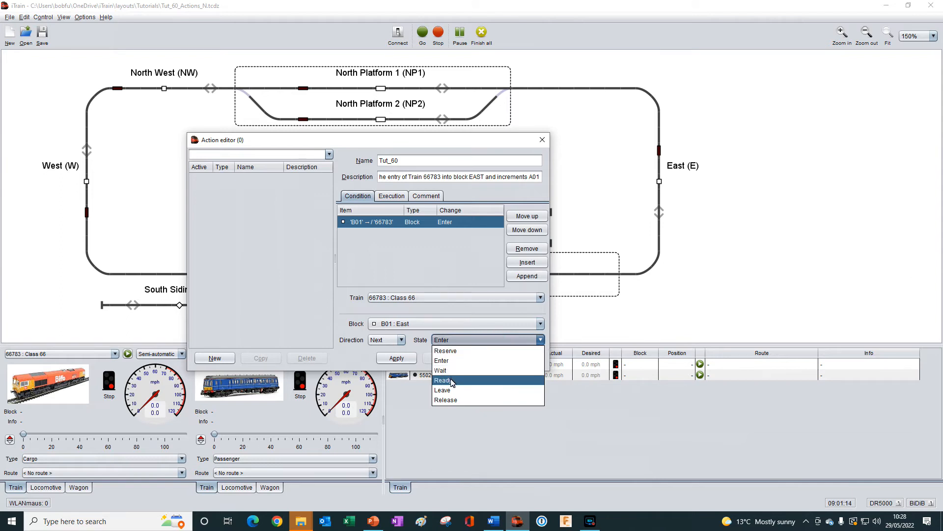
{"action": "mouse_move", "coordinate": [448, 390]}
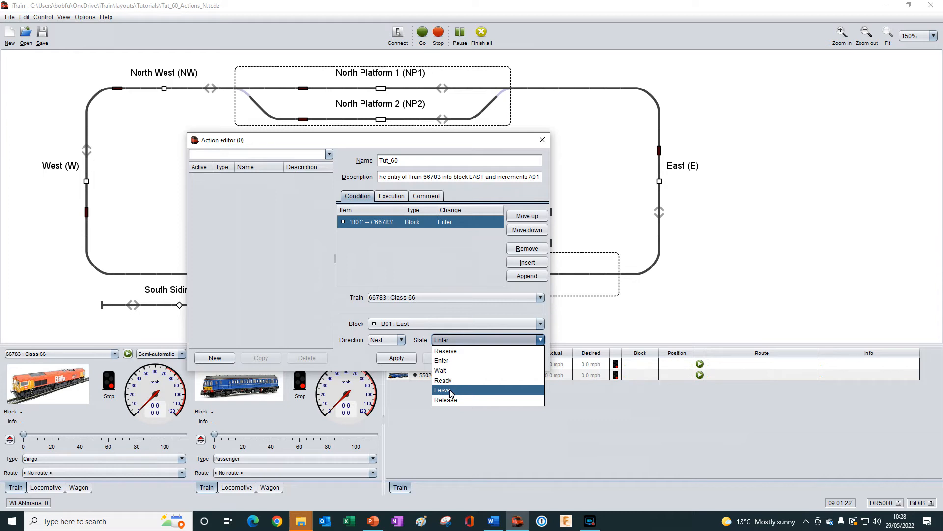
{"action": "mouse_move", "coordinate": [442, 380]}
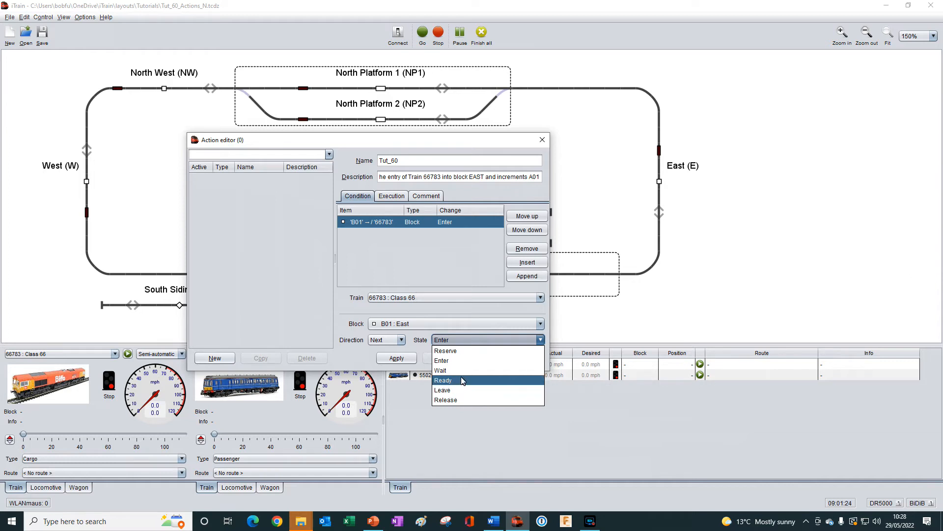
{"action": "mouse_move", "coordinate": [442, 370]}
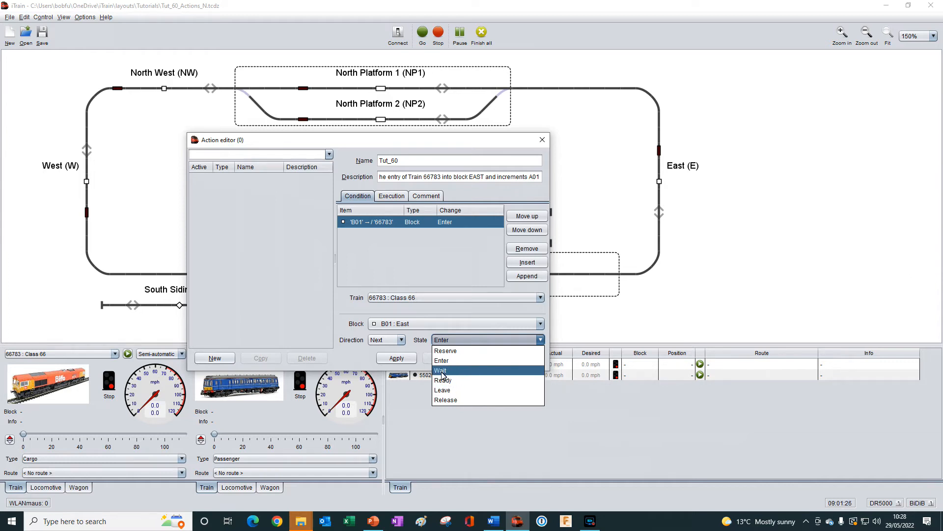
{"action": "mouse_move", "coordinate": [443, 390]}
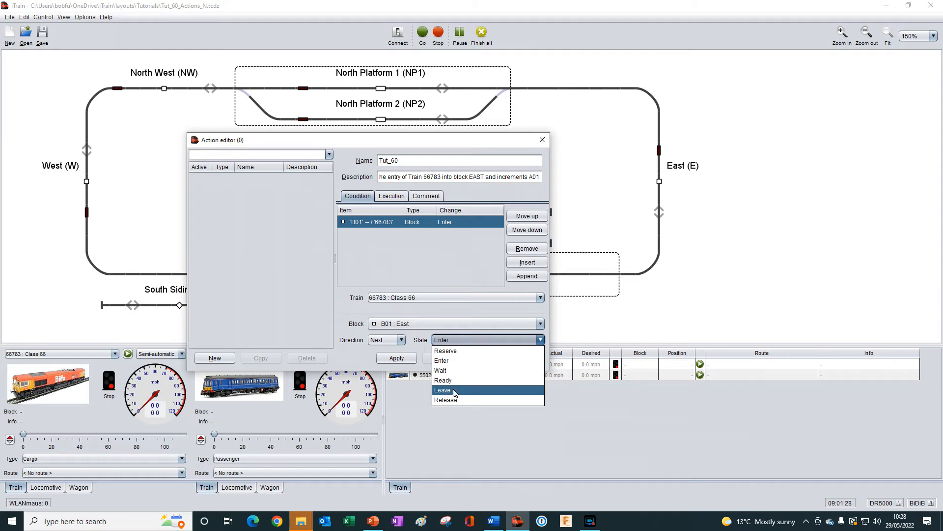
{"action": "mouse_move", "coordinate": [445, 351]}
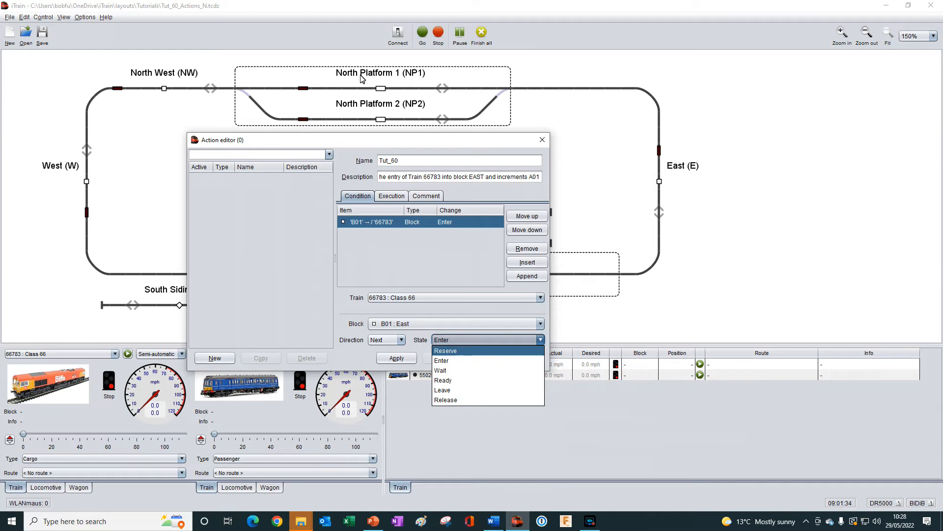
{"action": "mouse_move", "coordinate": [397, 86]}
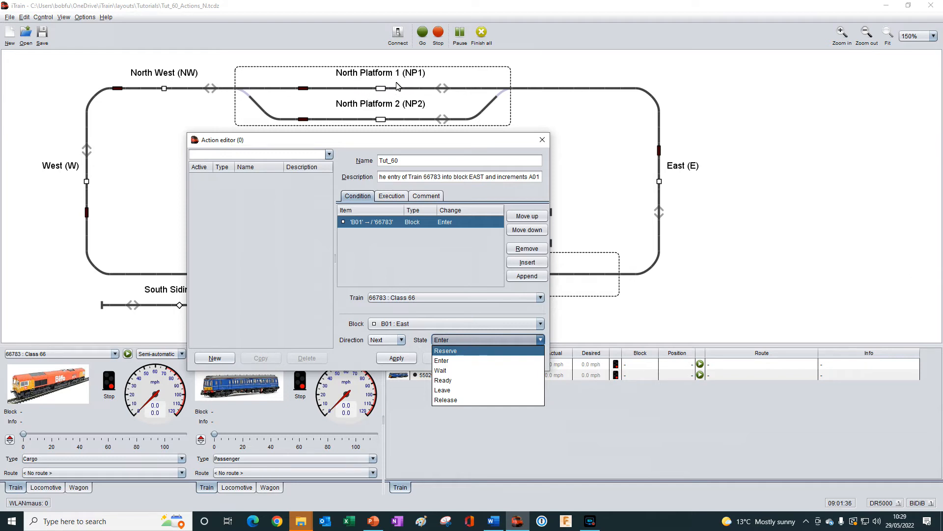
{"action": "mouse_move", "coordinate": [446, 390]}
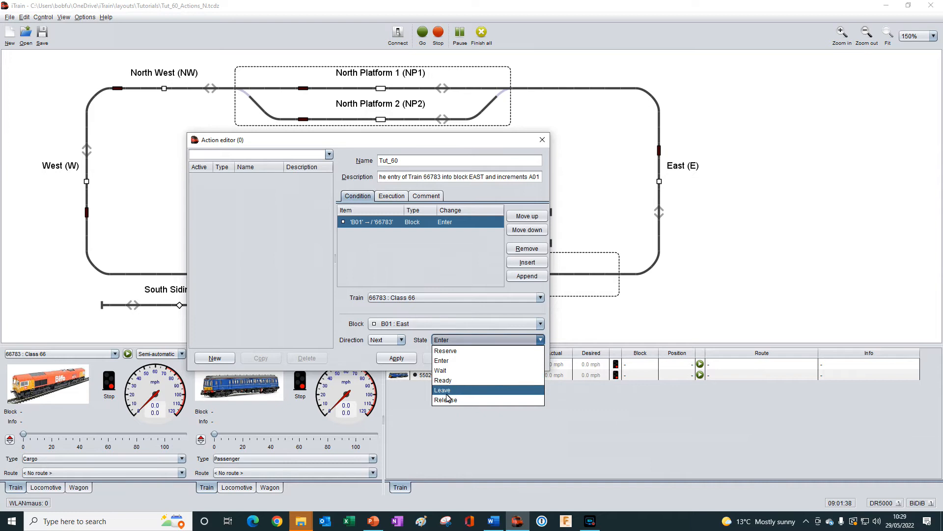
{"action": "mouse_move", "coordinate": [443, 380]}
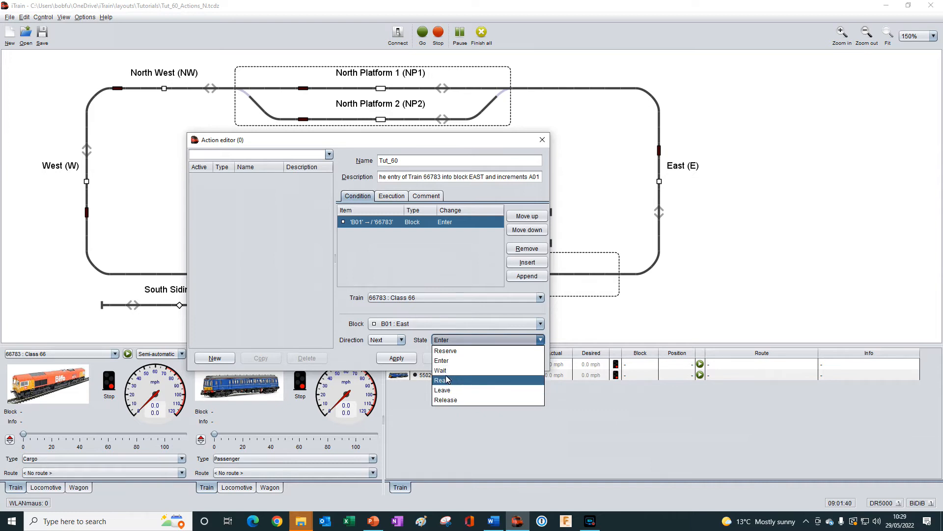
{"action": "mouse_move", "coordinate": [469, 380]}
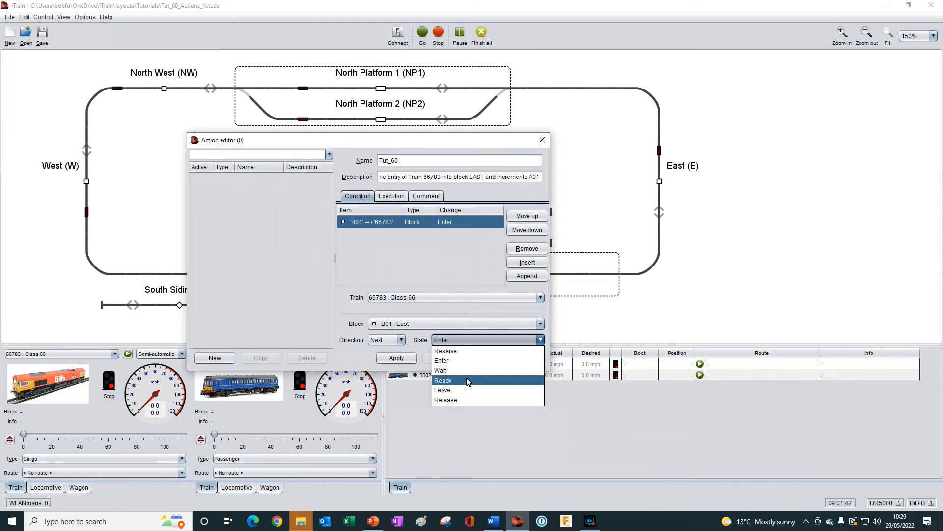
{"action": "mouse_move", "coordinate": [541, 317]}
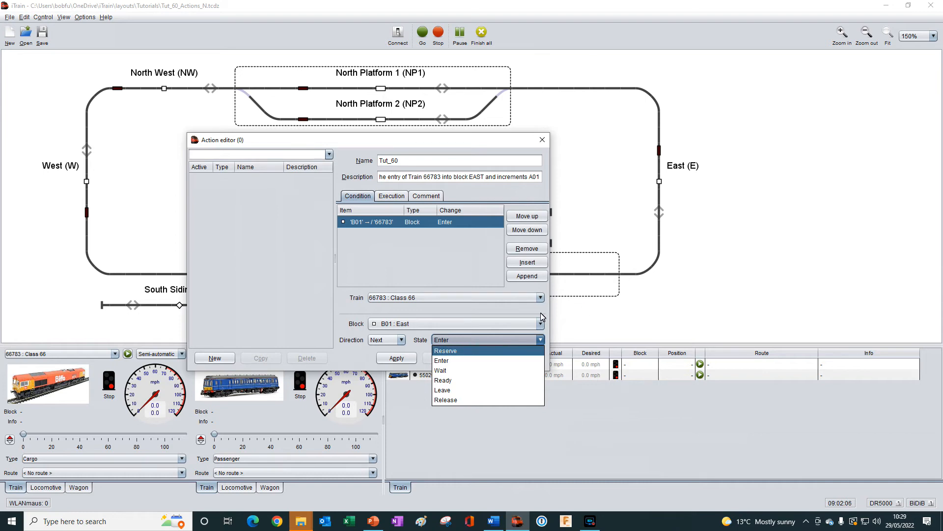
{"action": "left_click", "coordinate": [442, 360]}
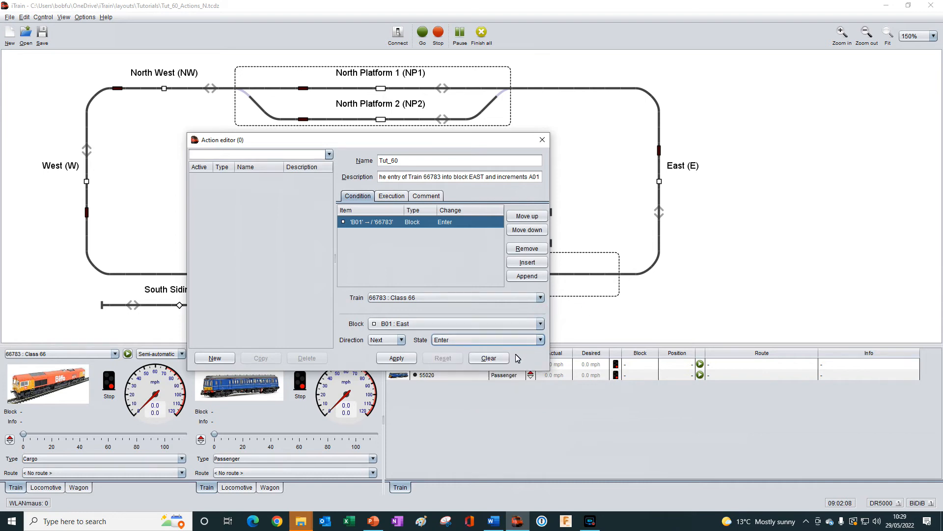
{"action": "mouse_move", "coordinate": [410, 248]}
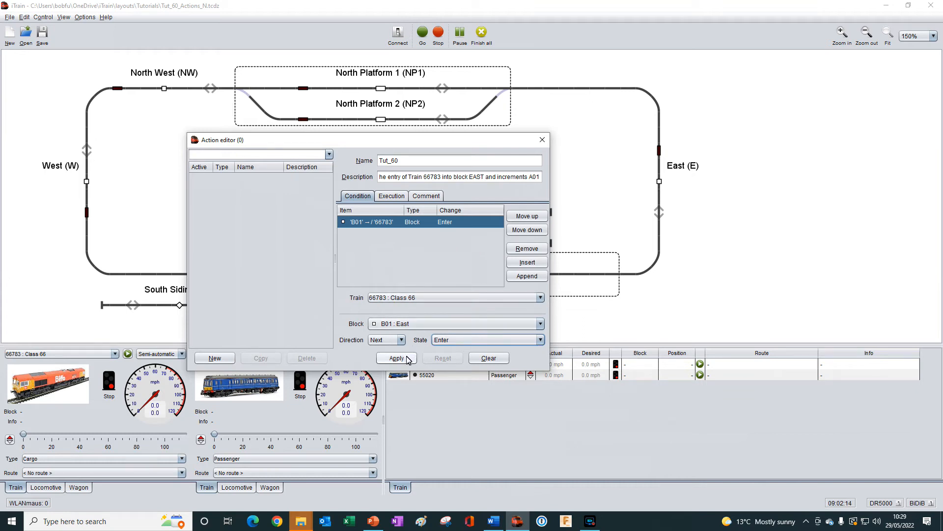
Step: Apply the Tut_60 action with its Enter condition
{"action": "left_click", "coordinate": [396, 357]}
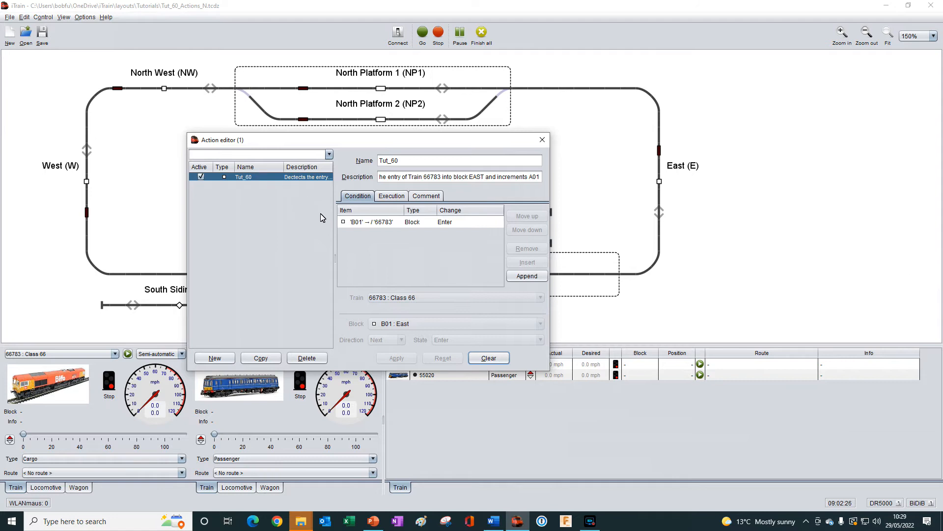
{"action": "mouse_move", "coordinate": [455, 260]}
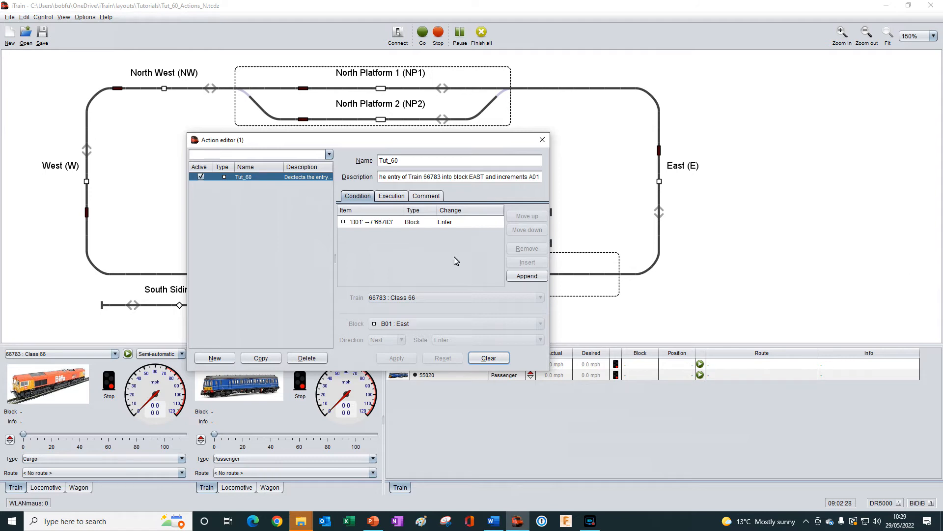
{"action": "mouse_move", "coordinate": [367, 234]}
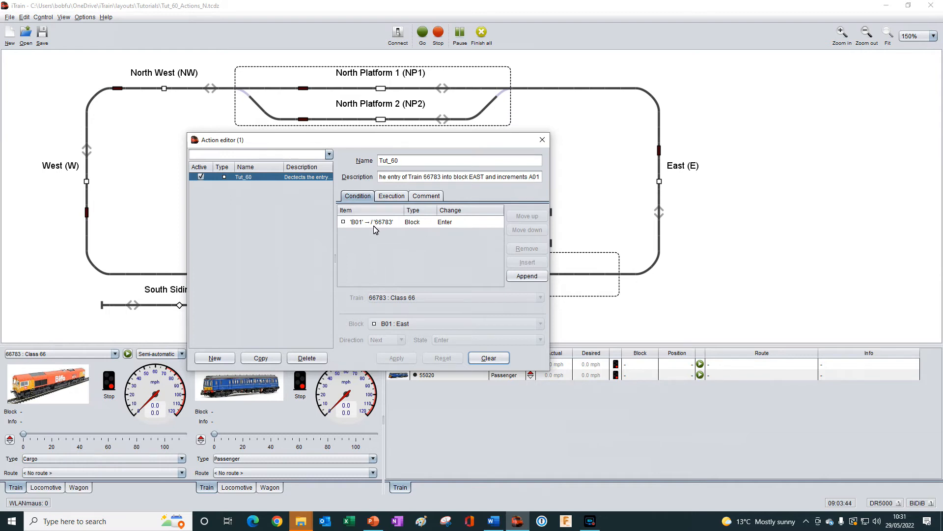
{"action": "mouse_move", "coordinate": [364, 234]}
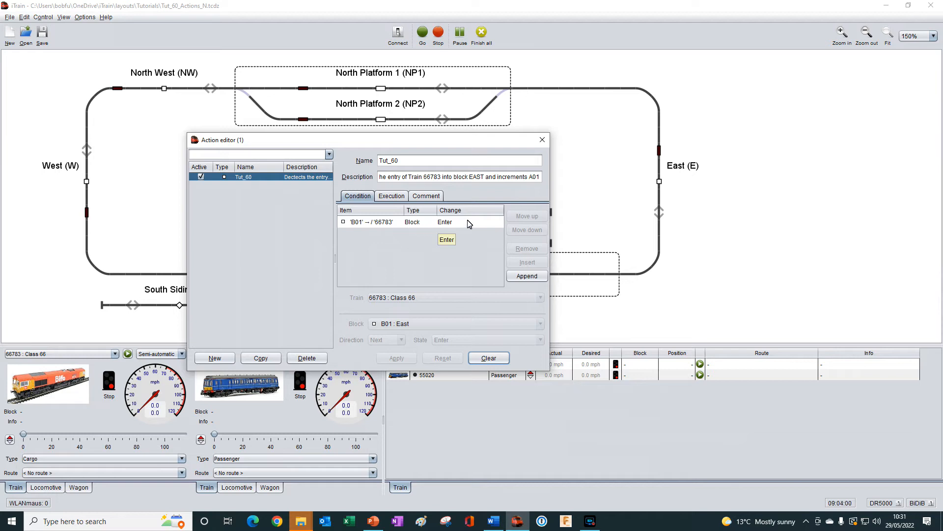
{"action": "mouse_move", "coordinate": [371, 222]}
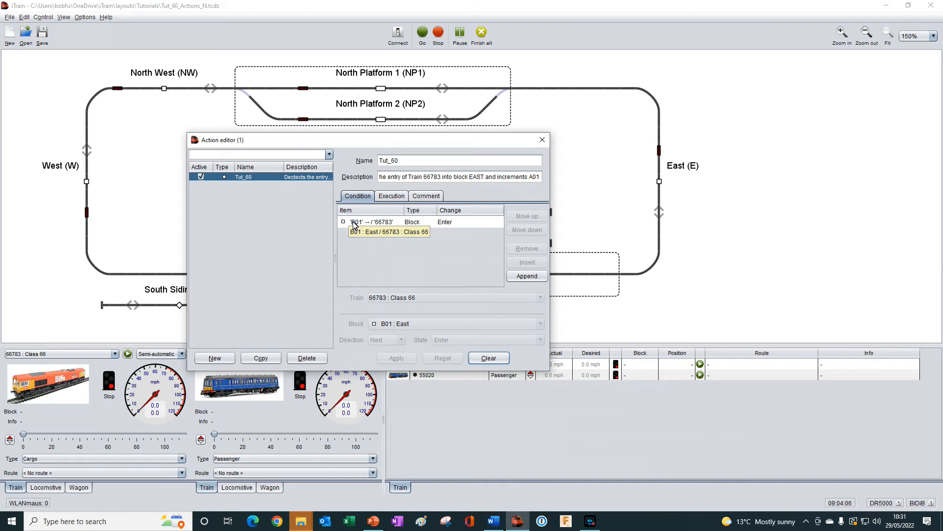
{"action": "mouse_move", "coordinate": [373, 222]}
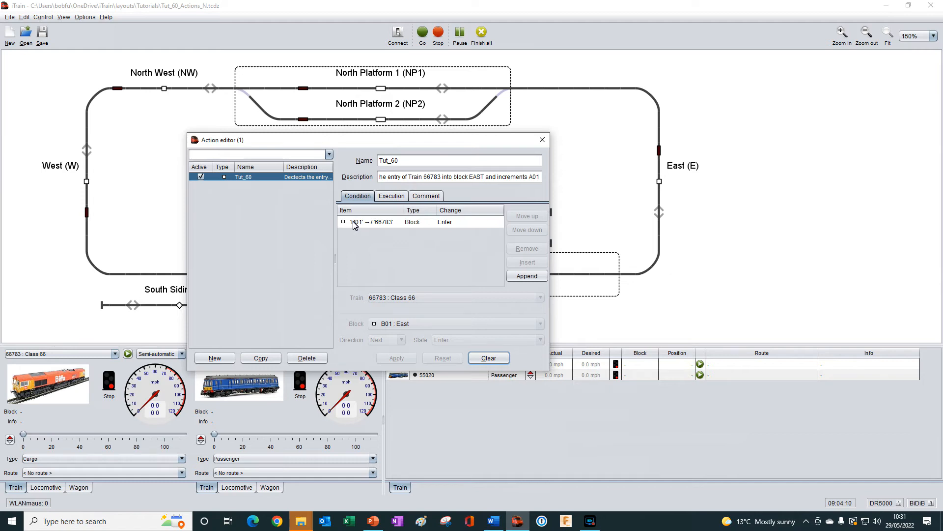
{"action": "mouse_move", "coordinate": [383, 237]}
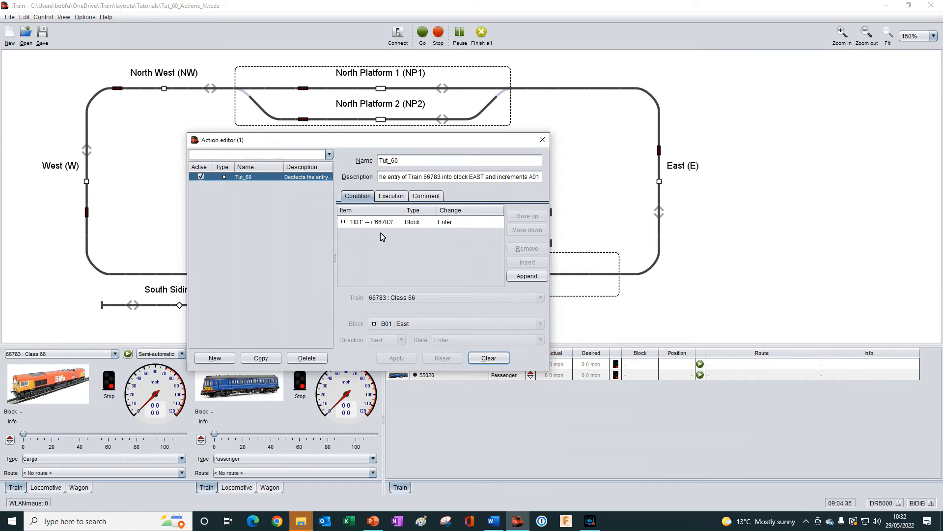
Step: Show the Execution tab of the Tut_60 action
{"action": "left_click", "coordinate": [390, 196]}
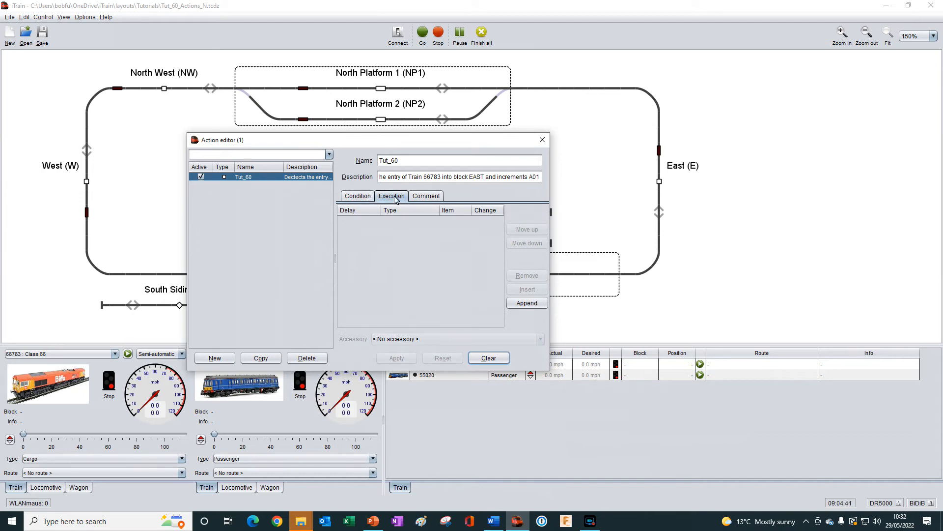
{"action": "mouse_move", "coordinate": [402, 244]}
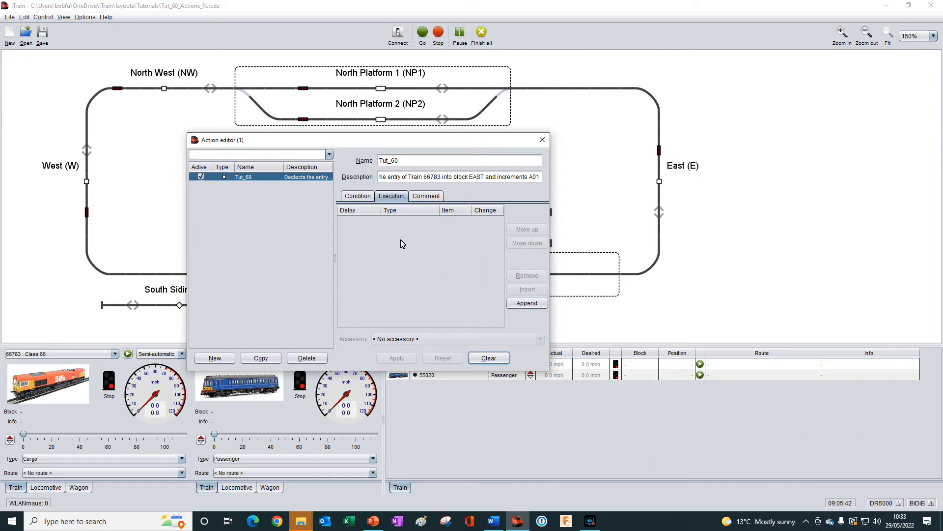
{"action": "mouse_move", "coordinate": [415, 266]}
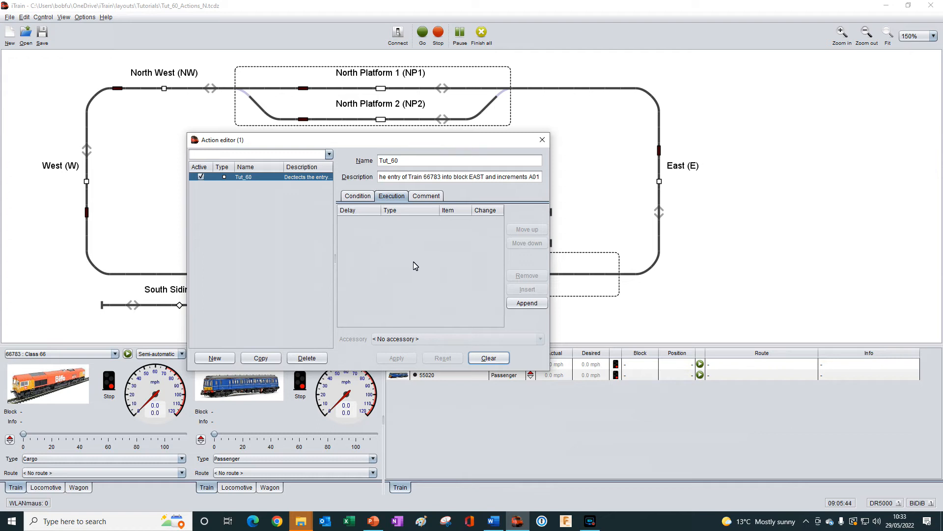
{"action": "mouse_move", "coordinate": [354, 247]}
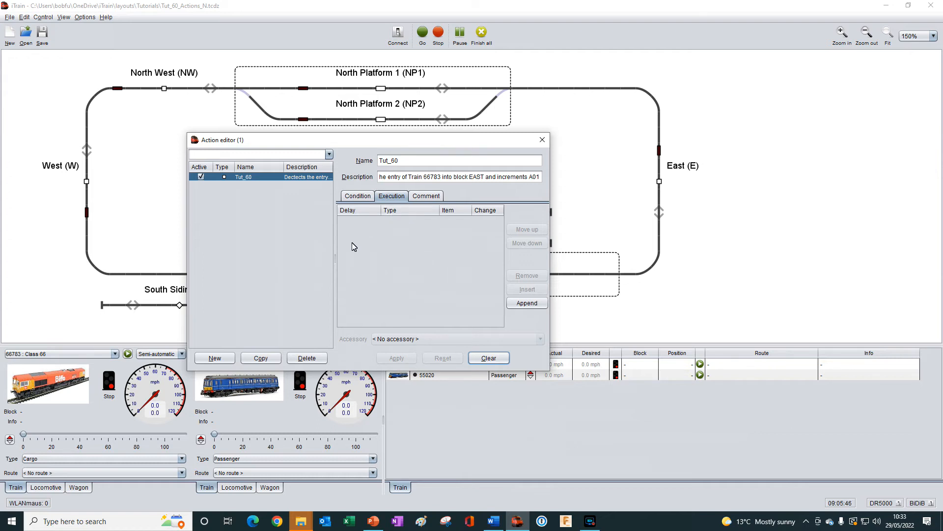
{"action": "mouse_move", "coordinate": [407, 265]}
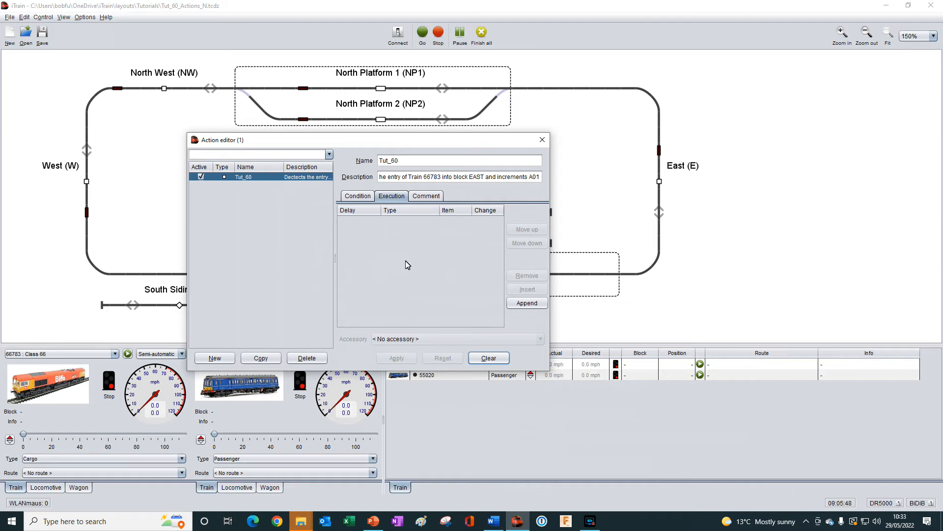
{"action": "mouse_move", "coordinate": [414, 258]}
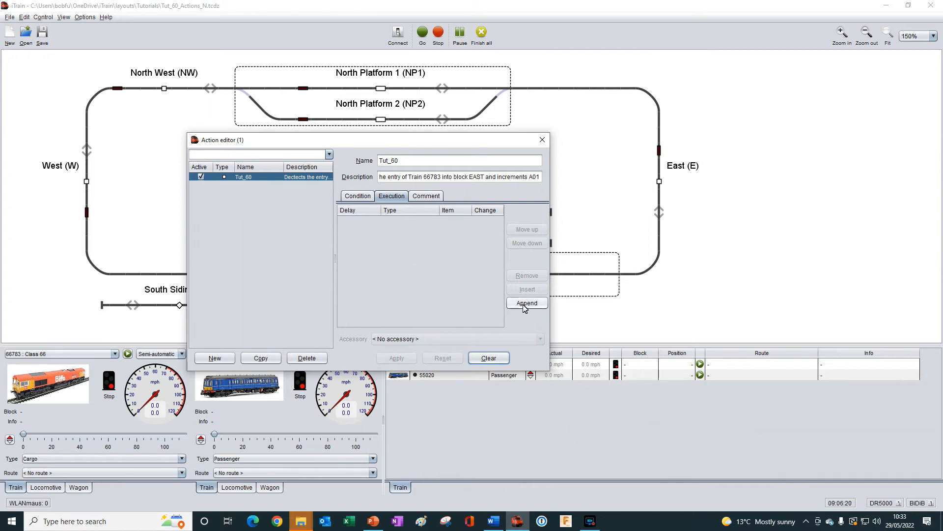
Step: Add an Aspect execution step for A01 with state Aspect 1
{"action": "left_click", "coordinate": [526, 302]}
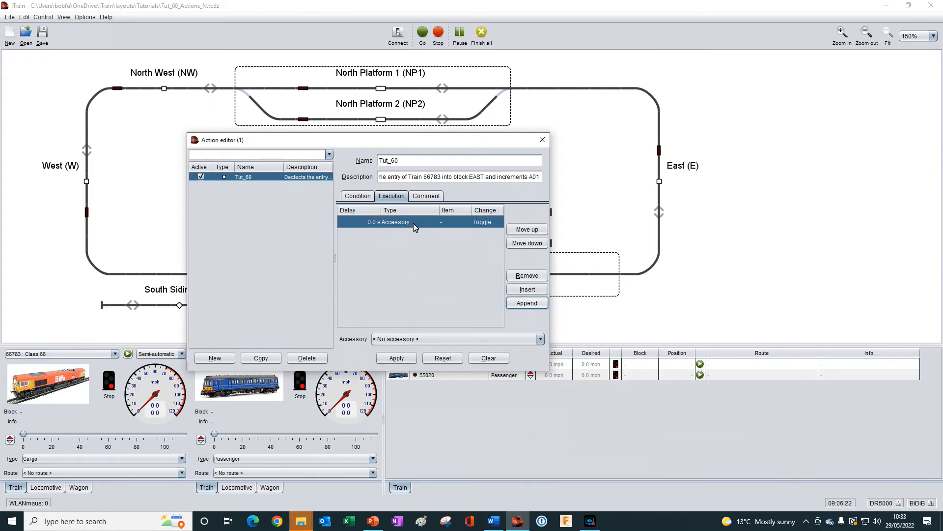
{"action": "left_click", "coordinate": [434, 221]}
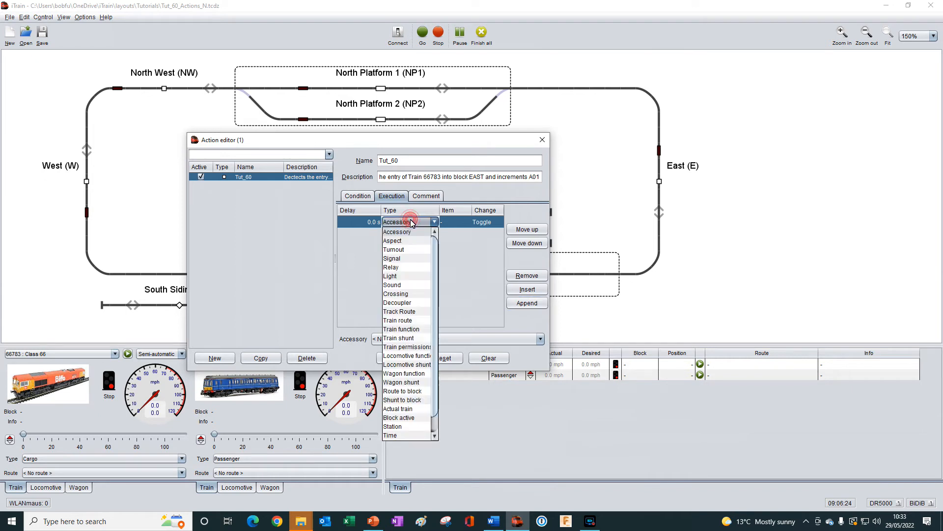
{"action": "mouse_move", "coordinate": [402, 244]}
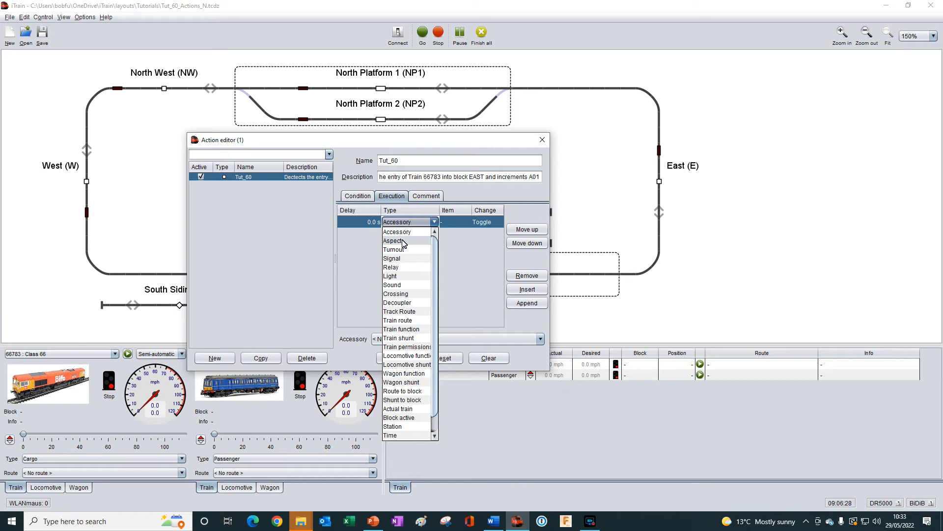
{"action": "left_click", "coordinate": [393, 241]}
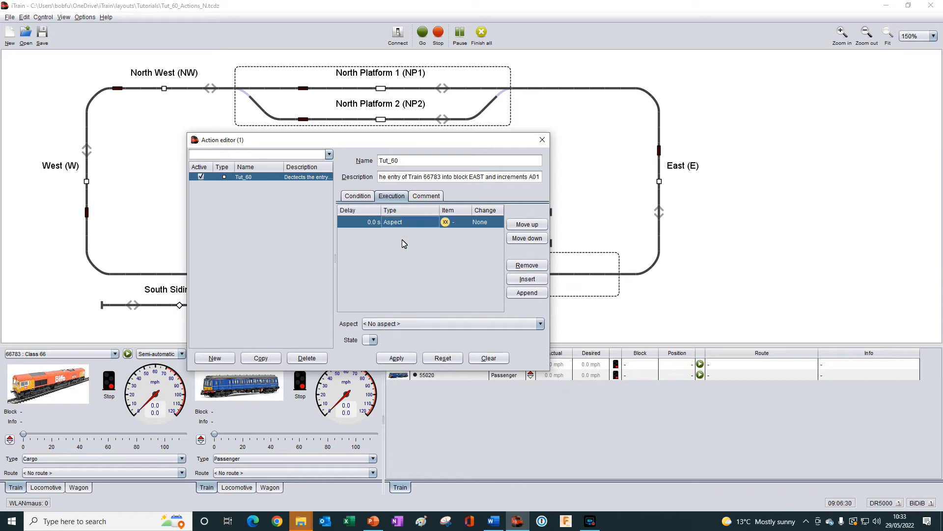
{"action": "mouse_move", "coordinate": [432, 251]}
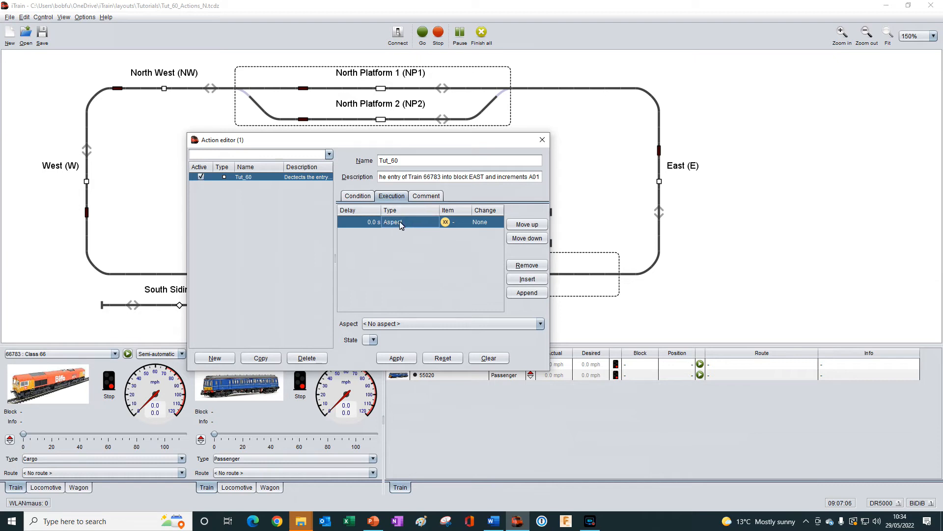
{"action": "mouse_move", "coordinate": [397, 232]}
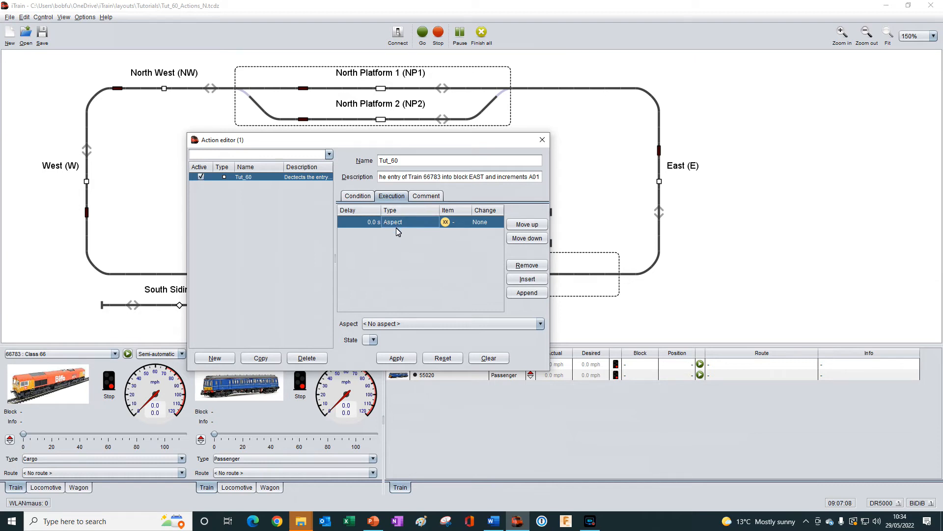
{"action": "mouse_move", "coordinate": [394, 284]}
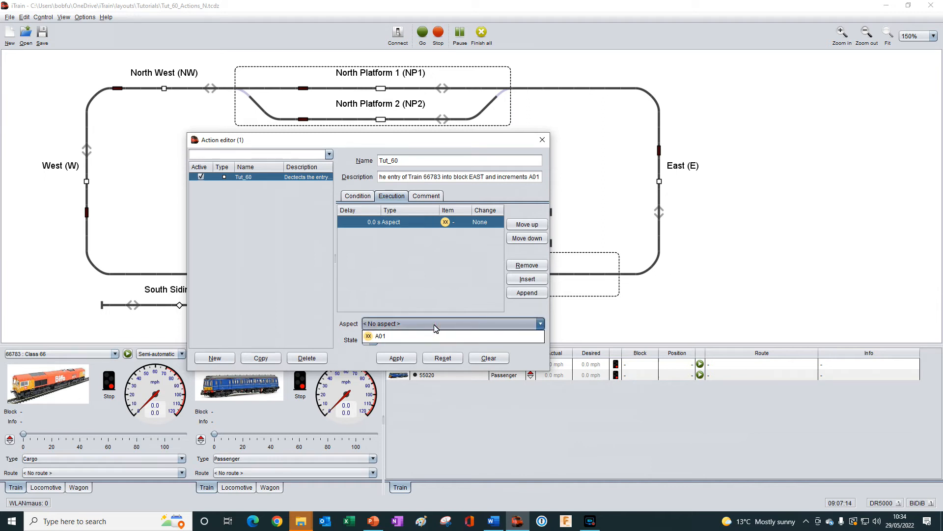
{"action": "mouse_move", "coordinate": [434, 325]}
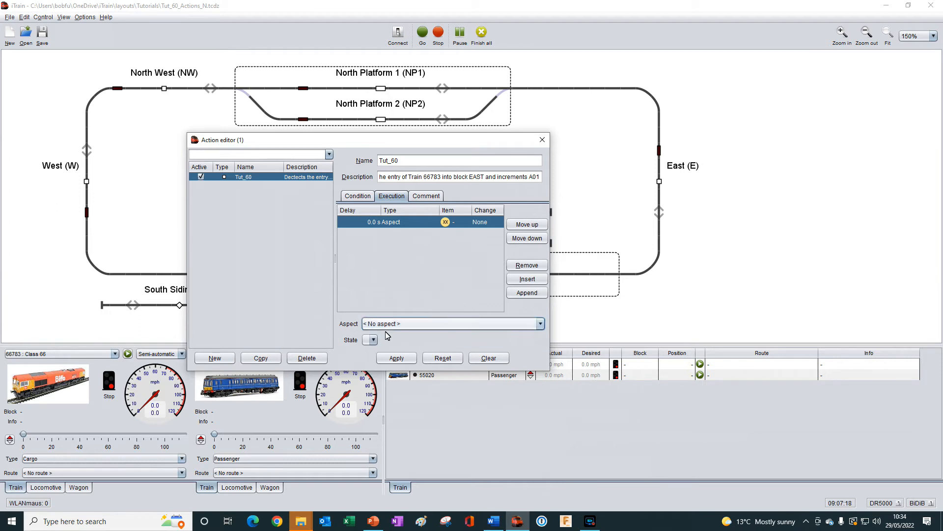
{"action": "left_click", "coordinate": [373, 340]}
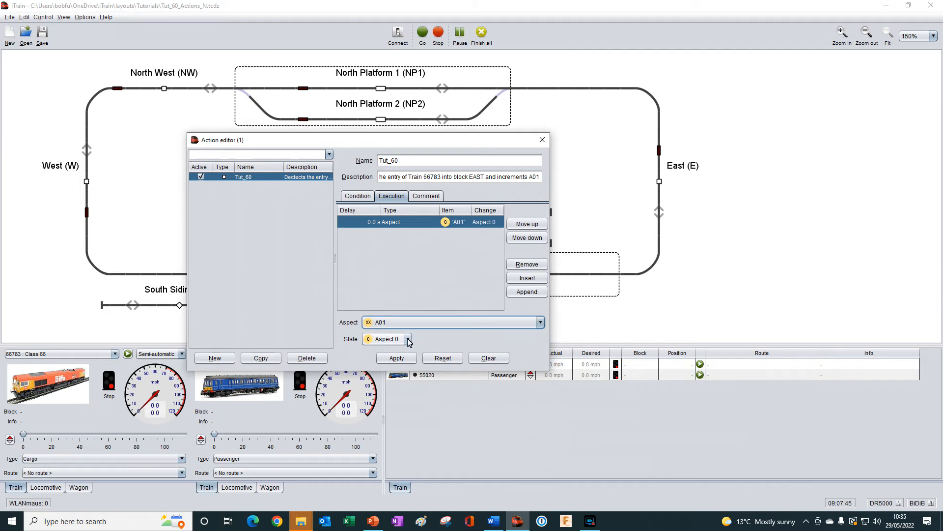
{"action": "left_click", "coordinate": [408, 338]}
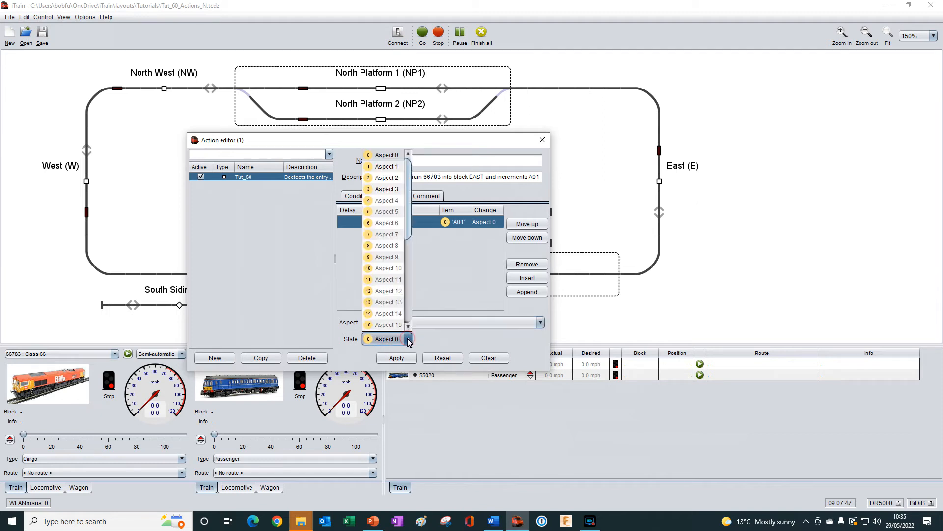
{"action": "scroll", "scroll_direction": "down", "scroll_amount": 3}
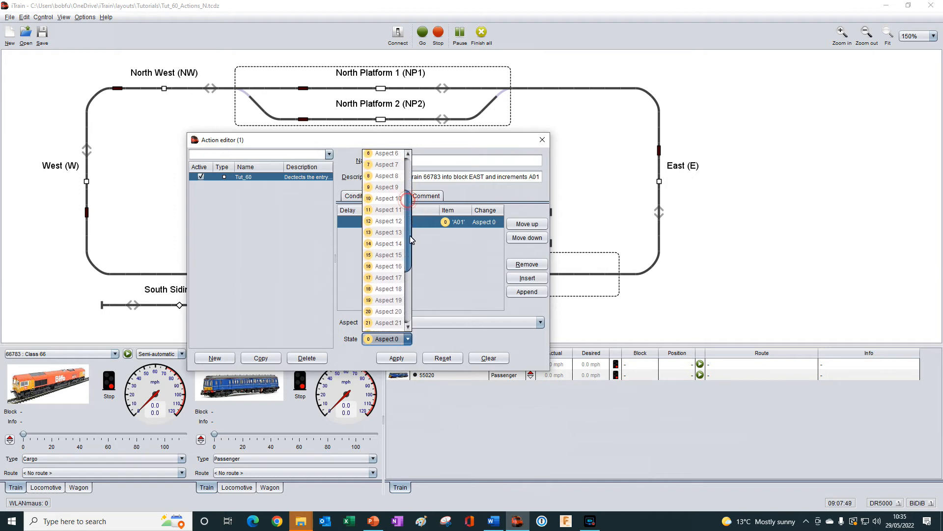
{"action": "scroll", "scroll_direction": "up", "scroll_amount": 3}
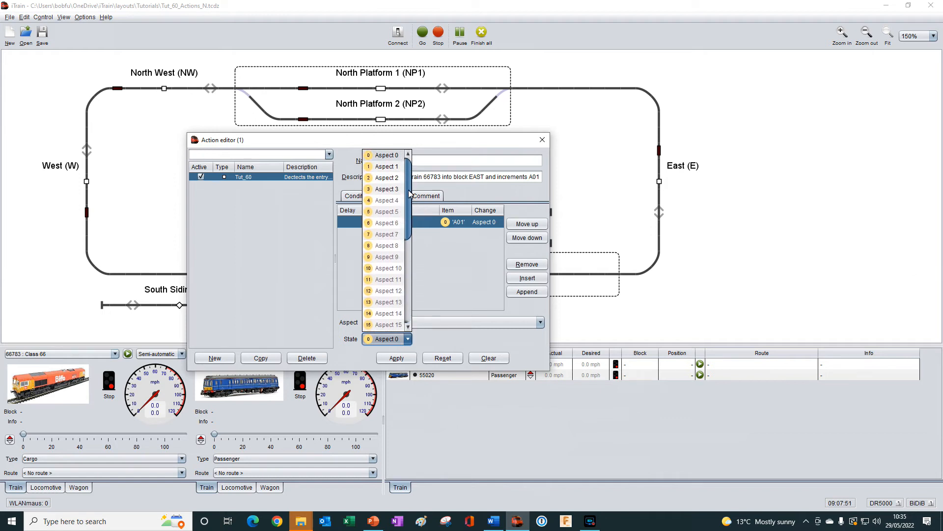
{"action": "mouse_move", "coordinate": [435, 273]}
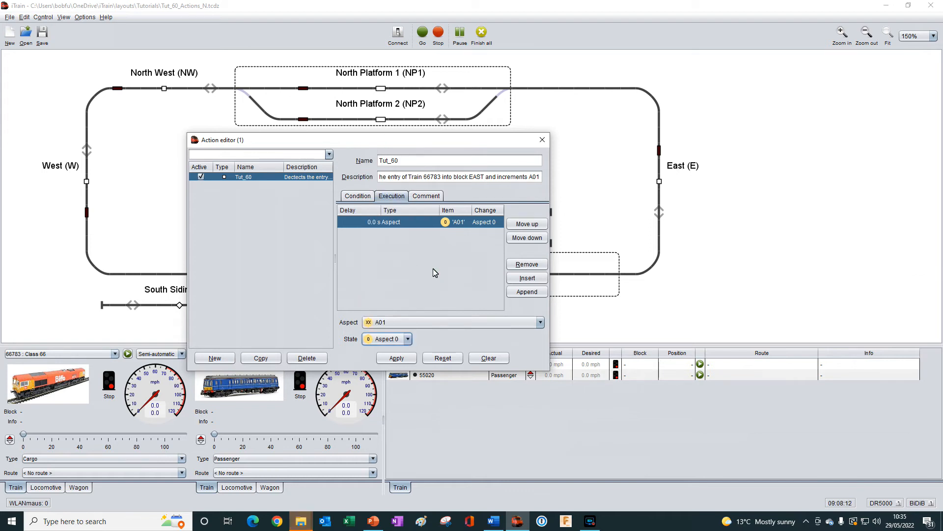
{"action": "mouse_move", "coordinate": [418, 301]}
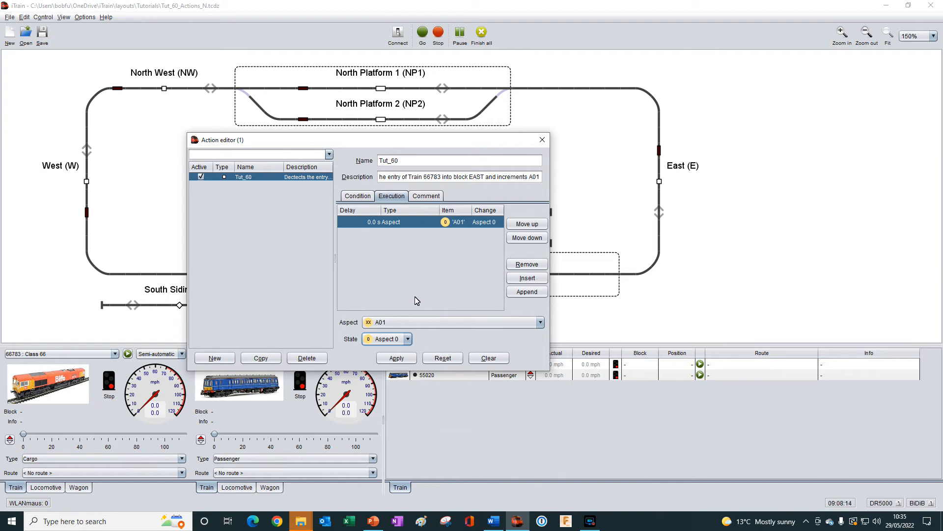
{"action": "left_click", "coordinate": [408, 338]}
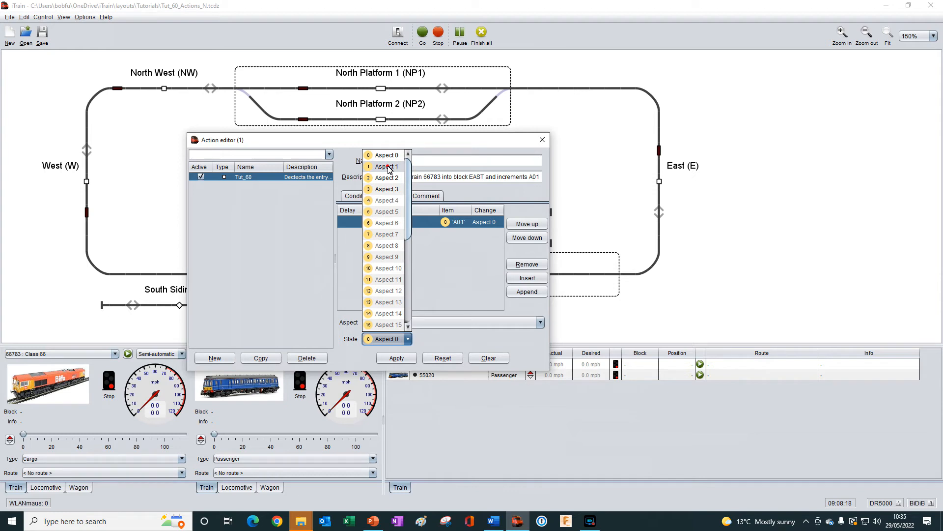
{"action": "left_click", "coordinate": [387, 166]}
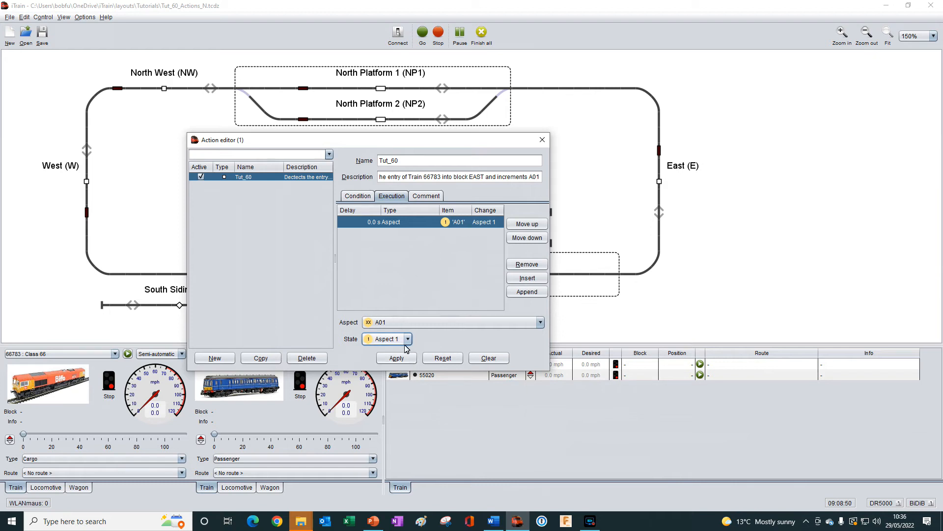
{"action": "mouse_move", "coordinate": [429, 332]}
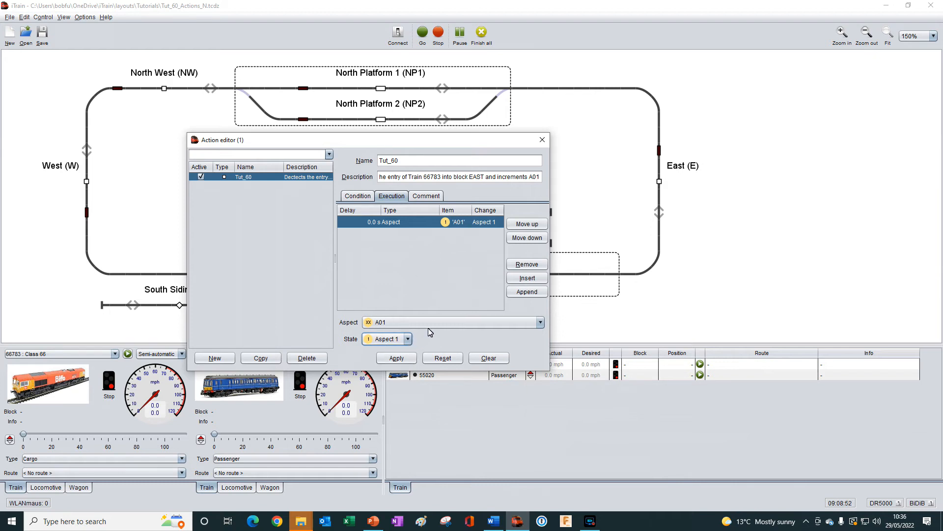
{"action": "mouse_move", "coordinate": [437, 287]}
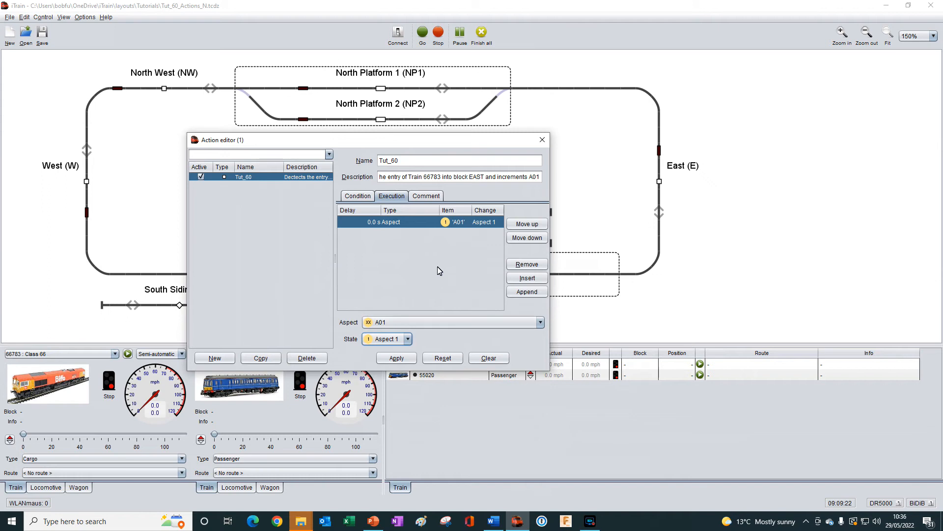
{"action": "mouse_move", "coordinate": [403, 231]}
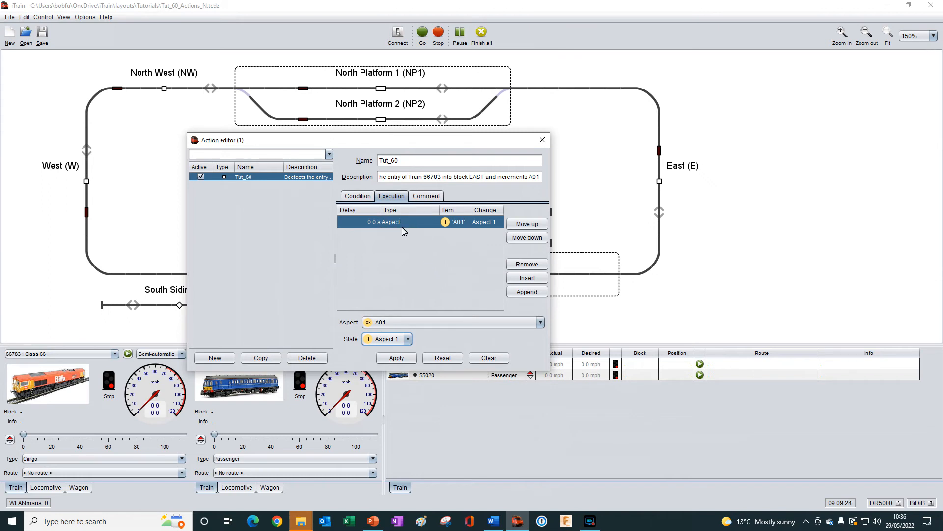
{"action": "mouse_move", "coordinate": [391, 258]}
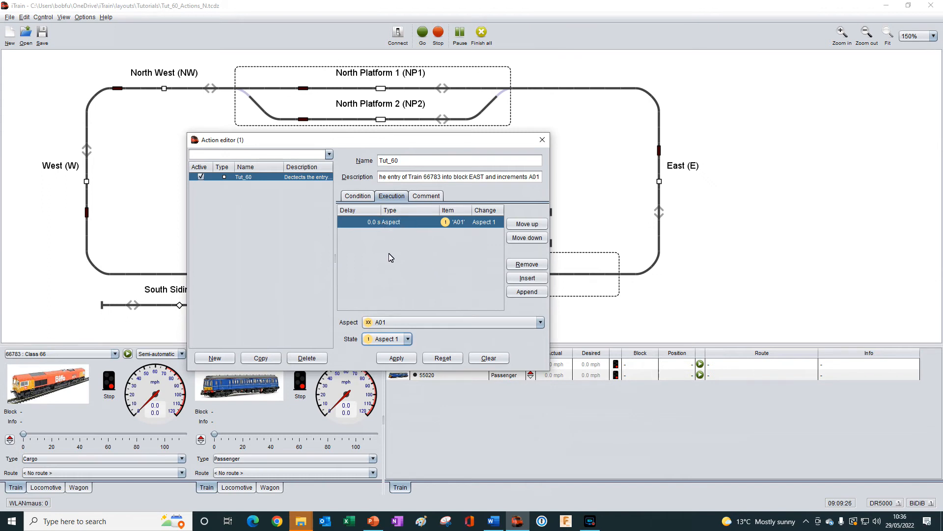
{"action": "mouse_move", "coordinate": [387, 303]}
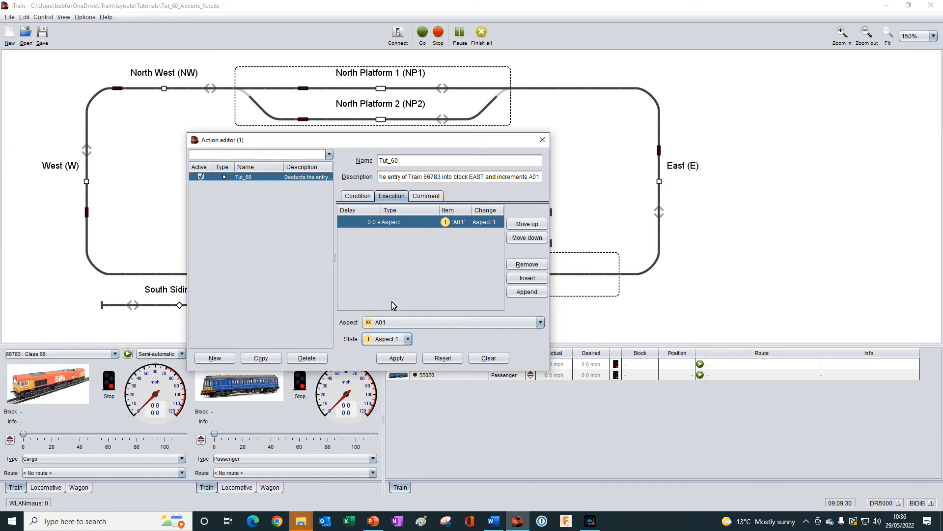
{"action": "mouse_move", "coordinate": [438, 341]}
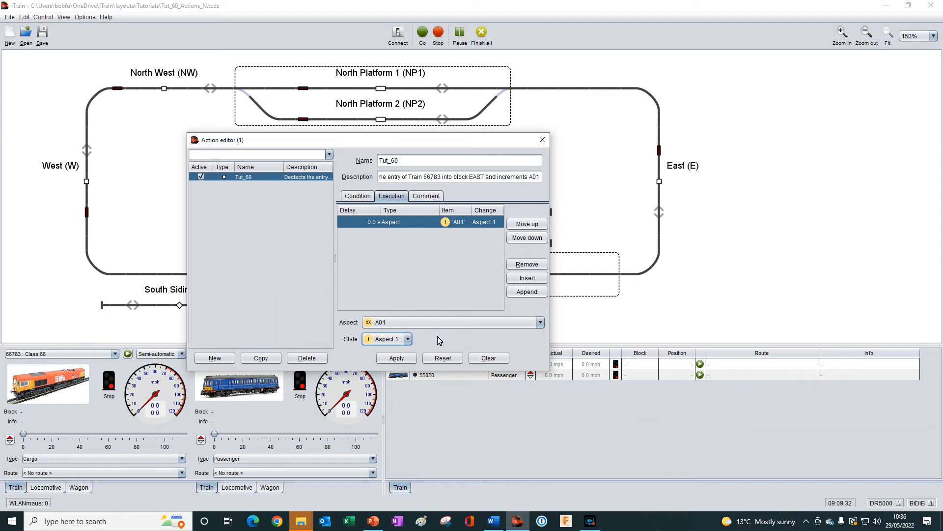
{"action": "mouse_move", "coordinate": [440, 342]}
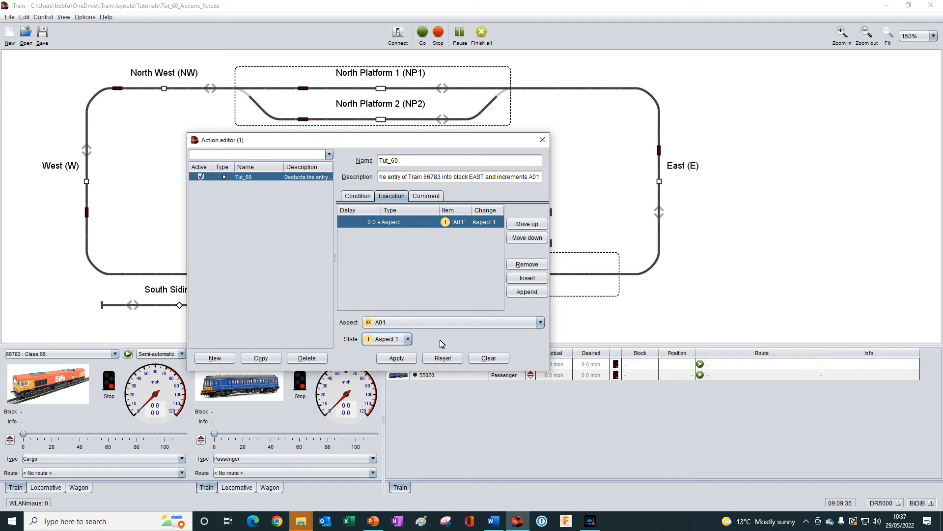
{"action": "mouse_move", "coordinate": [424, 292]}
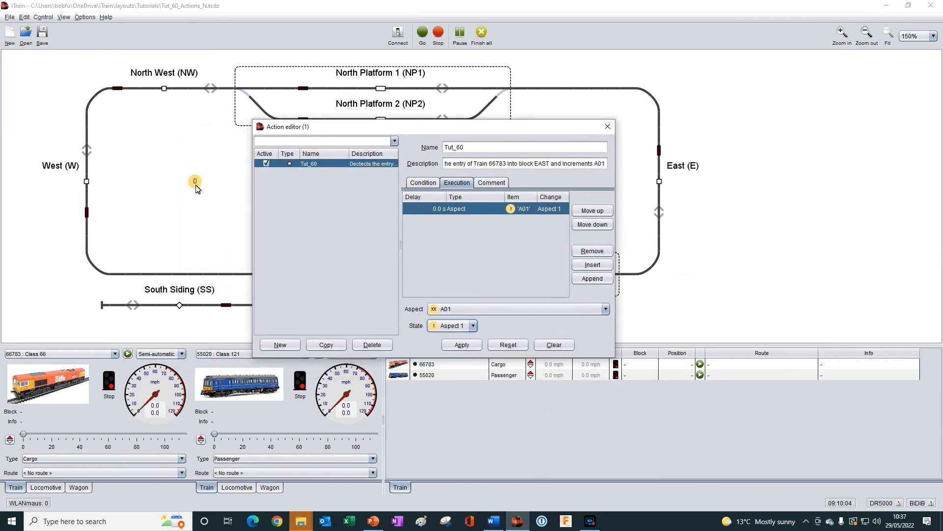
{"action": "mouse_move", "coordinate": [201, 183]}
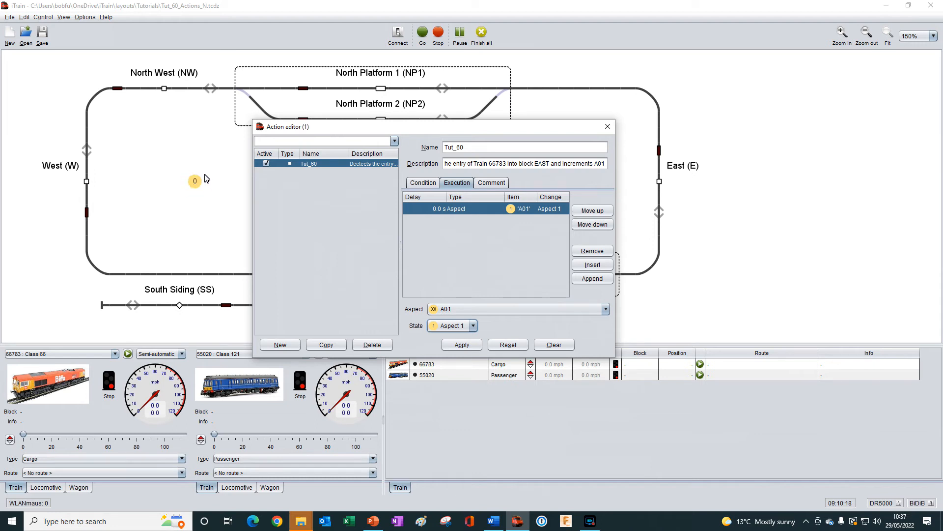
{"action": "mouse_move", "coordinate": [185, 183]}
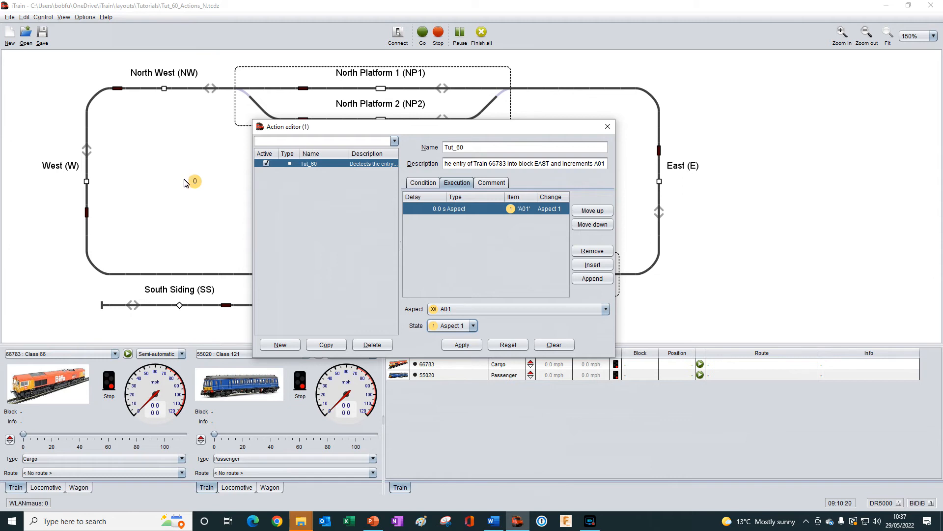
{"action": "mouse_move", "coordinate": [207, 192]}
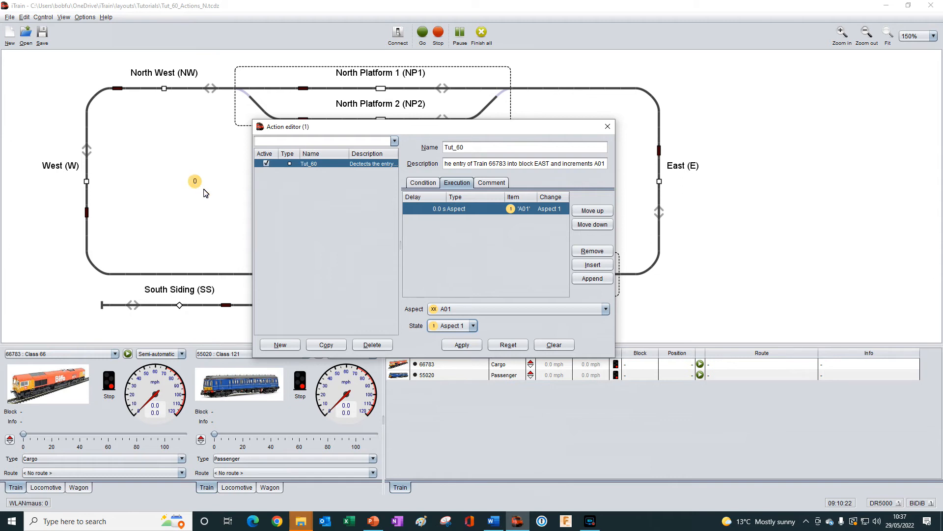
{"action": "mouse_move", "coordinate": [193, 193]}
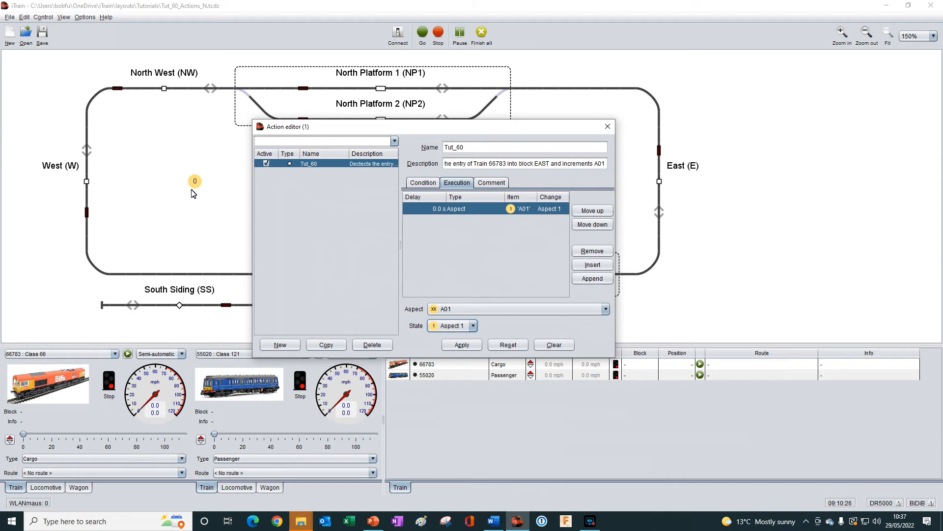
{"action": "mouse_move", "coordinate": [196, 190]}
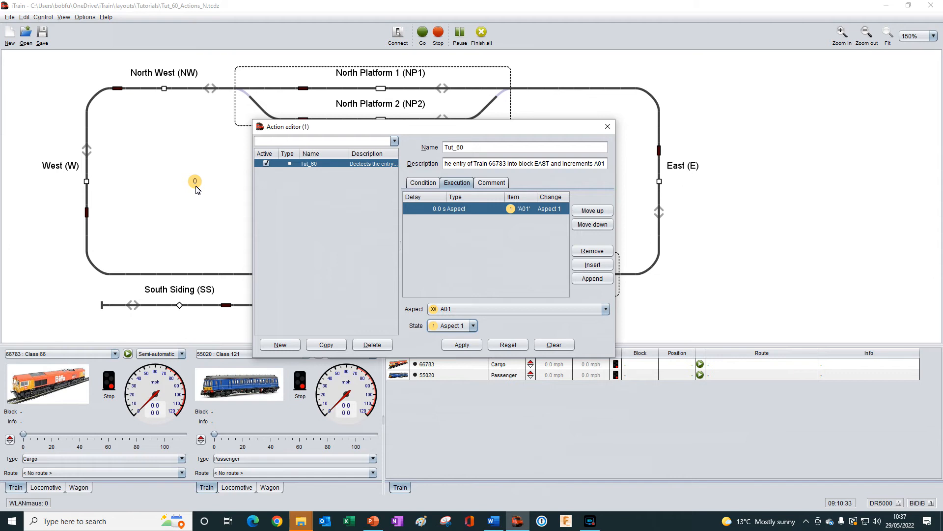
{"action": "mouse_move", "coordinate": [477, 224]}
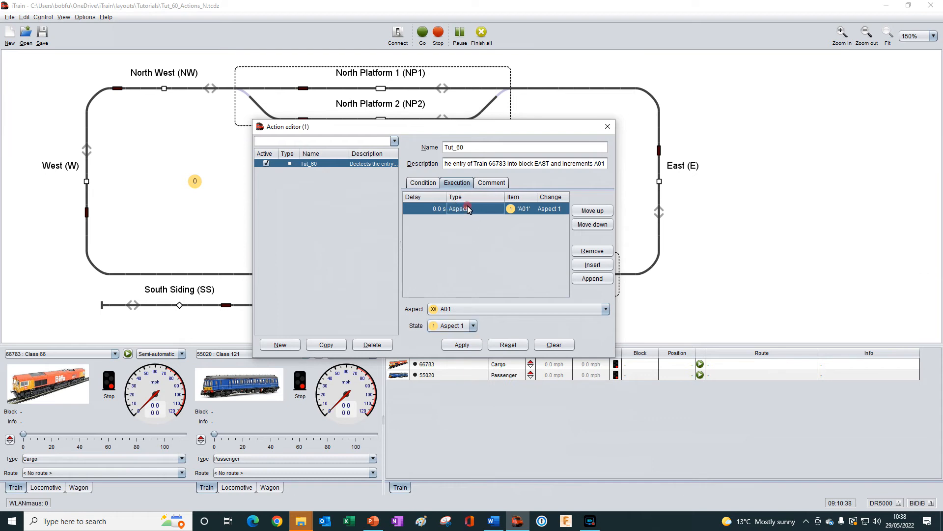
Step: Change the step type to Accessory and select A01, giving a Toggle change
{"action": "left_click", "coordinate": [499, 209]}
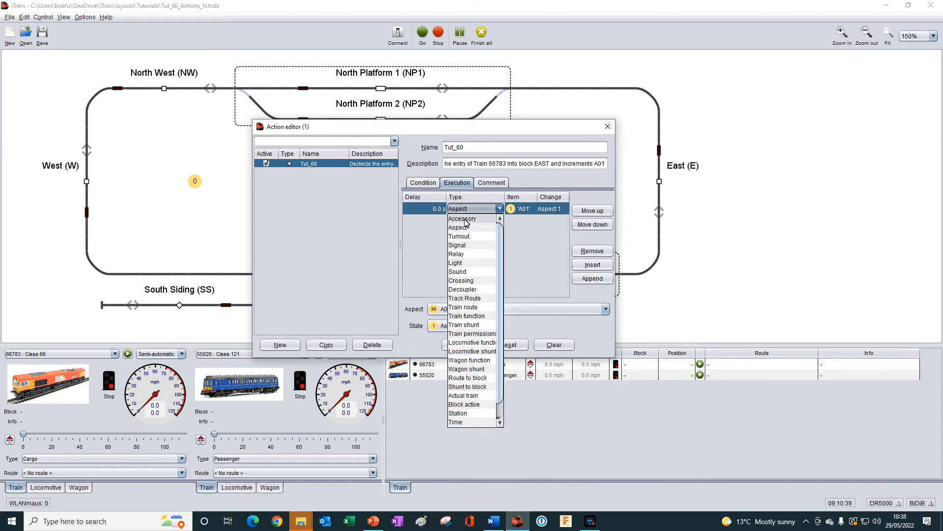
{"action": "left_click", "coordinate": [462, 218]}
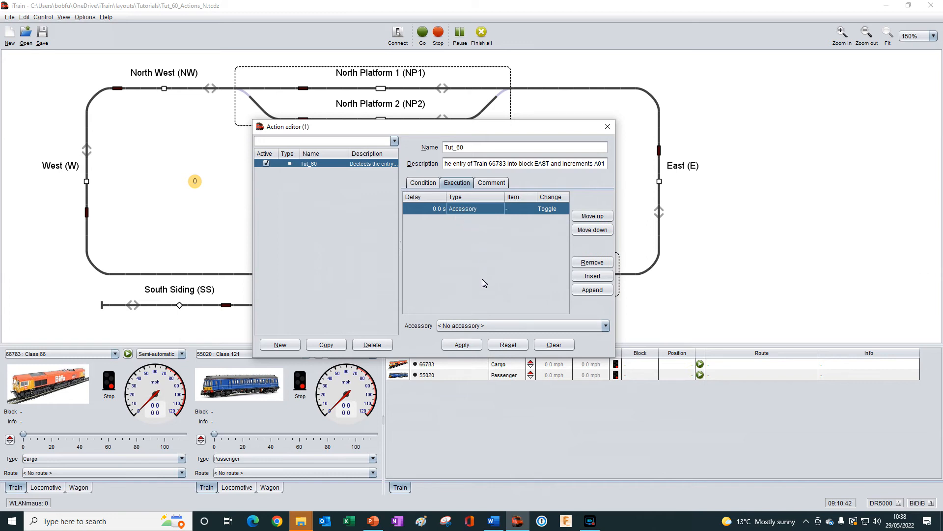
{"action": "left_click", "coordinate": [606, 326]}
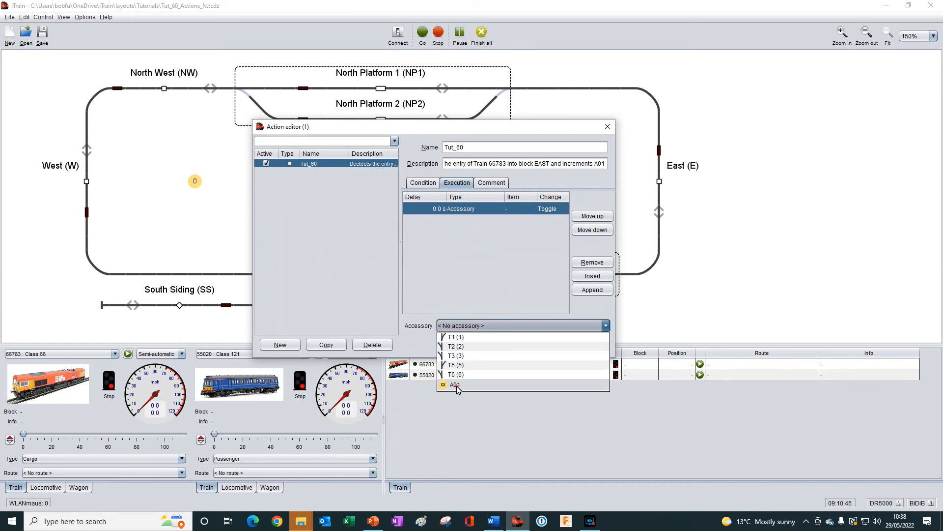
{"action": "left_click", "coordinate": [454, 385]}
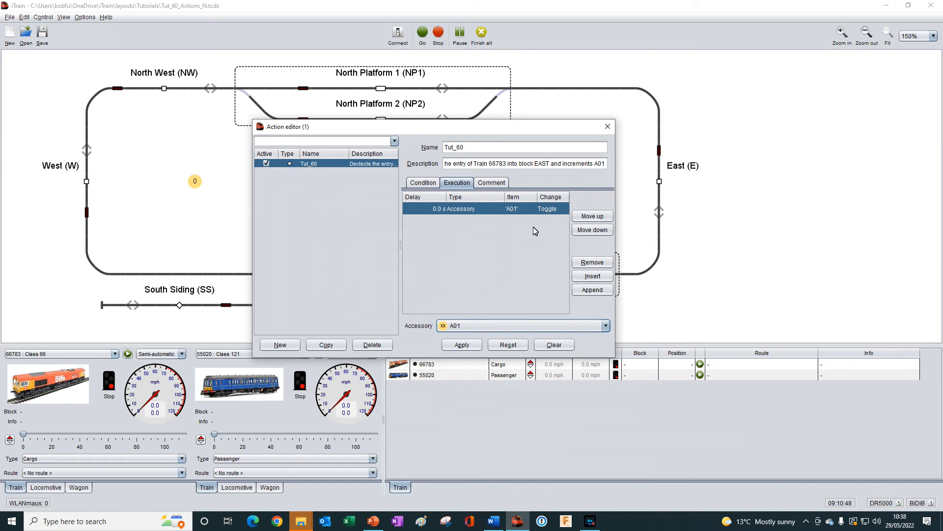
{"action": "mouse_move", "coordinate": [533, 213]}
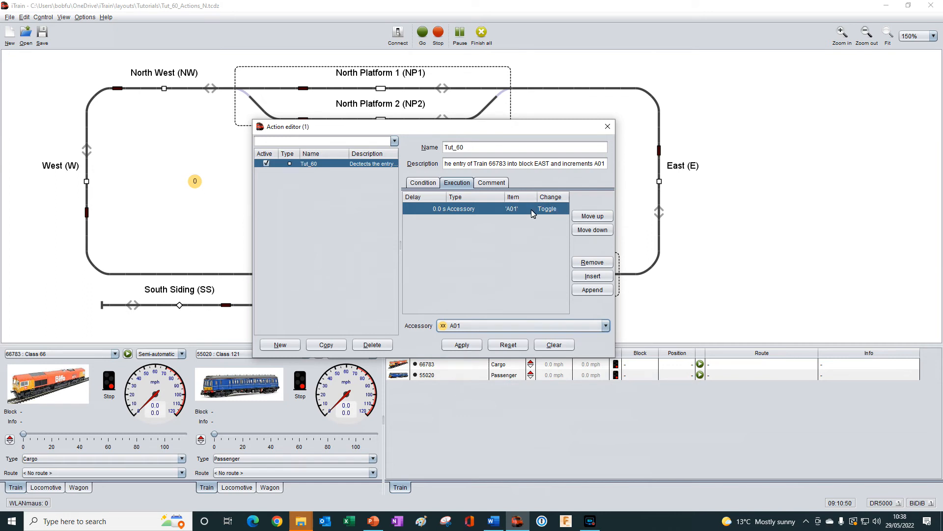
{"action": "mouse_move", "coordinate": [555, 217]}
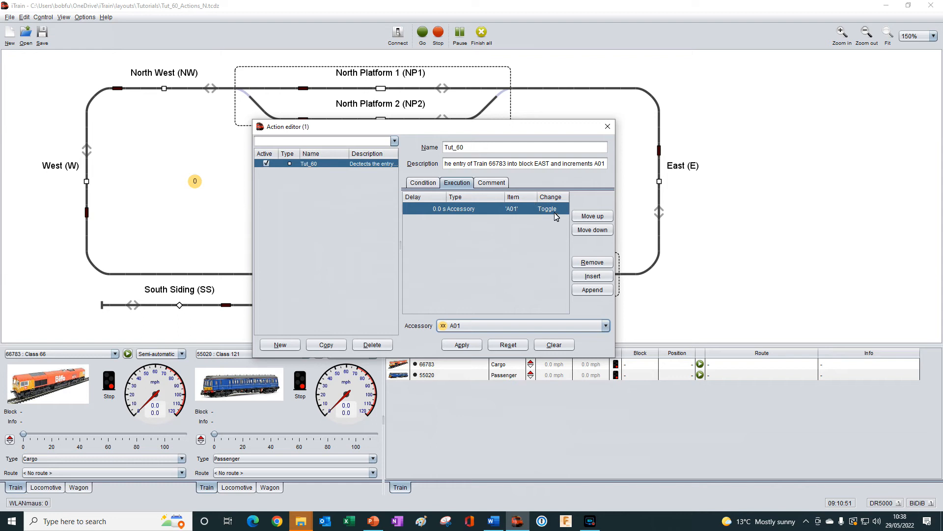
{"action": "mouse_move", "coordinate": [555, 217]}
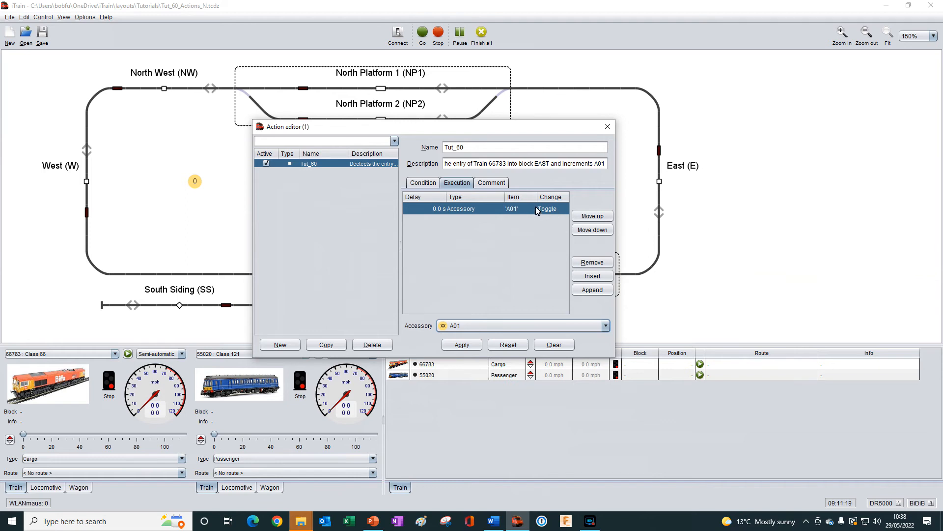
{"action": "mouse_move", "coordinate": [200, 191]}
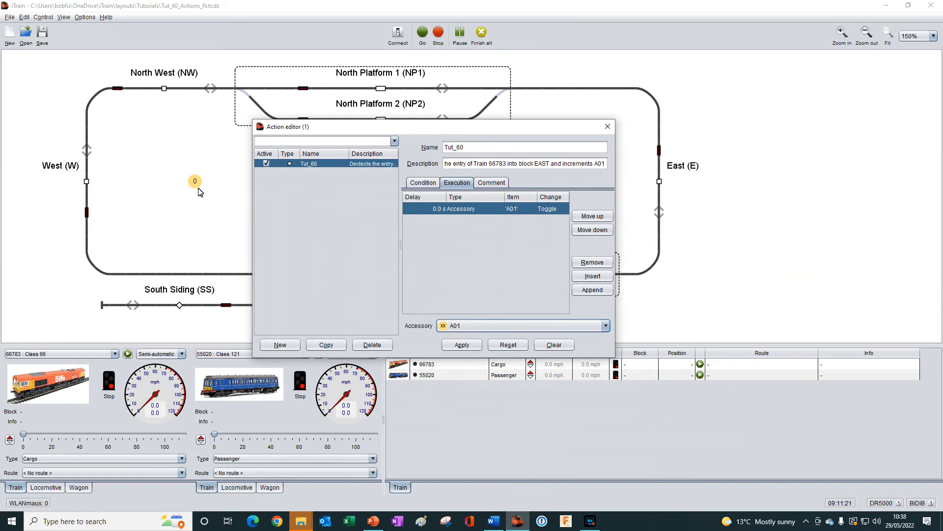
{"action": "mouse_move", "coordinate": [209, 193]}
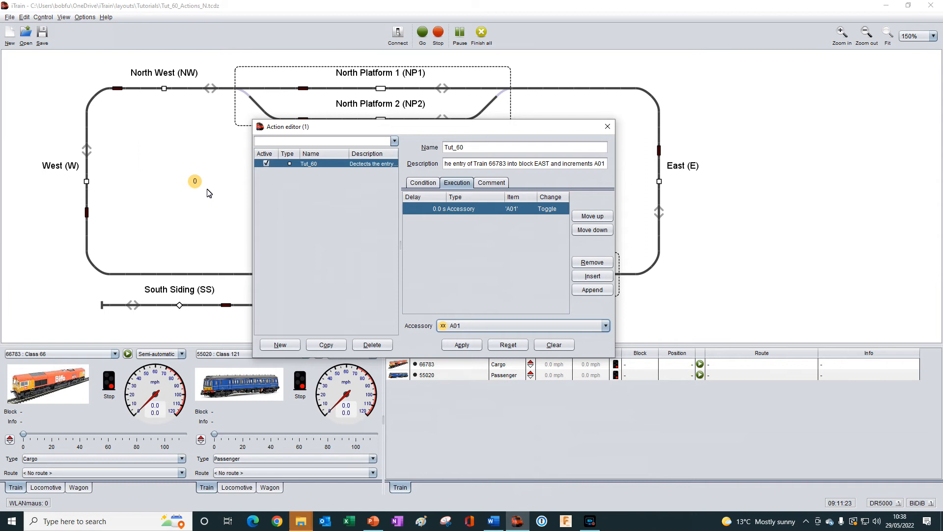
{"action": "mouse_move", "coordinate": [201, 193]}
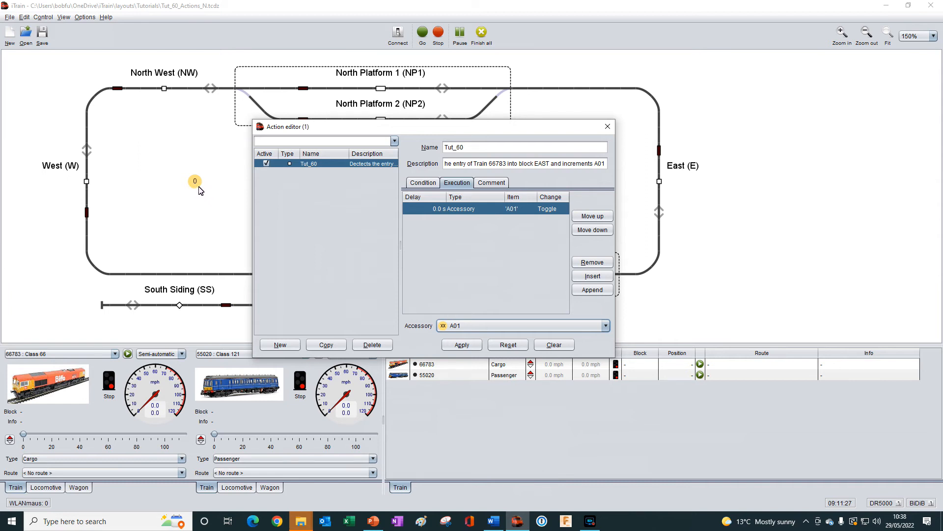
{"action": "mouse_move", "coordinate": [520, 238]}
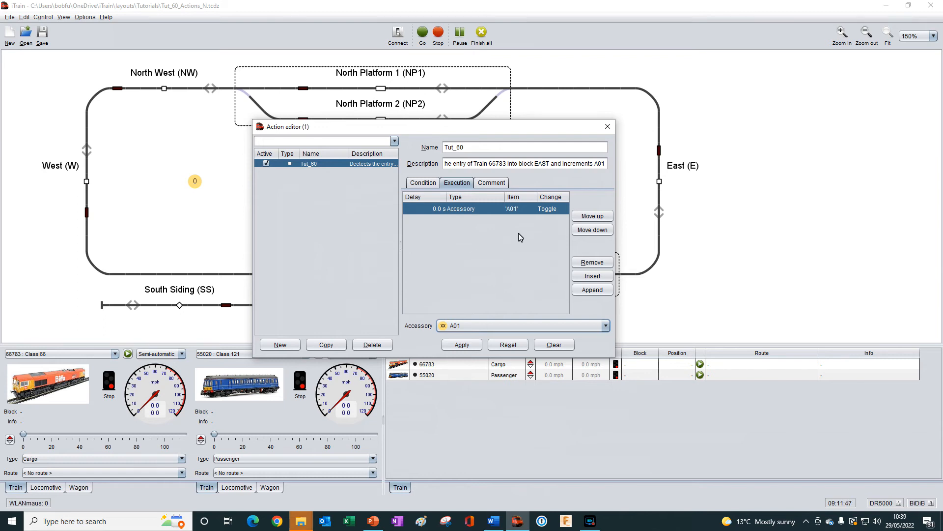
{"action": "mouse_move", "coordinate": [448, 211]}
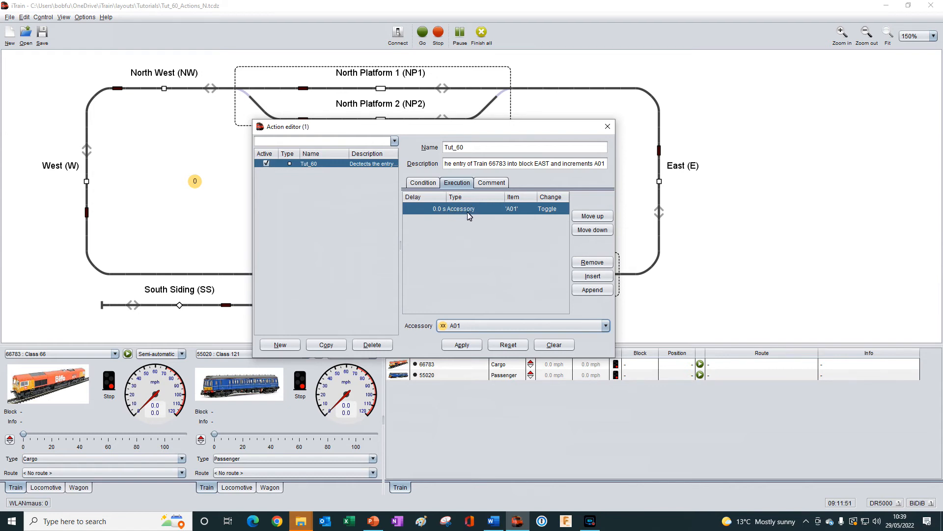
{"action": "mouse_move", "coordinate": [454, 197]}
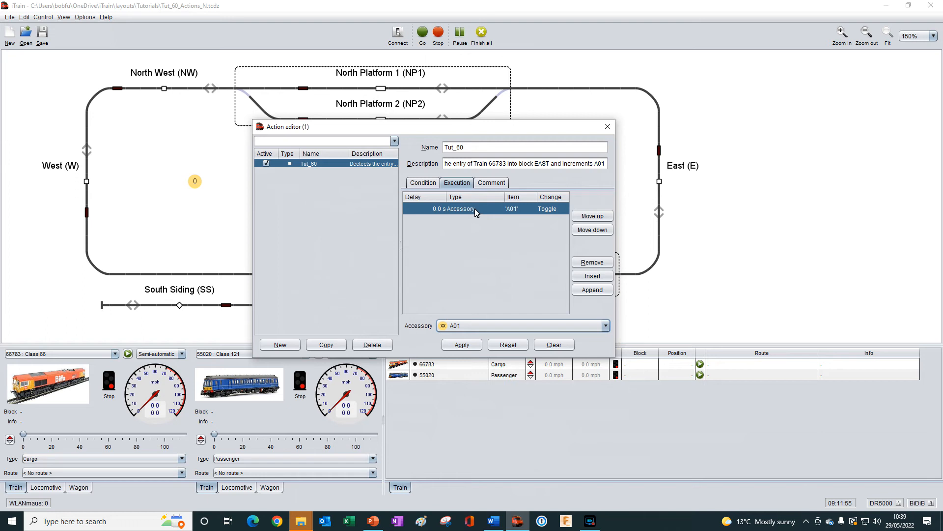
{"action": "mouse_move", "coordinate": [554, 214]}
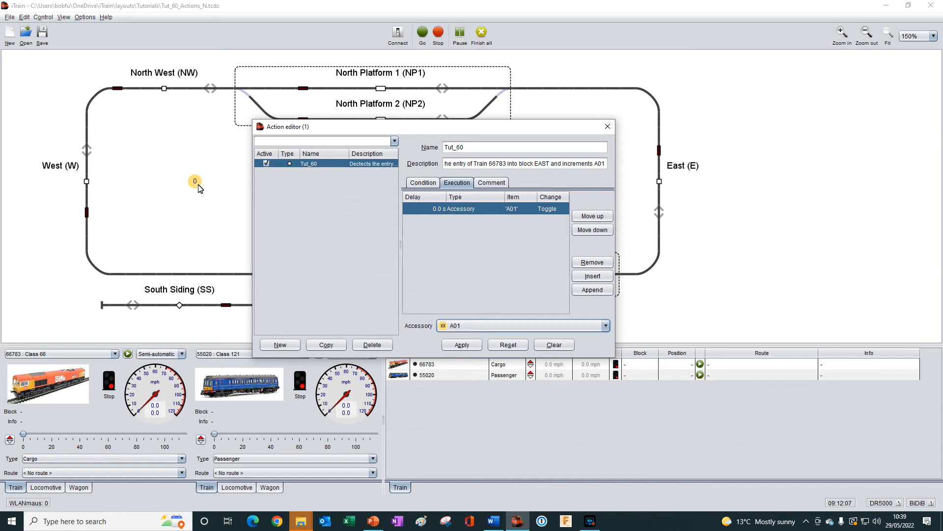
{"action": "mouse_move", "coordinate": [509, 236]}
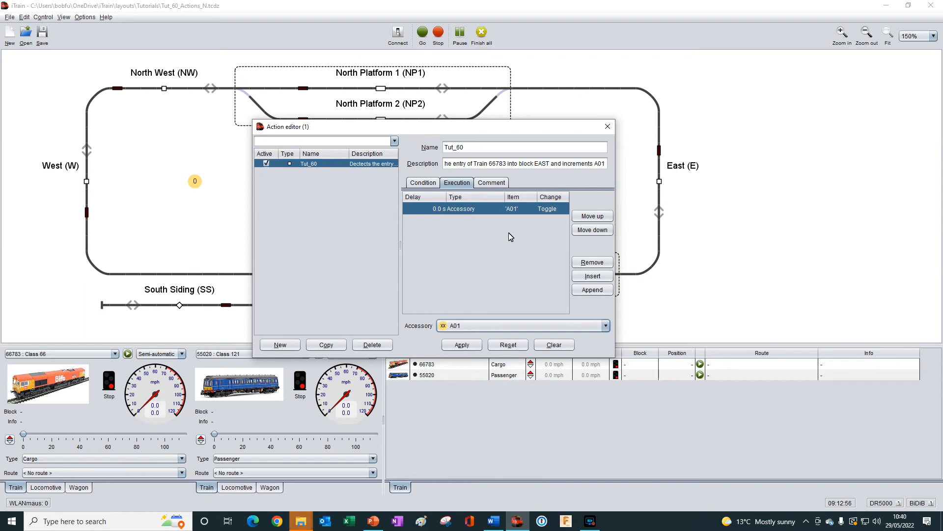
{"action": "mouse_move", "coordinate": [659, 135]}
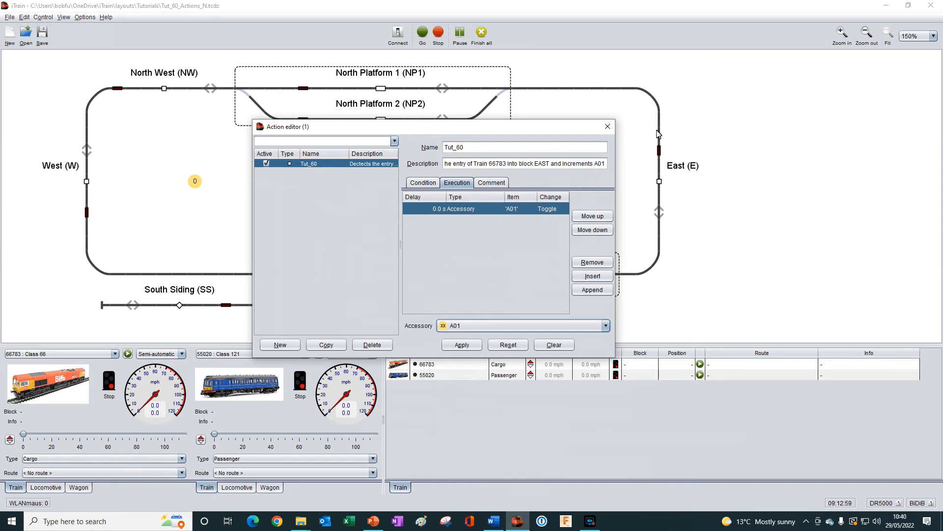
{"action": "mouse_move", "coordinate": [654, 192]}
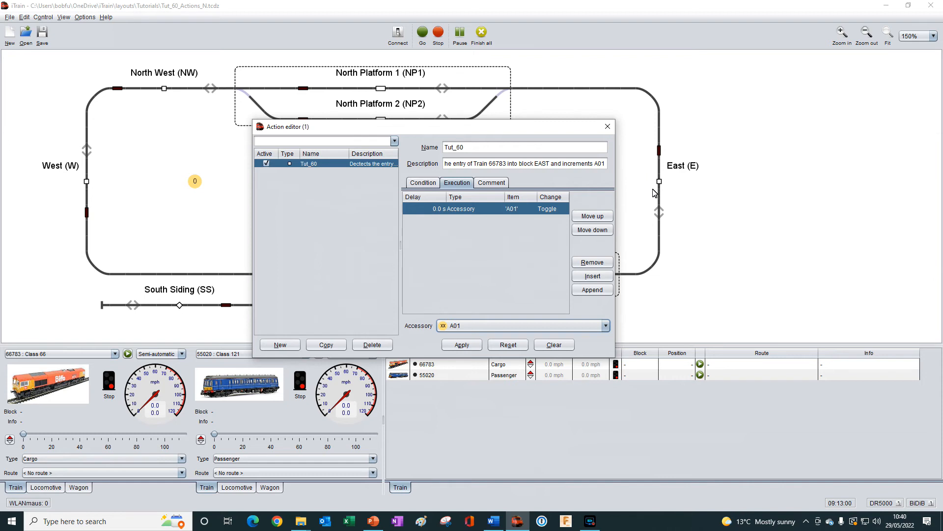
{"action": "mouse_move", "coordinate": [659, 172]}
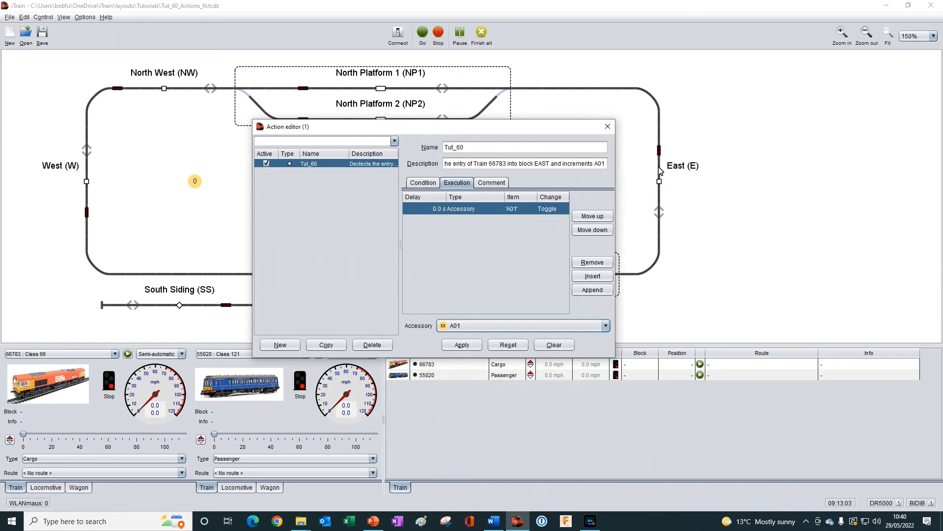
{"action": "mouse_move", "coordinate": [636, 164]}
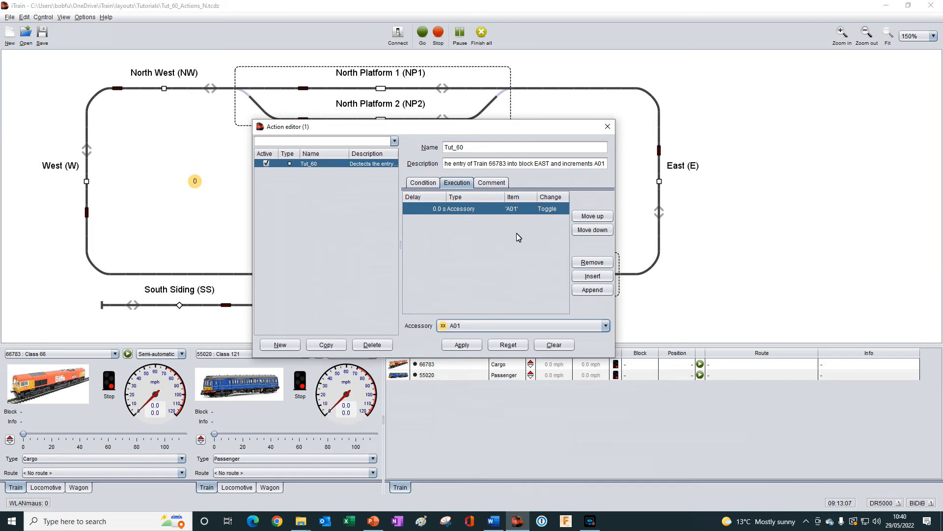
{"action": "mouse_move", "coordinate": [622, 211]}
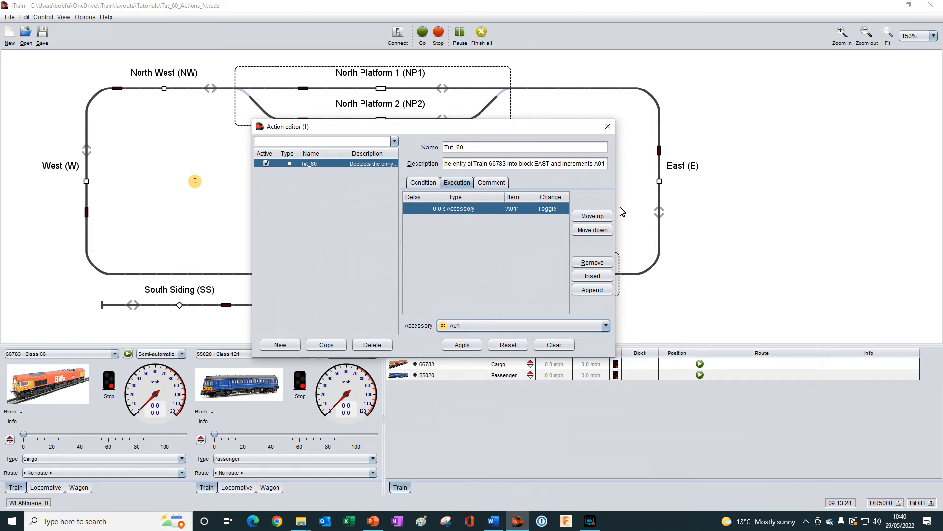
{"action": "mouse_move", "coordinate": [477, 221]}
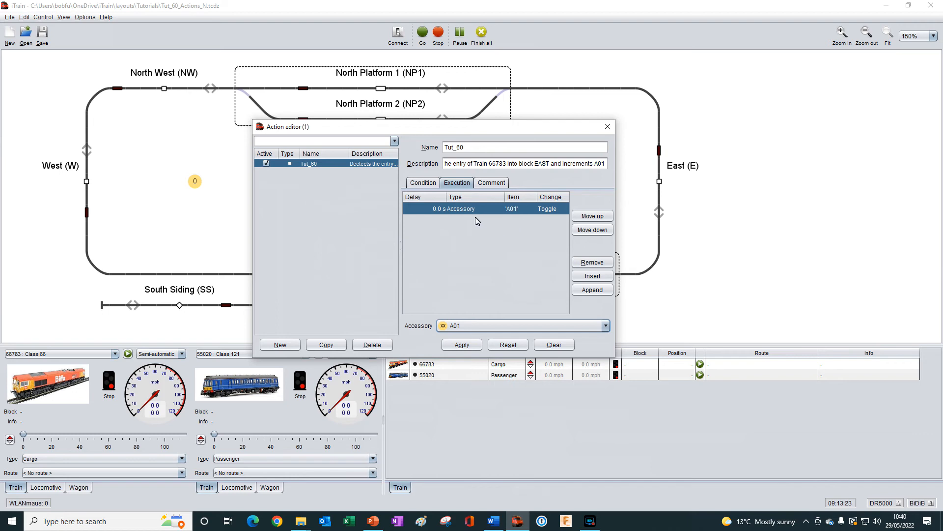
{"action": "mouse_move", "coordinate": [179, 182]}
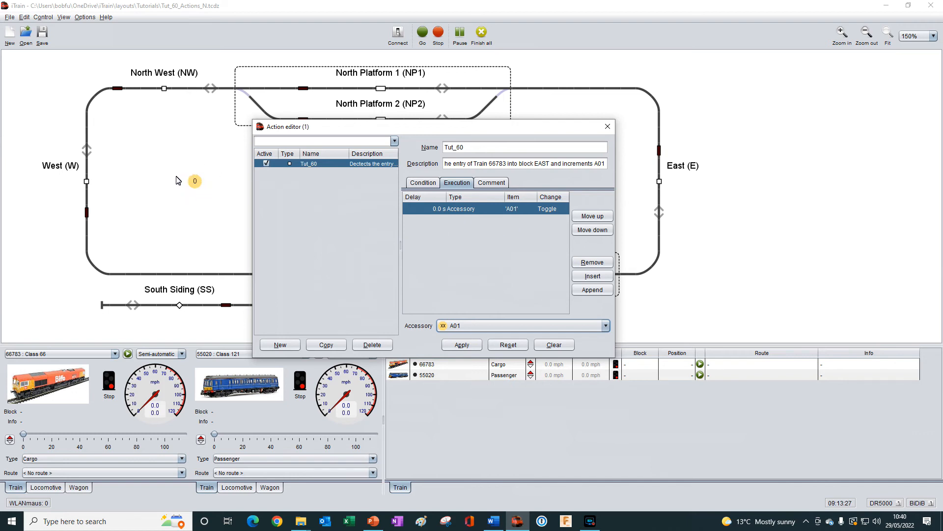
{"action": "mouse_move", "coordinate": [198, 201]}
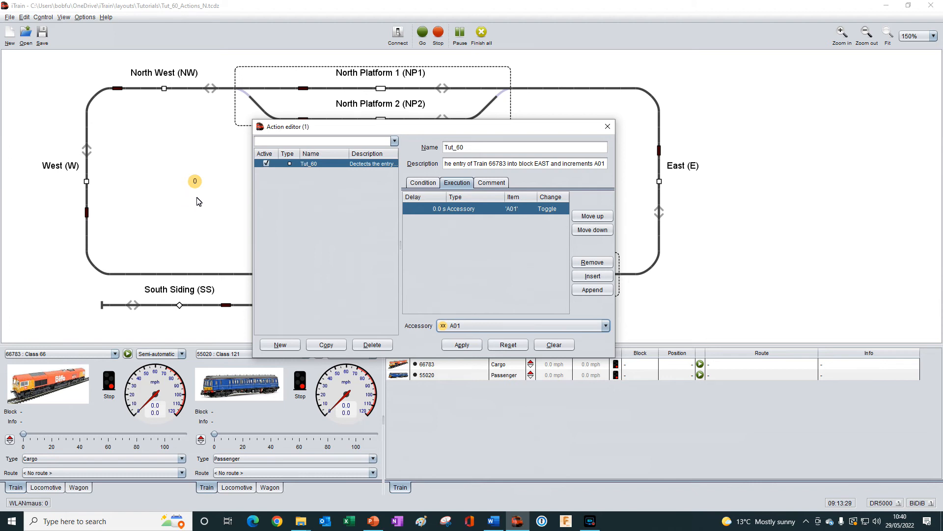
{"action": "mouse_move", "coordinate": [381, 230]}
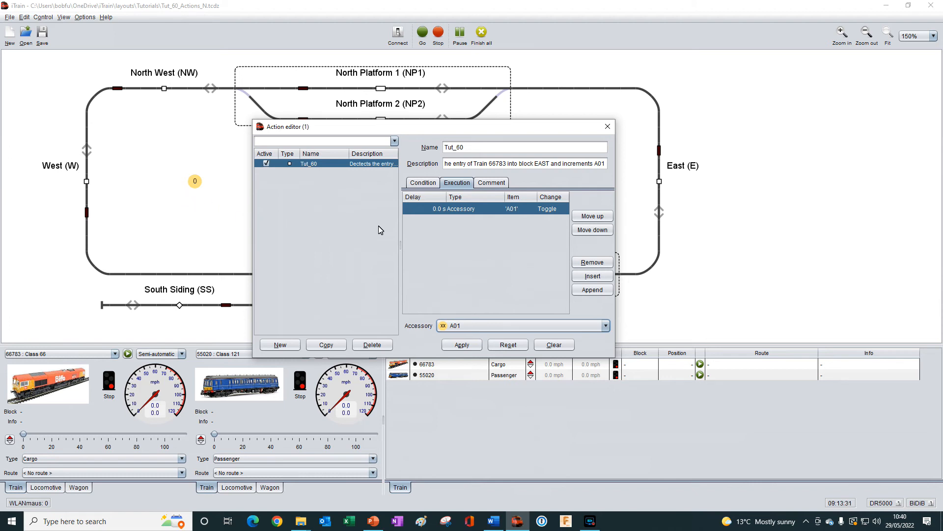
{"action": "mouse_move", "coordinate": [419, 240]}
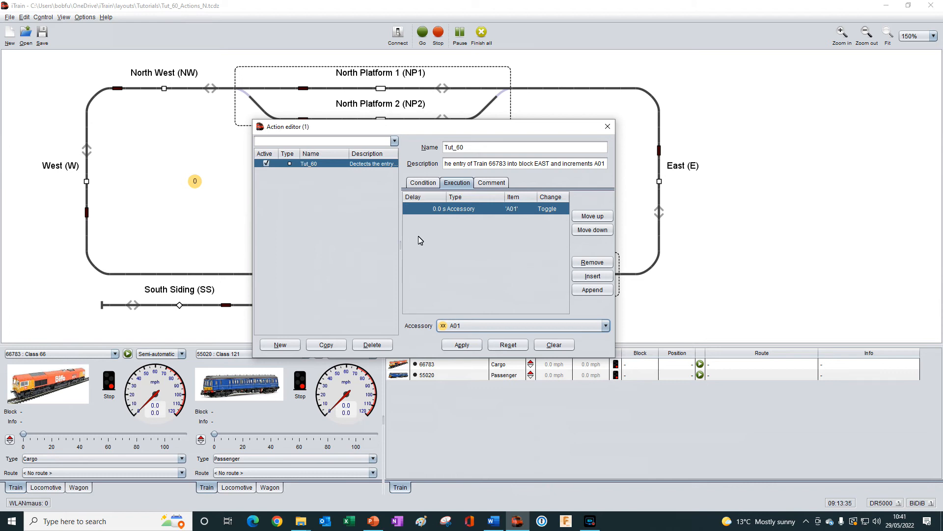
{"action": "mouse_move", "coordinate": [552, 273]}
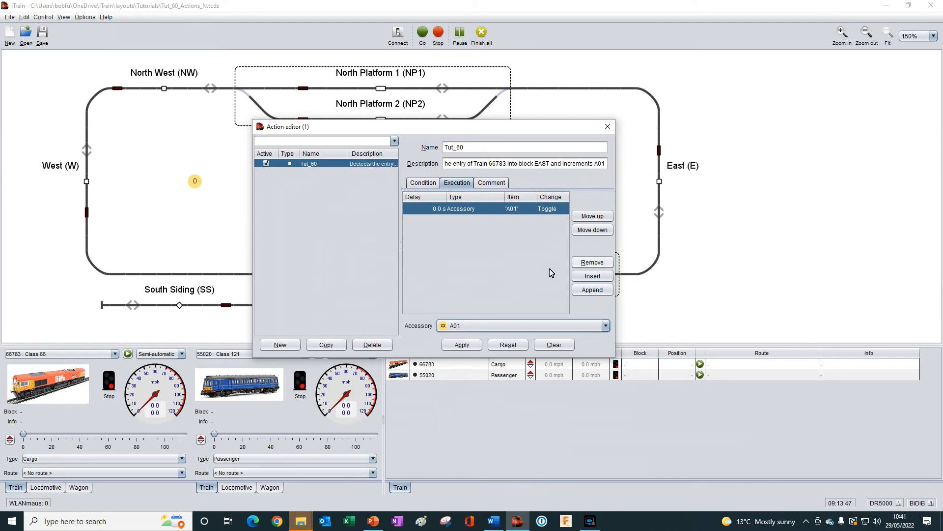
{"action": "mouse_move", "coordinate": [659, 139]}
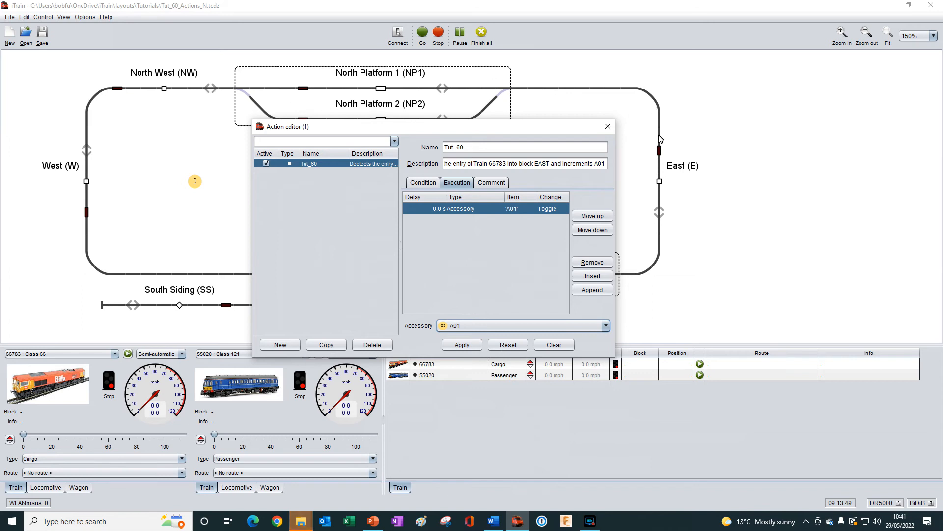
{"action": "mouse_move", "coordinate": [676, 192]}
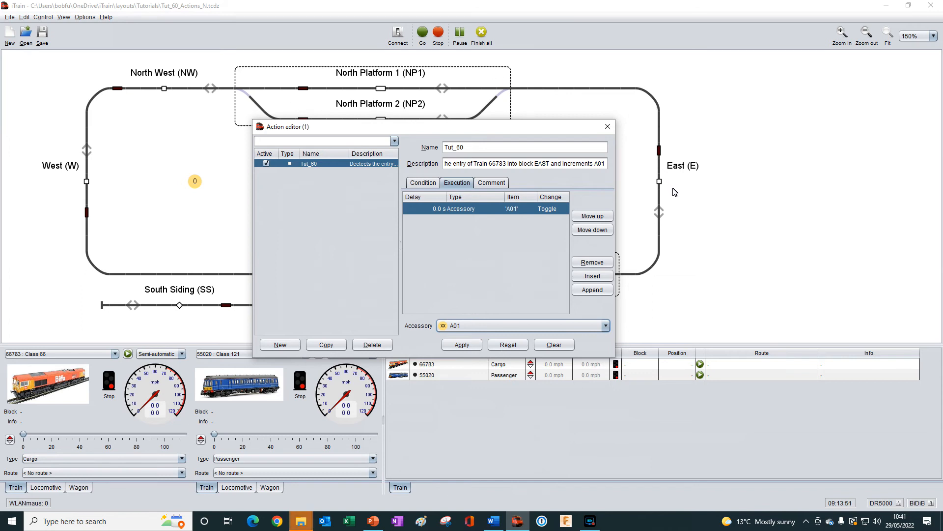
{"action": "mouse_move", "coordinate": [672, 200]}
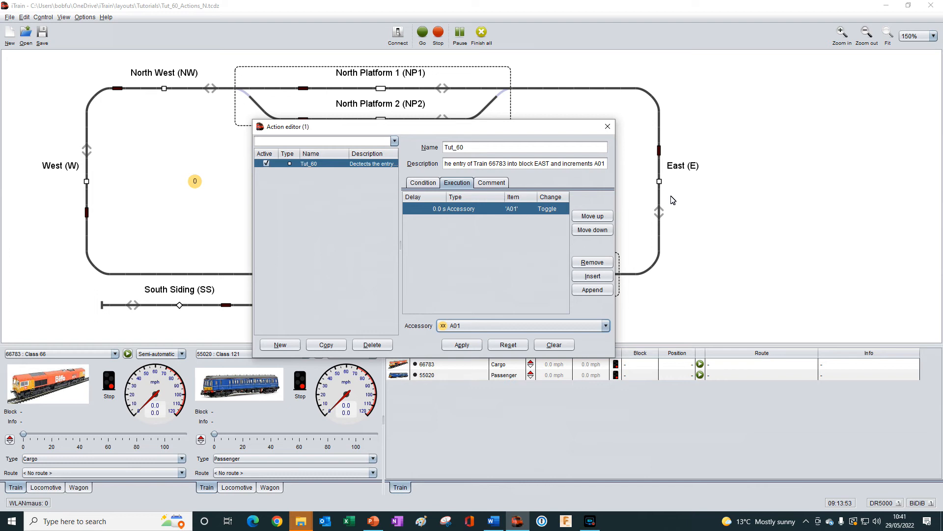
{"action": "mouse_move", "coordinate": [458, 322]}
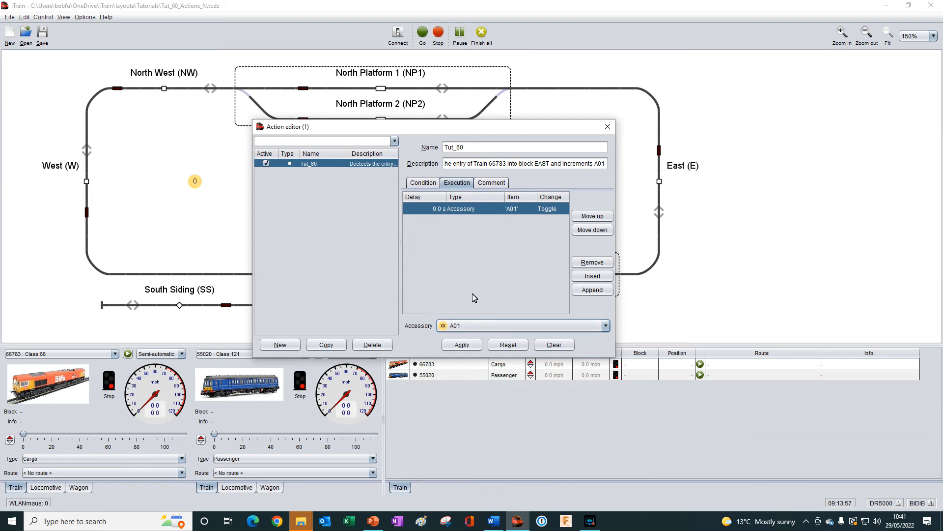
{"action": "mouse_move", "coordinate": [475, 243]}
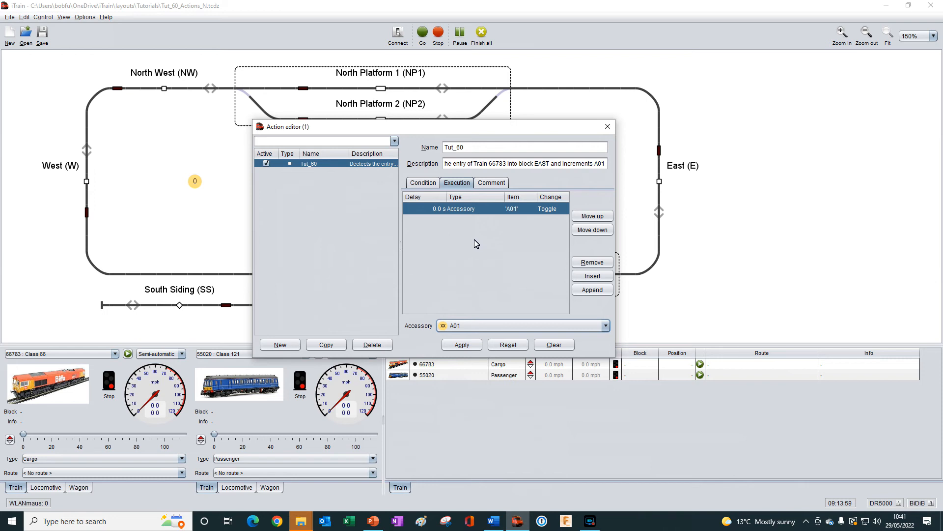
{"action": "mouse_move", "coordinate": [195, 182]}
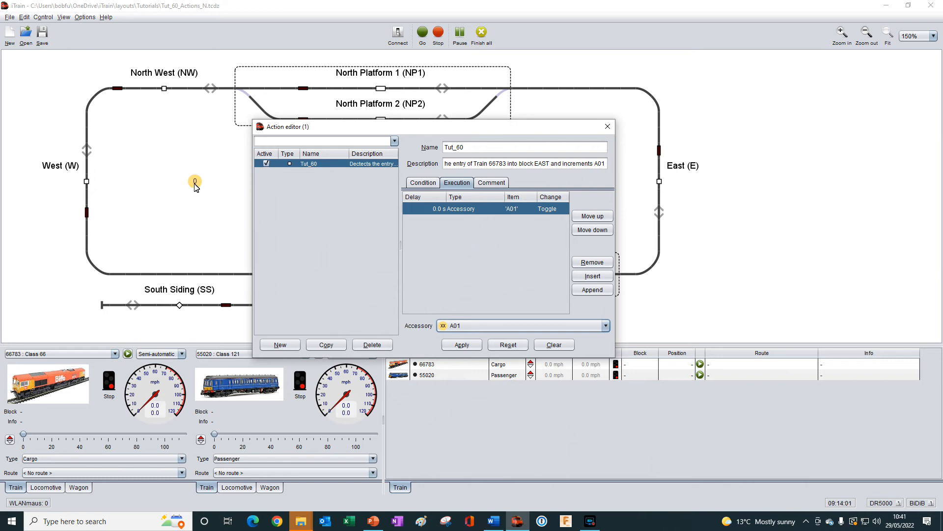
{"action": "mouse_move", "coordinate": [331, 200]}
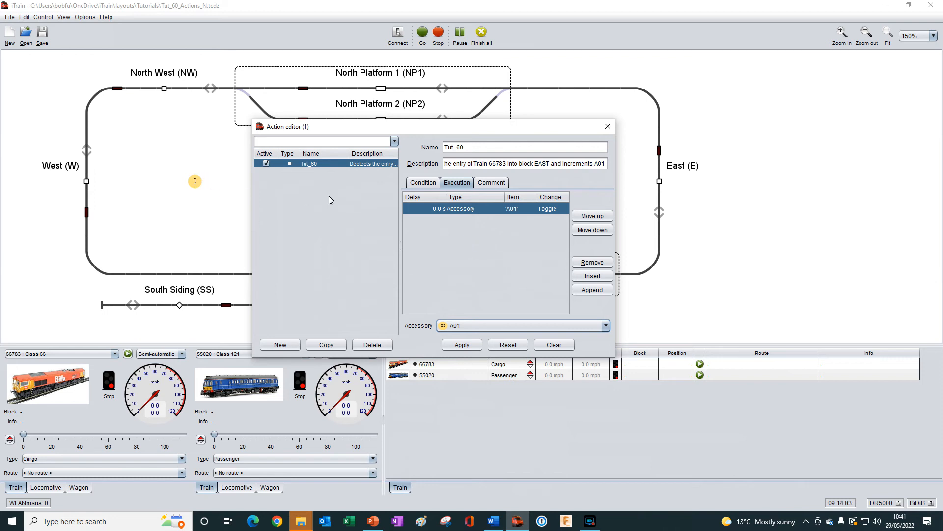
{"action": "mouse_move", "coordinate": [623, 179]}
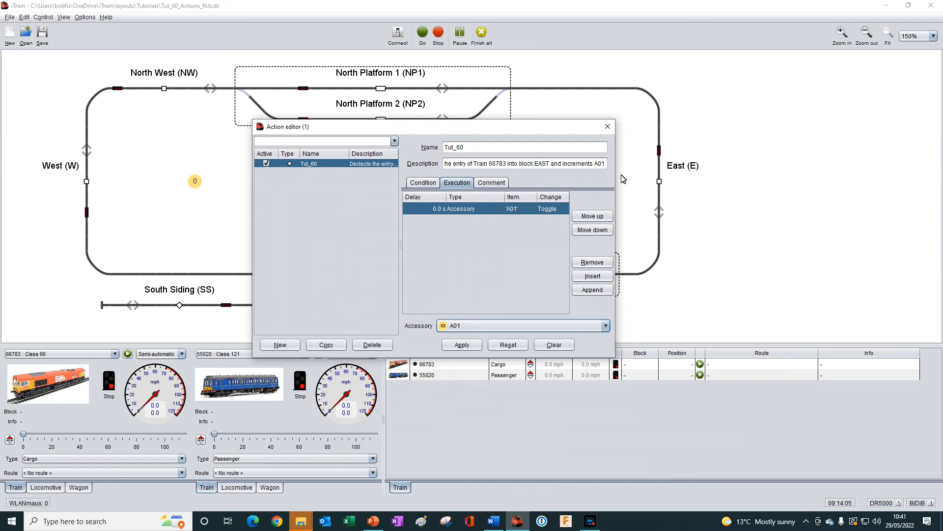
{"action": "mouse_move", "coordinate": [678, 140]}
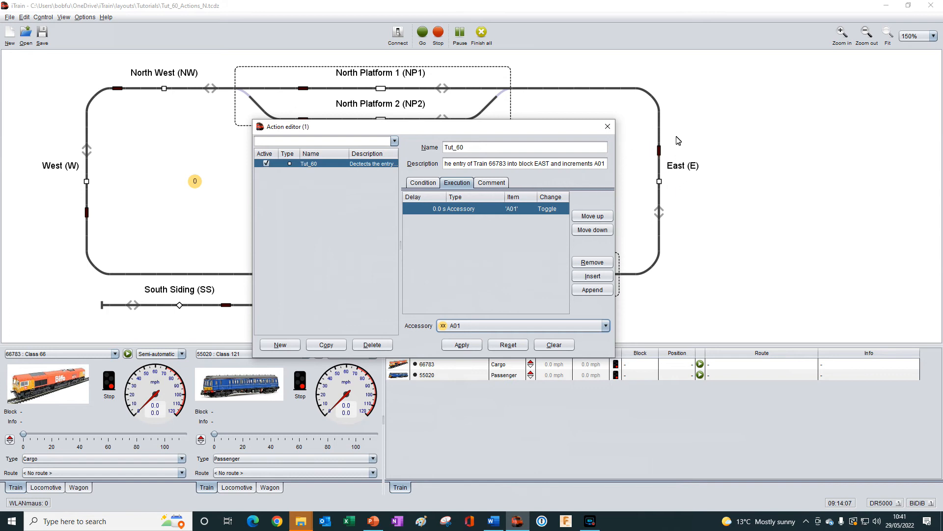
{"action": "mouse_move", "coordinate": [661, 236]}
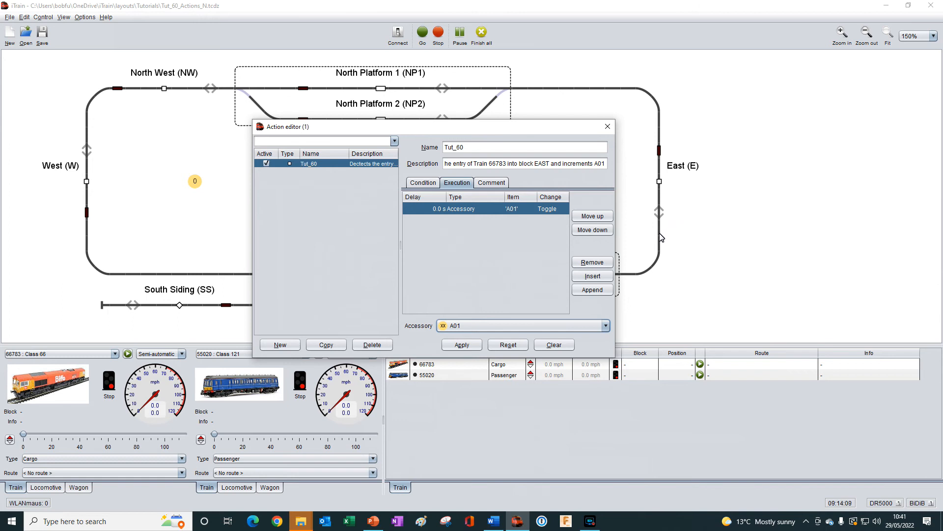
{"action": "mouse_move", "coordinate": [655, 156]}
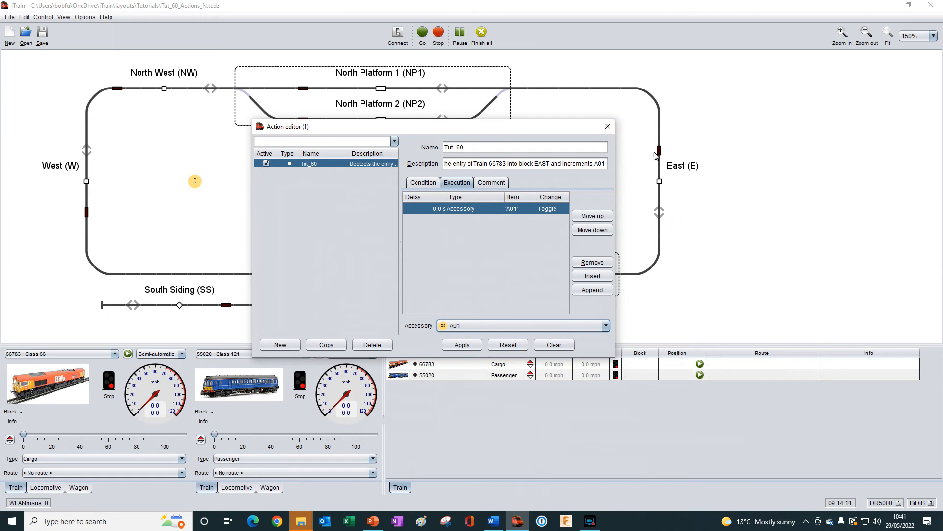
{"action": "mouse_move", "coordinate": [668, 238]}
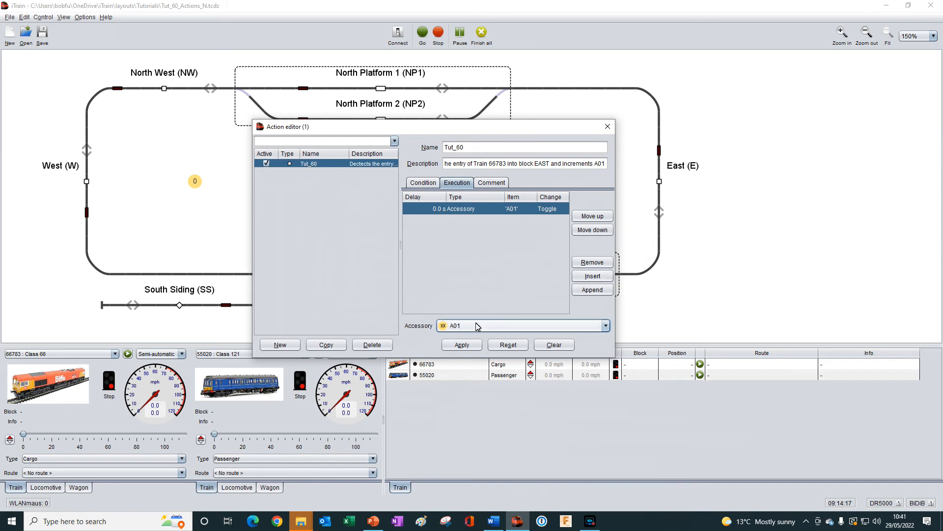
{"action": "mouse_move", "coordinate": [225, 199]}
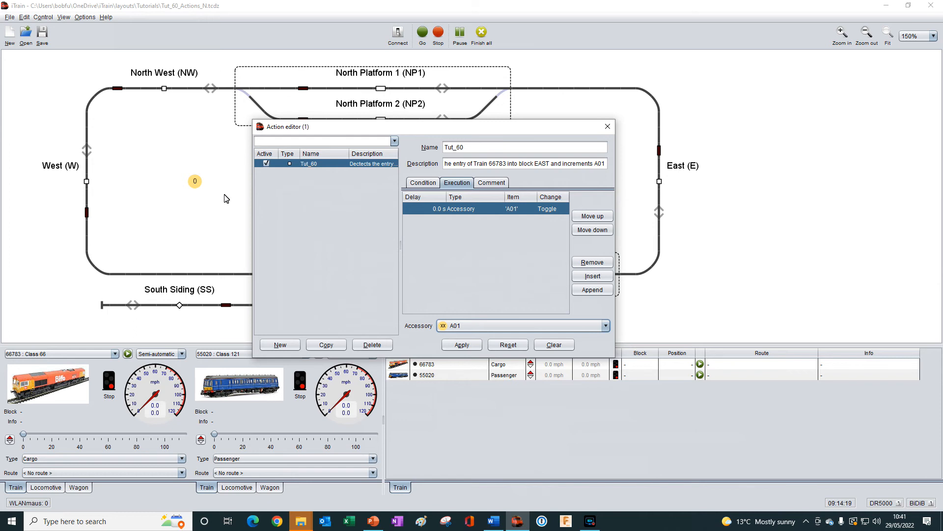
{"action": "mouse_move", "coordinate": [192, 192]}
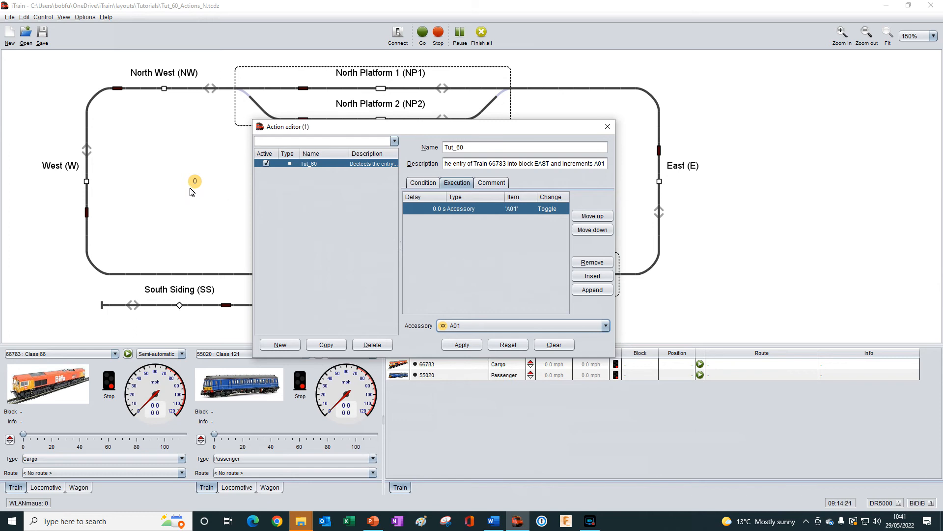
{"action": "mouse_move", "coordinate": [396, 202]}
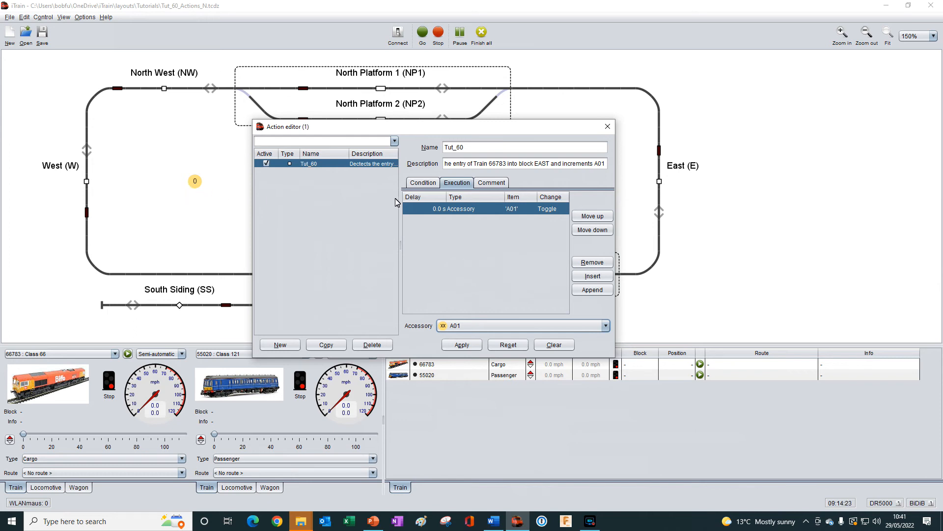
{"action": "mouse_move", "coordinate": [670, 158]}
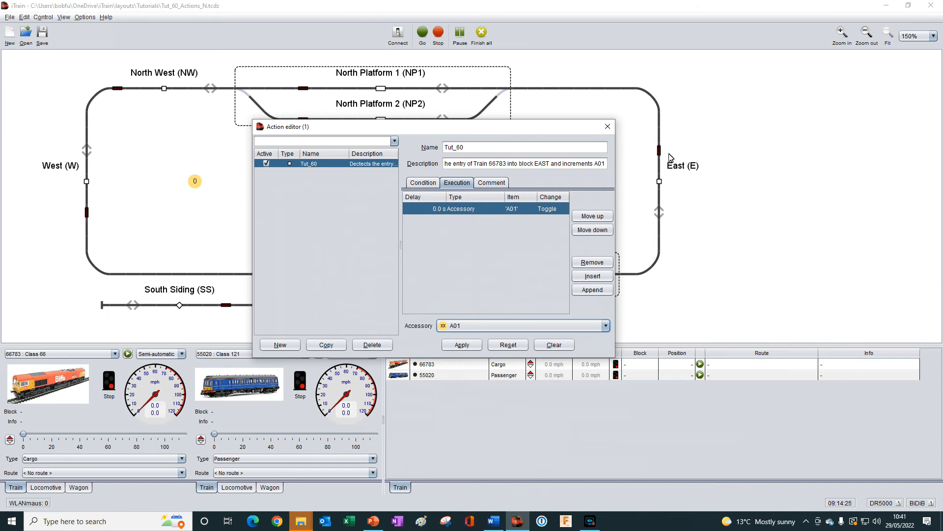
{"action": "mouse_move", "coordinate": [673, 210]}
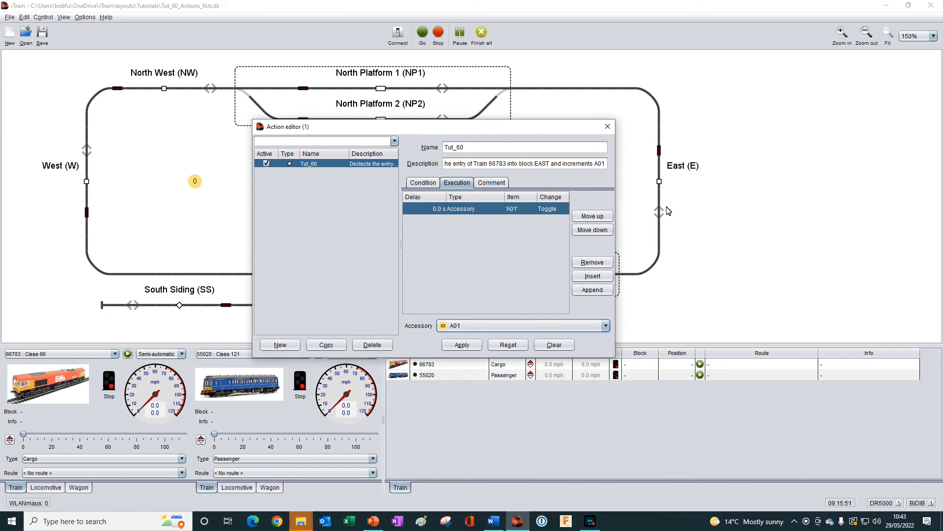
{"action": "mouse_move", "coordinate": [630, 175]}
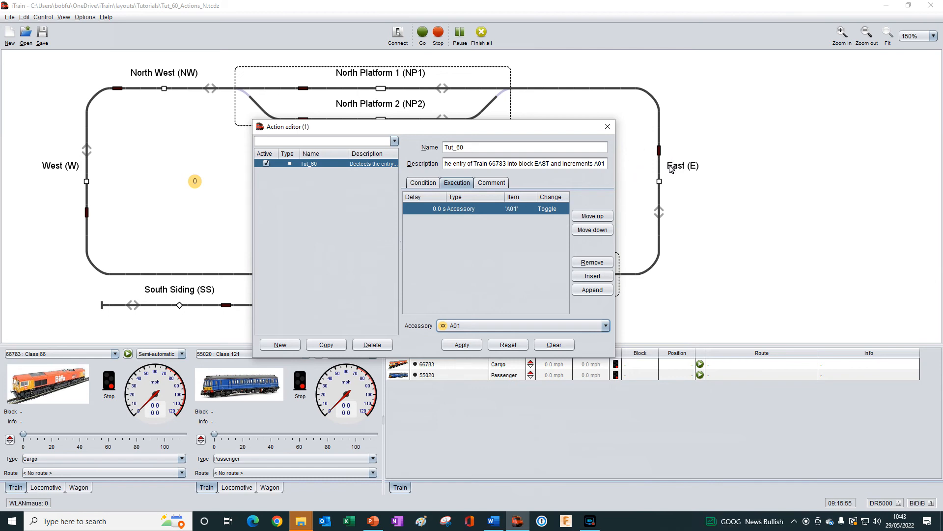
{"action": "mouse_move", "coordinate": [671, 184]}
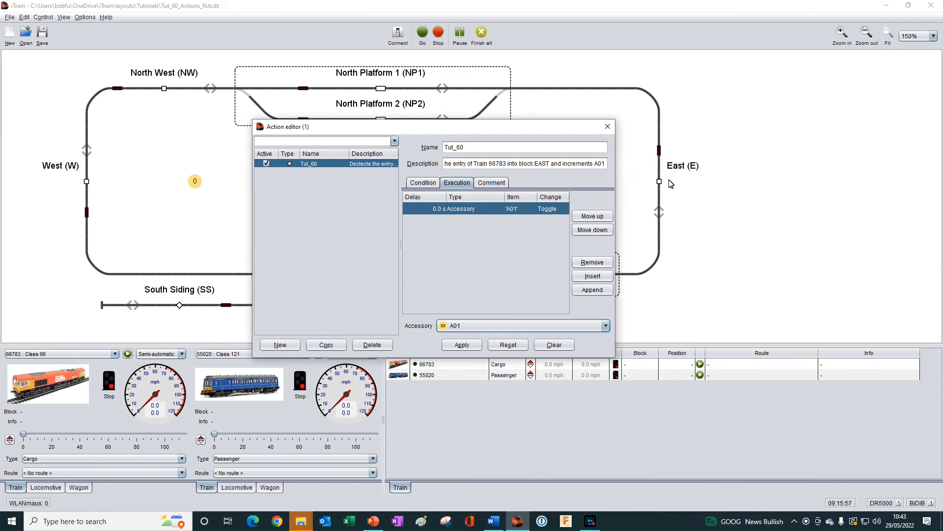
{"action": "mouse_move", "coordinate": [653, 222]}
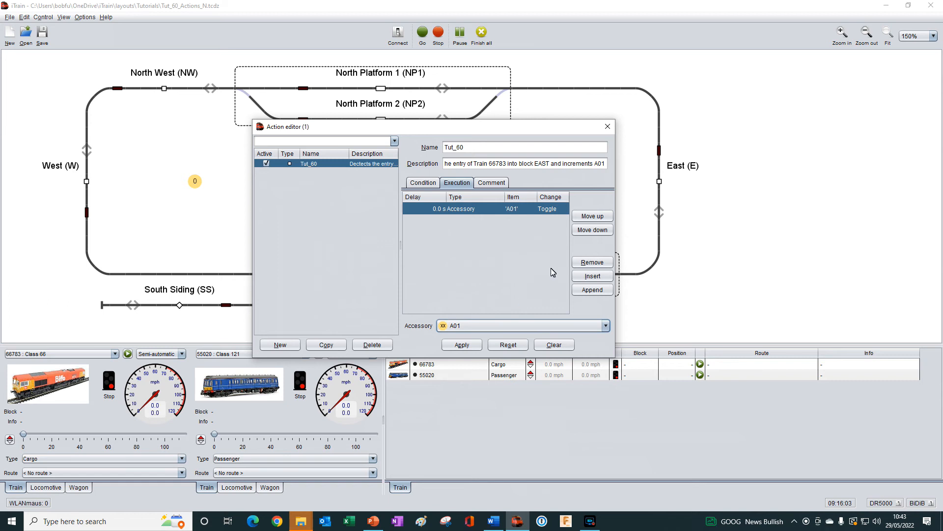
{"action": "mouse_move", "coordinate": [251, 202]}
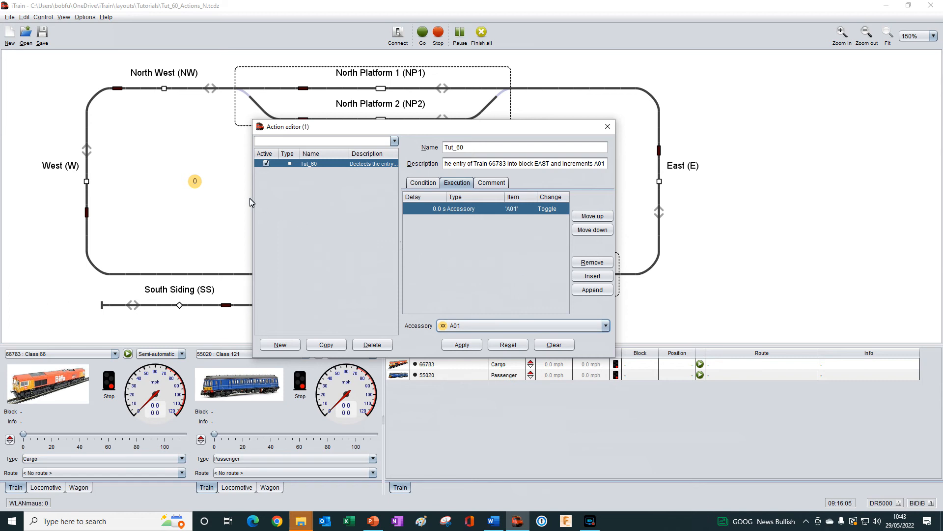
{"action": "mouse_move", "coordinate": [187, 185]}
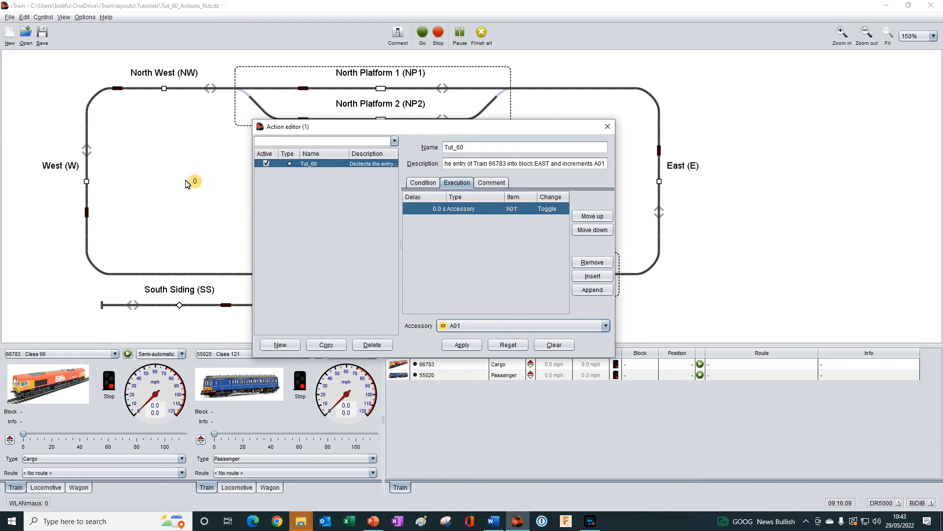
{"action": "mouse_move", "coordinate": [209, 203]}
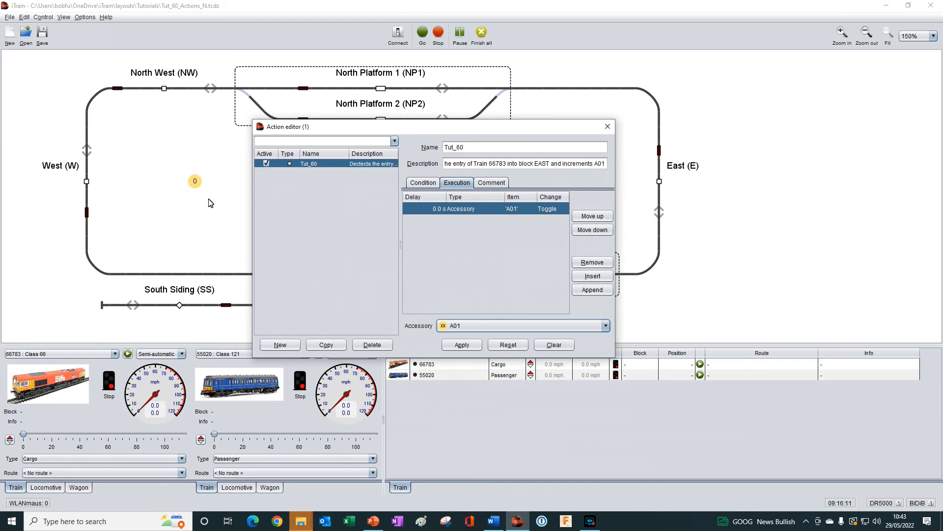
{"action": "mouse_move", "coordinate": [215, 201]}
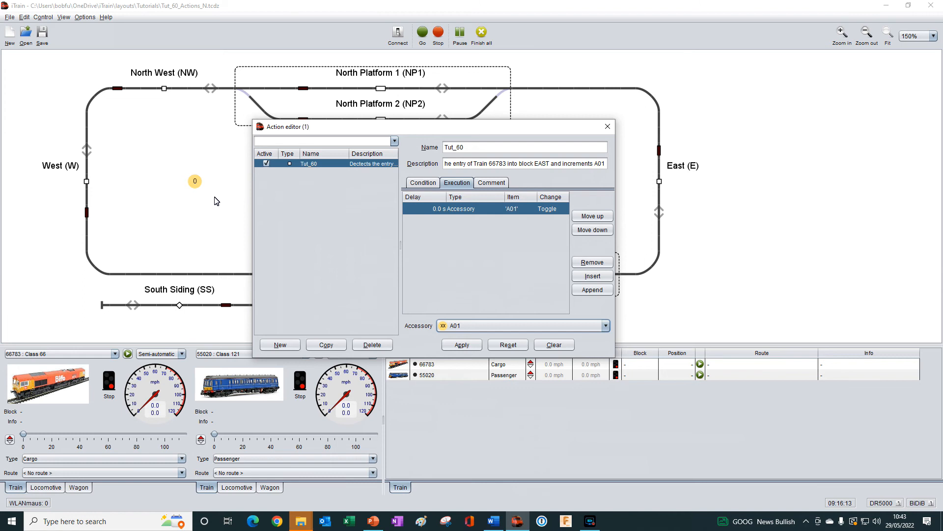
{"action": "mouse_move", "coordinate": [222, 180]}
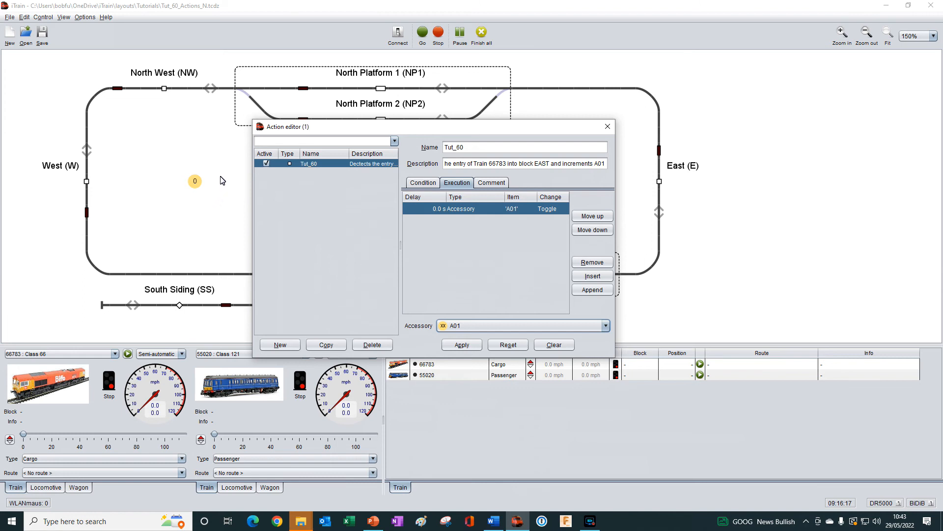
{"action": "mouse_move", "coordinate": [422, 323]}
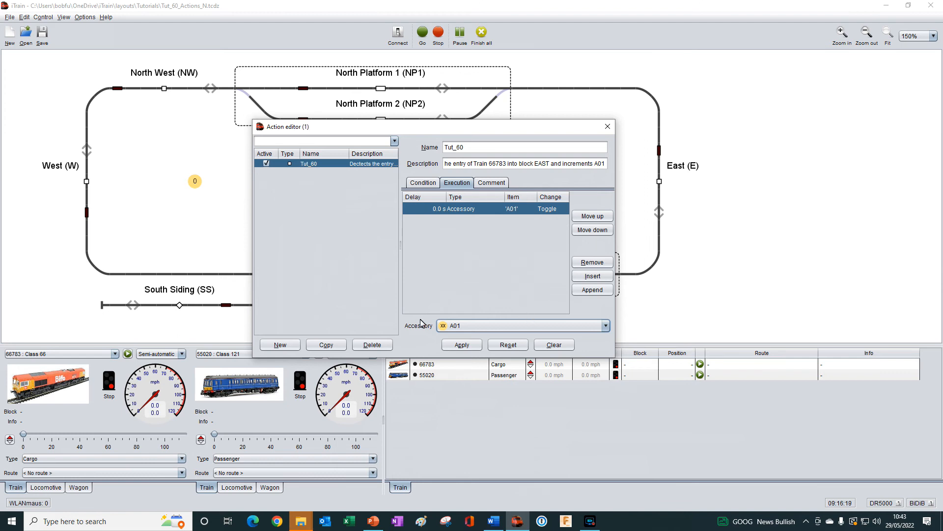
{"action": "mouse_move", "coordinate": [466, 341]}
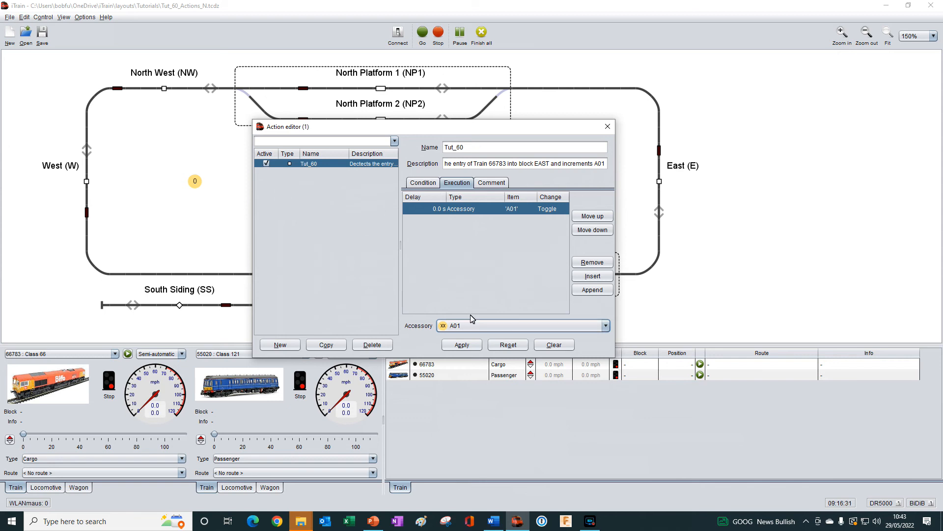
{"action": "mouse_move", "coordinate": [607, 127]}
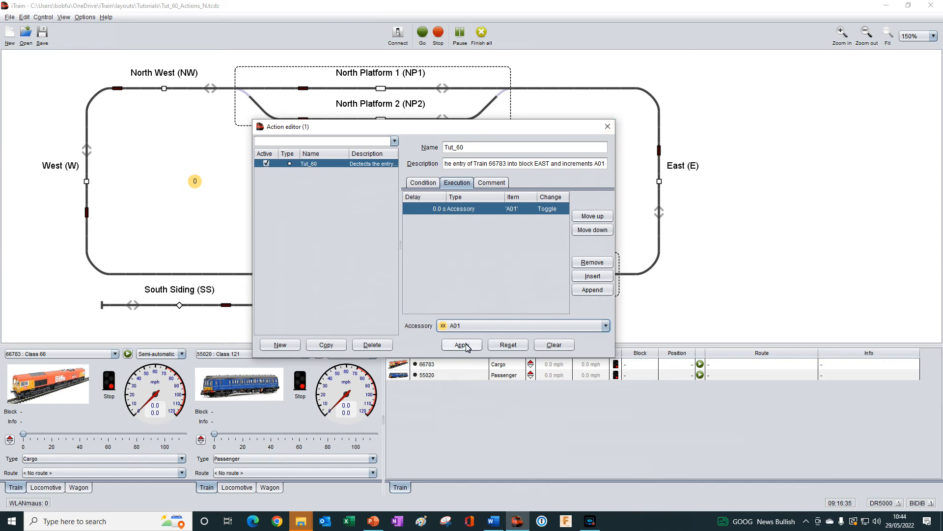
Step: Apply the A01 Accessory Toggle step to Tut_60
{"action": "left_click", "coordinate": [461, 344]}
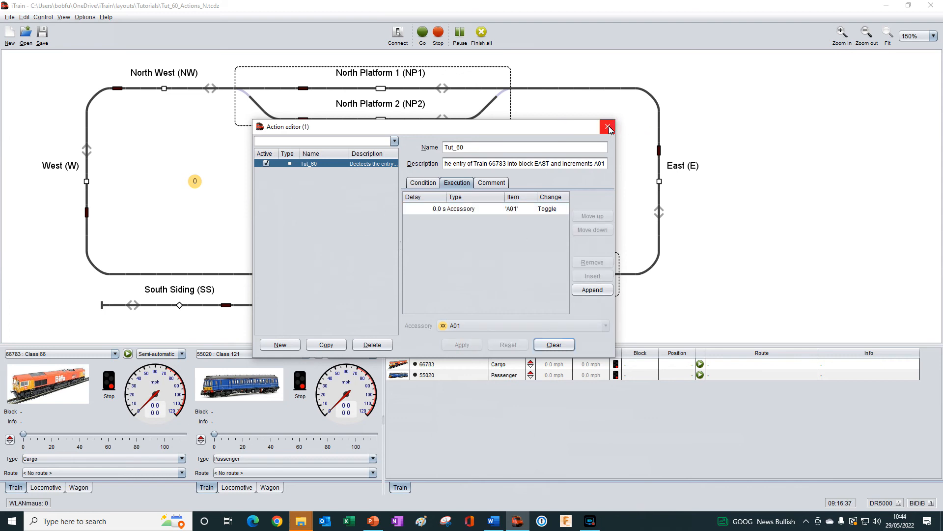
Step: Close the action editor and tick Aspect 2 in A01's state mapping
{"action": "left_click", "coordinate": [608, 127]}
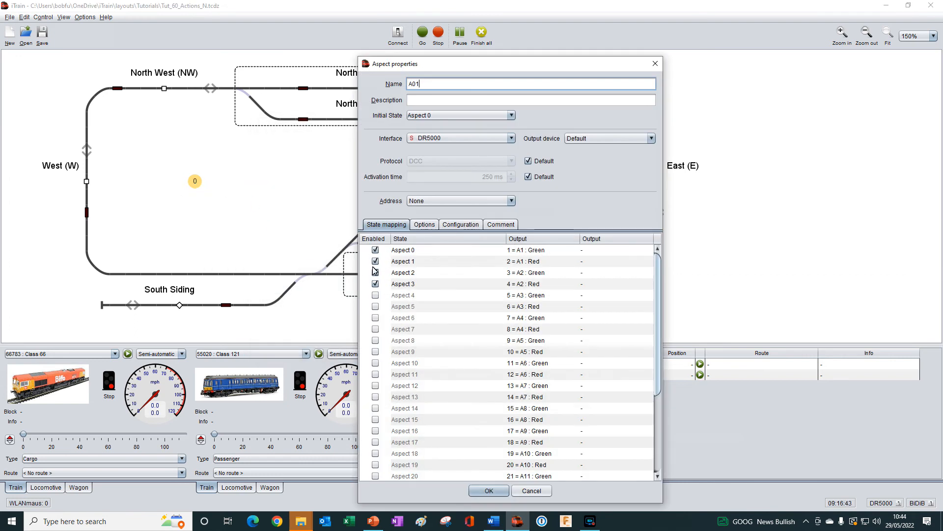
{"action": "left_click", "coordinate": [375, 284]}
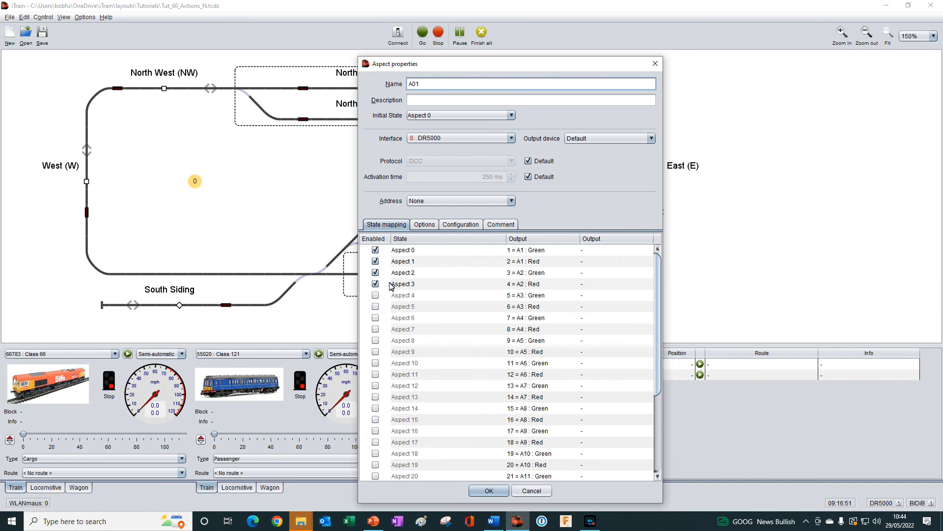
{"action": "mouse_move", "coordinate": [367, 249]}
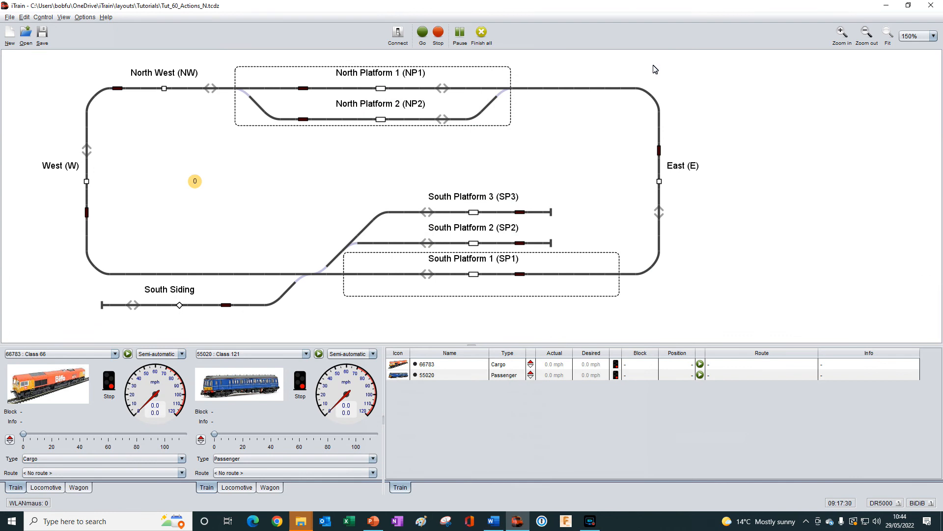
{"action": "mouse_move", "coordinate": [657, 112]}
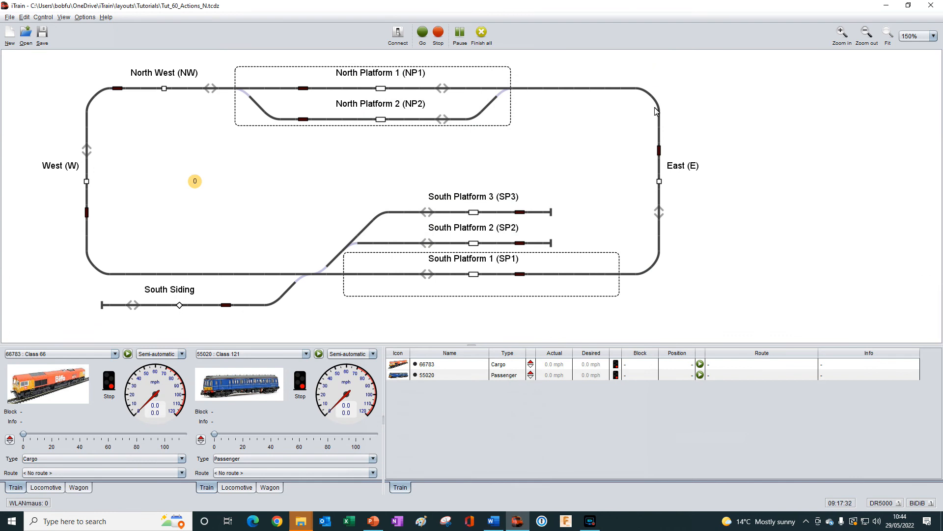
{"action": "mouse_move", "coordinate": [572, 190]}
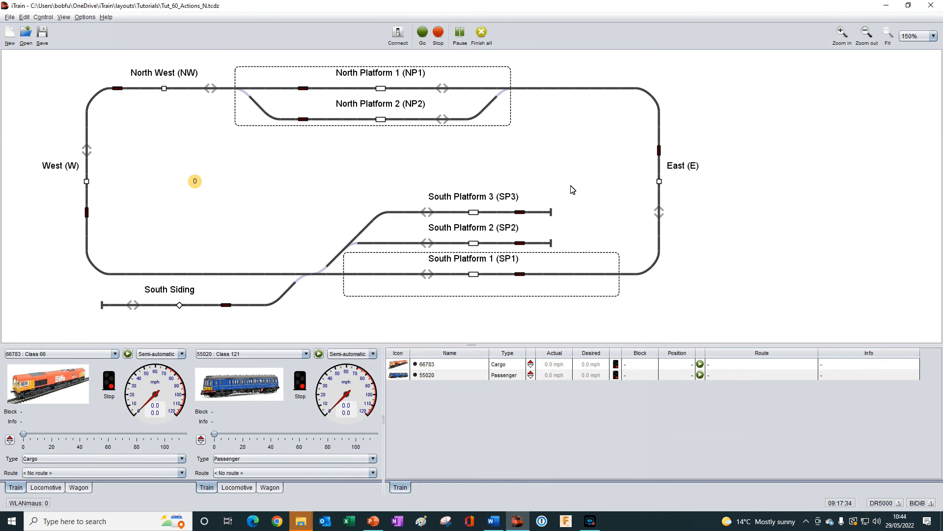
{"action": "mouse_move", "coordinate": [536, 198]}
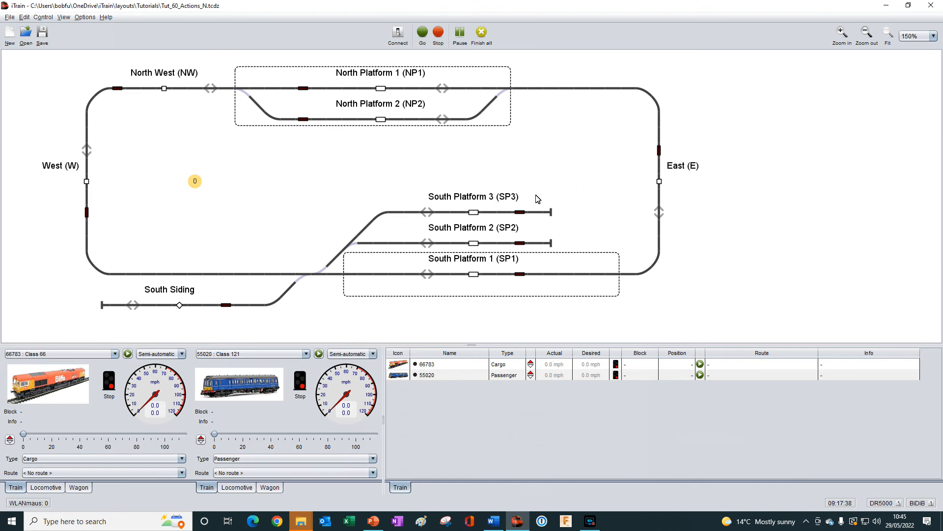
{"action": "mouse_move", "coordinate": [512, 202]}
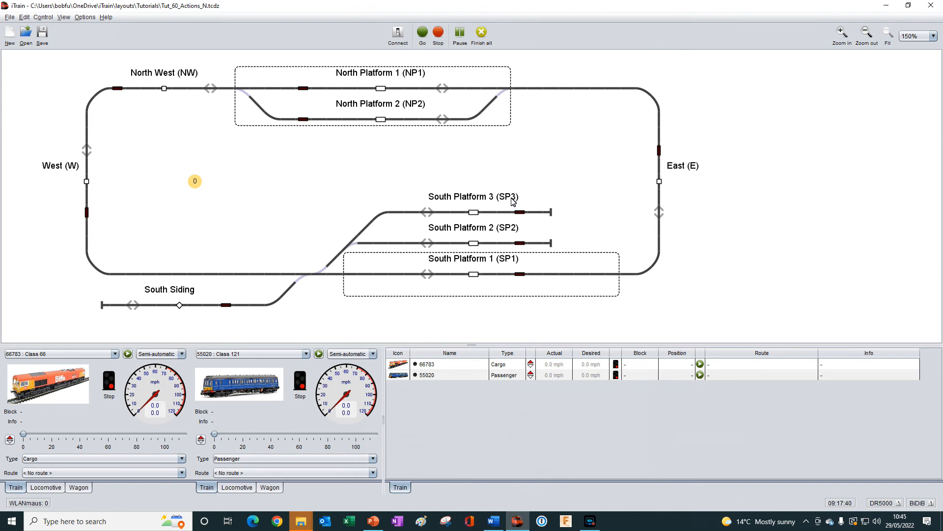
{"action": "mouse_move", "coordinate": [484, 199]}
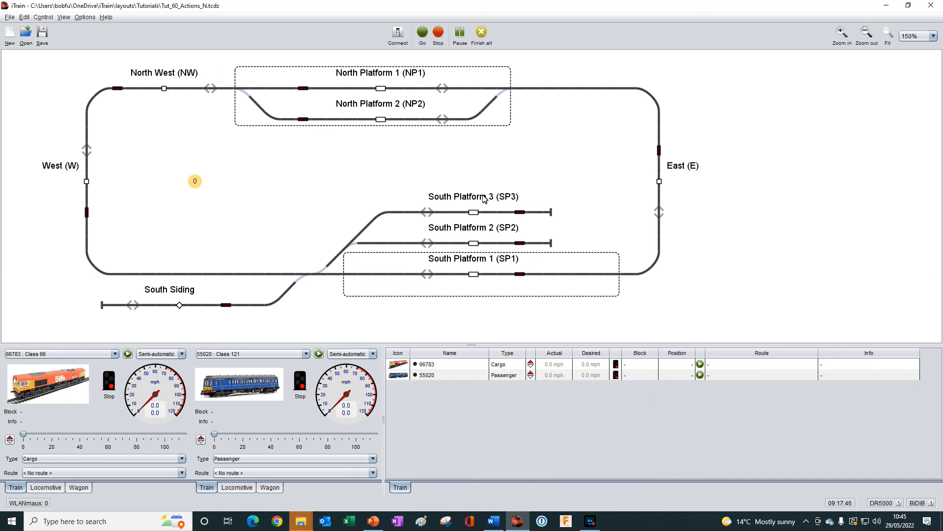
{"action": "mouse_move", "coordinate": [227, 155]}
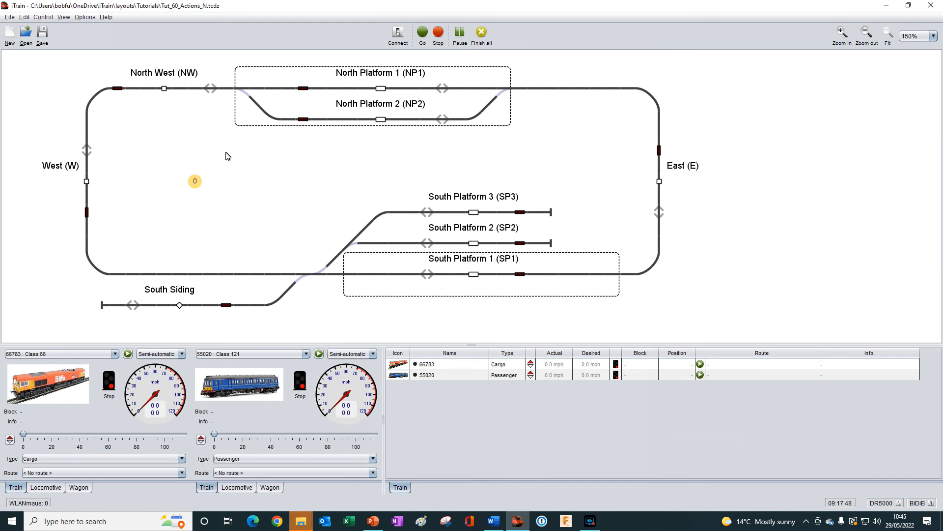
{"action": "mouse_move", "coordinate": [205, 174]}
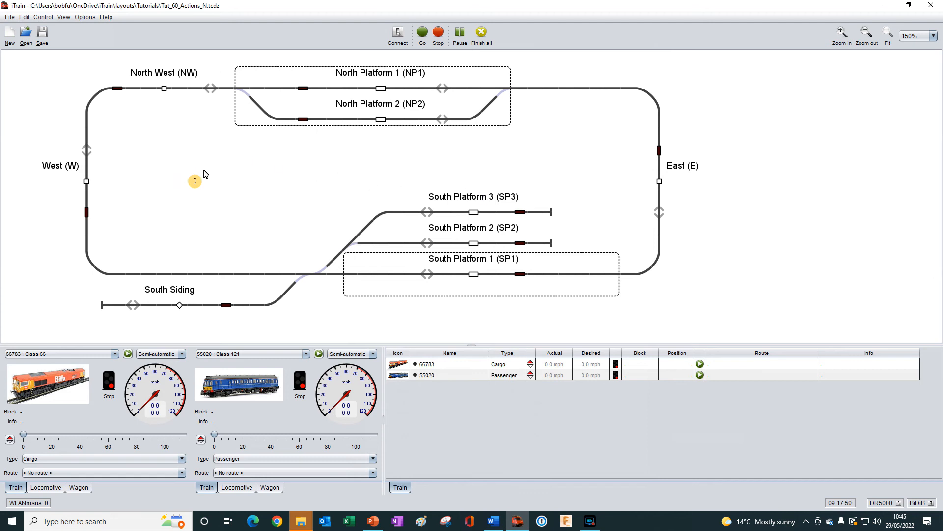
{"action": "mouse_move", "coordinate": [208, 176]}
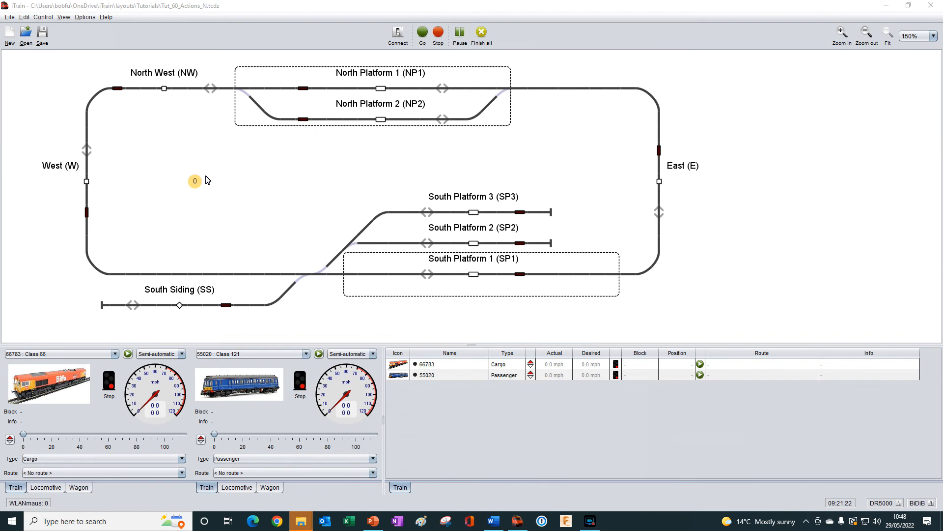
{"action": "mouse_move", "coordinate": [43, 386]}
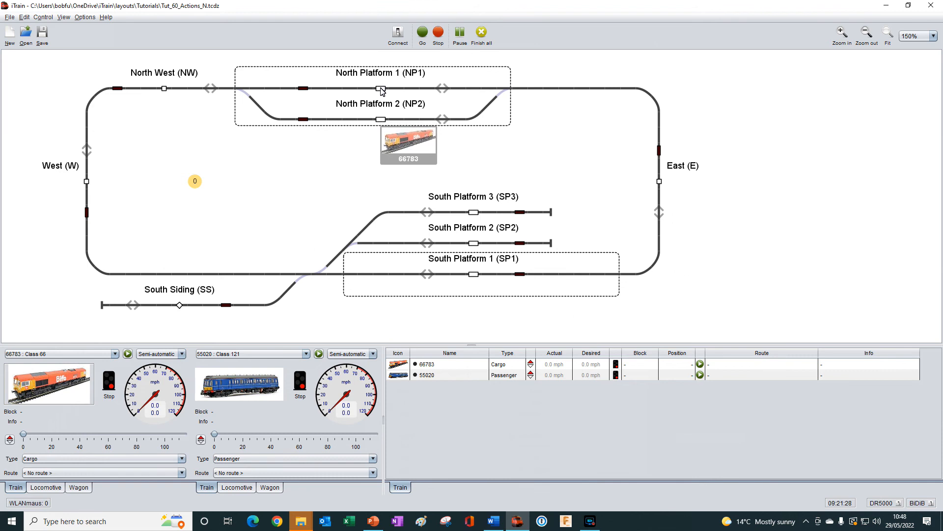
Step: Place train 66783 on North Platform 1 and start it running automatically
{"action": "left_click", "coordinate": [381, 88]}
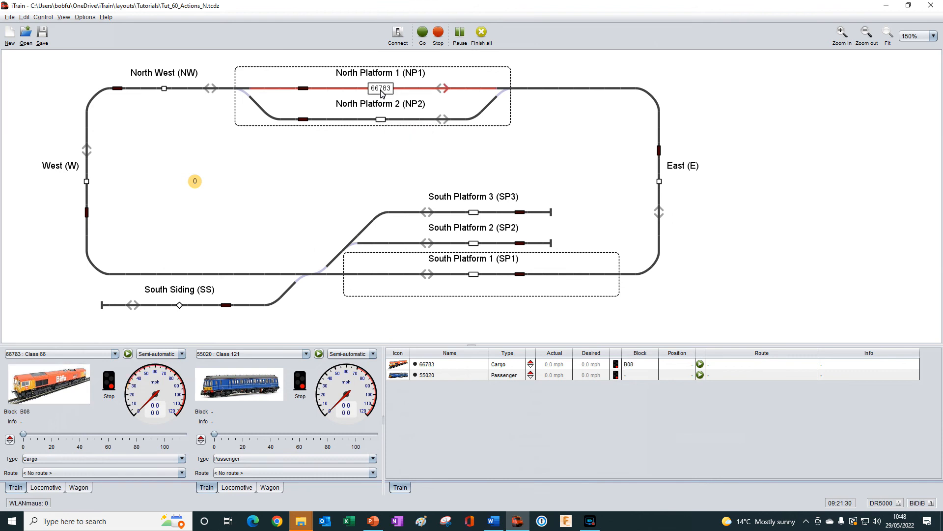
{"action": "mouse_move", "coordinate": [128, 353]}
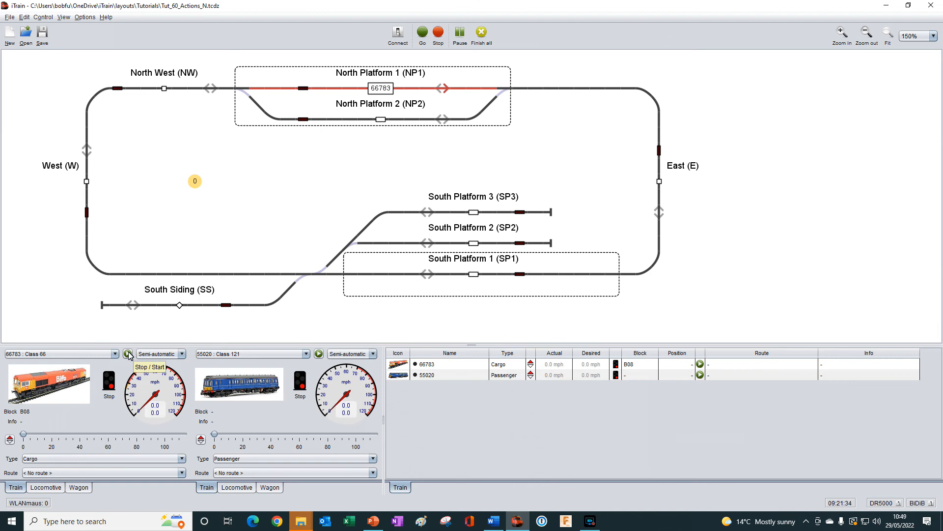
{"action": "left_click", "coordinate": [129, 354]}
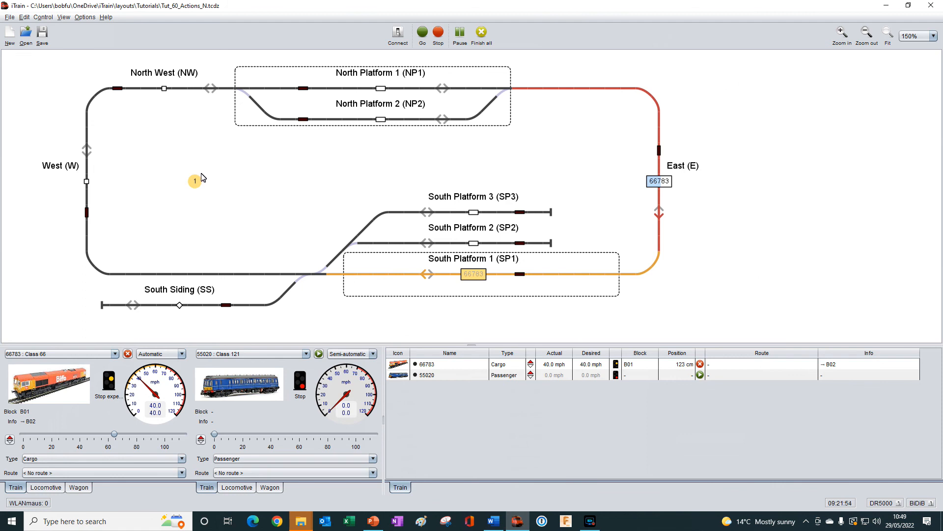
{"action": "mouse_move", "coordinate": [522, 274]}
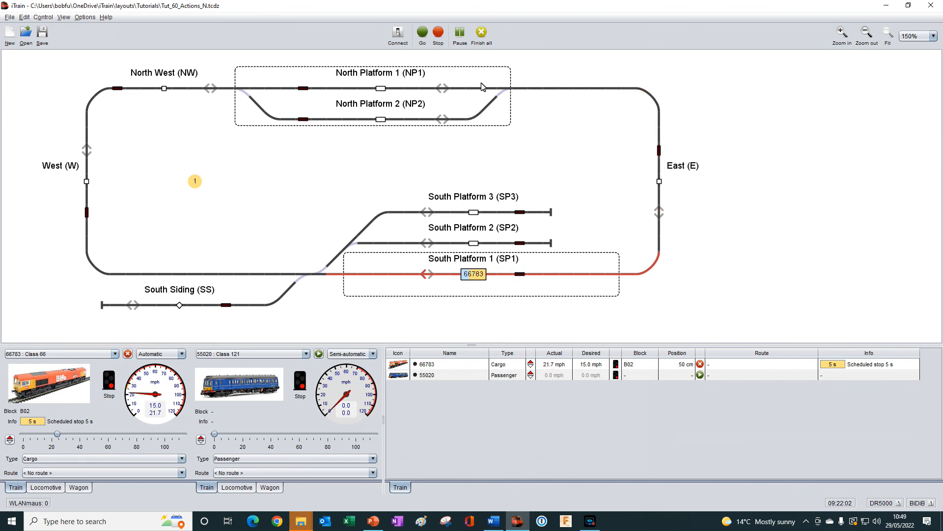
{"action": "mouse_move", "coordinate": [485, 81]}
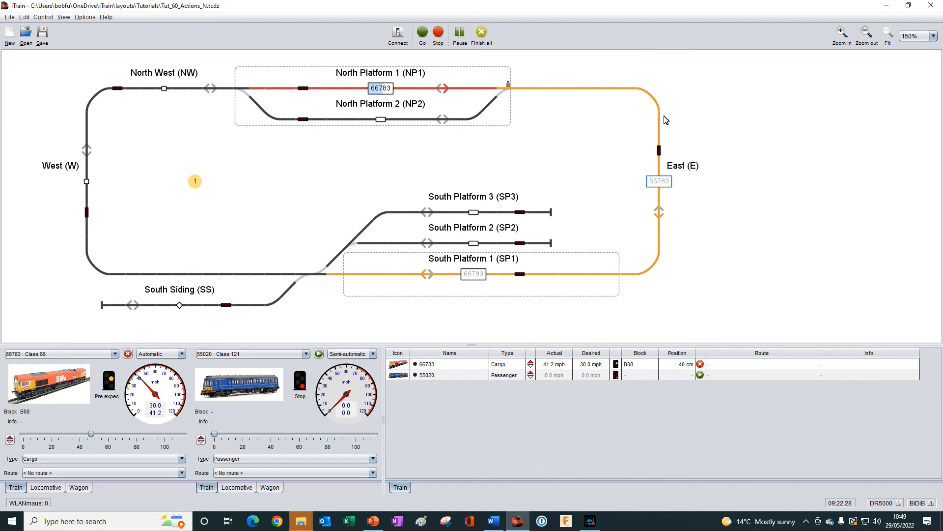
{"action": "mouse_move", "coordinate": [659, 149]}
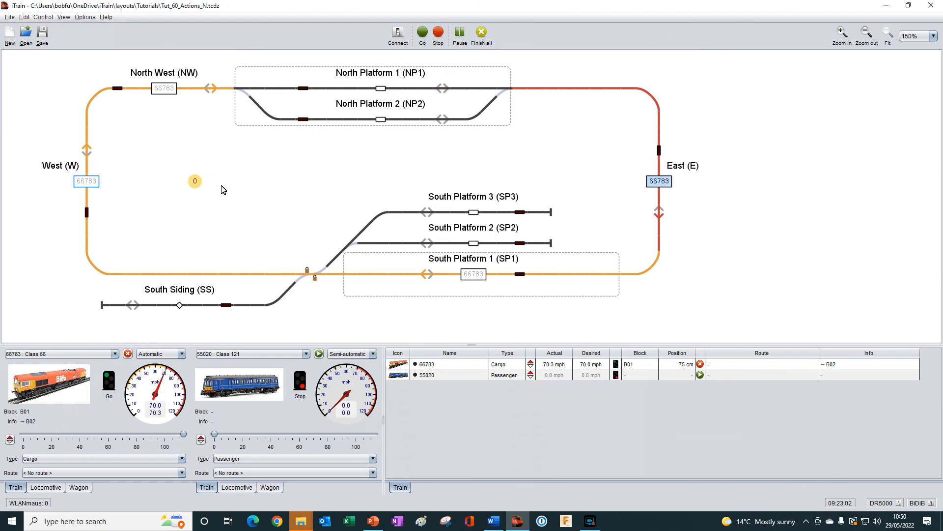
Step: Stop train 66783 after A01 cycles back to 0
{"action": "left_click", "coordinate": [126, 354]}
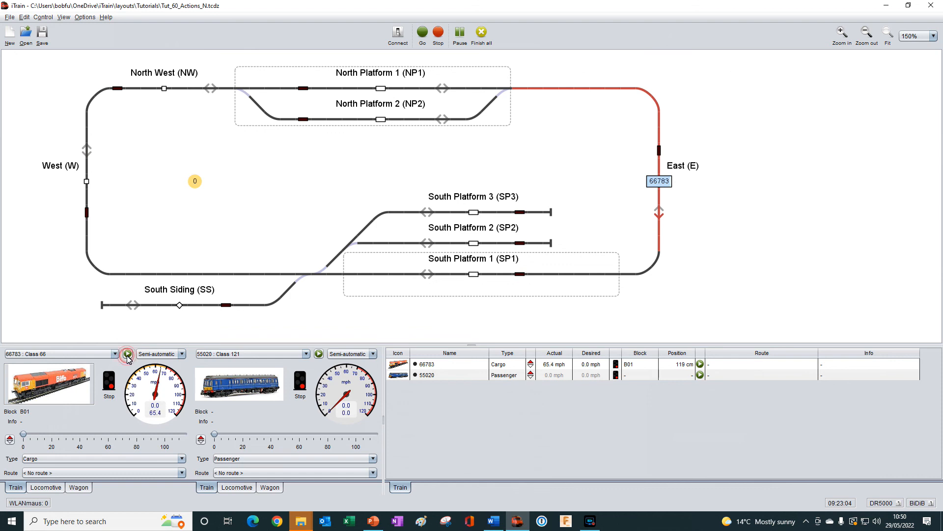